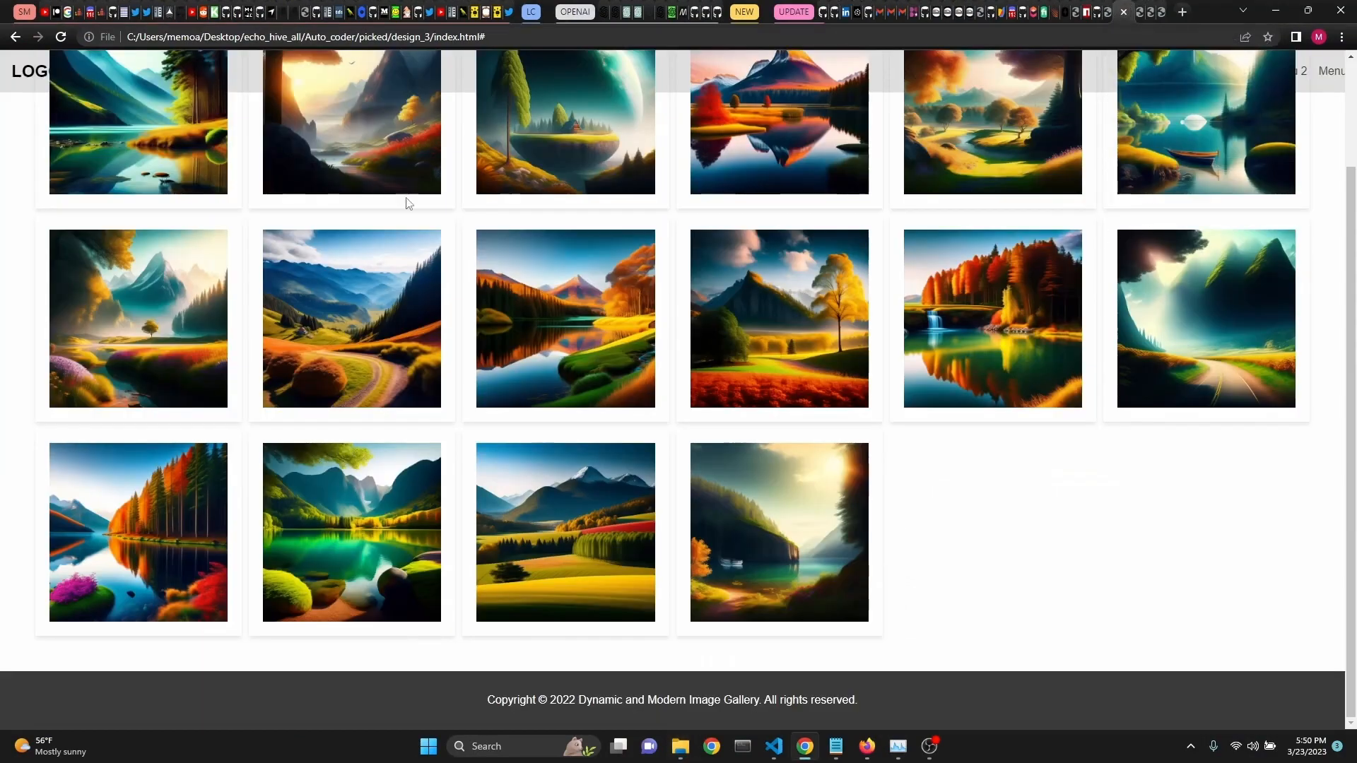
# Browse the design_4 page in Chrome down to its tilted landscape artwork
pyautogui.scroll(3)
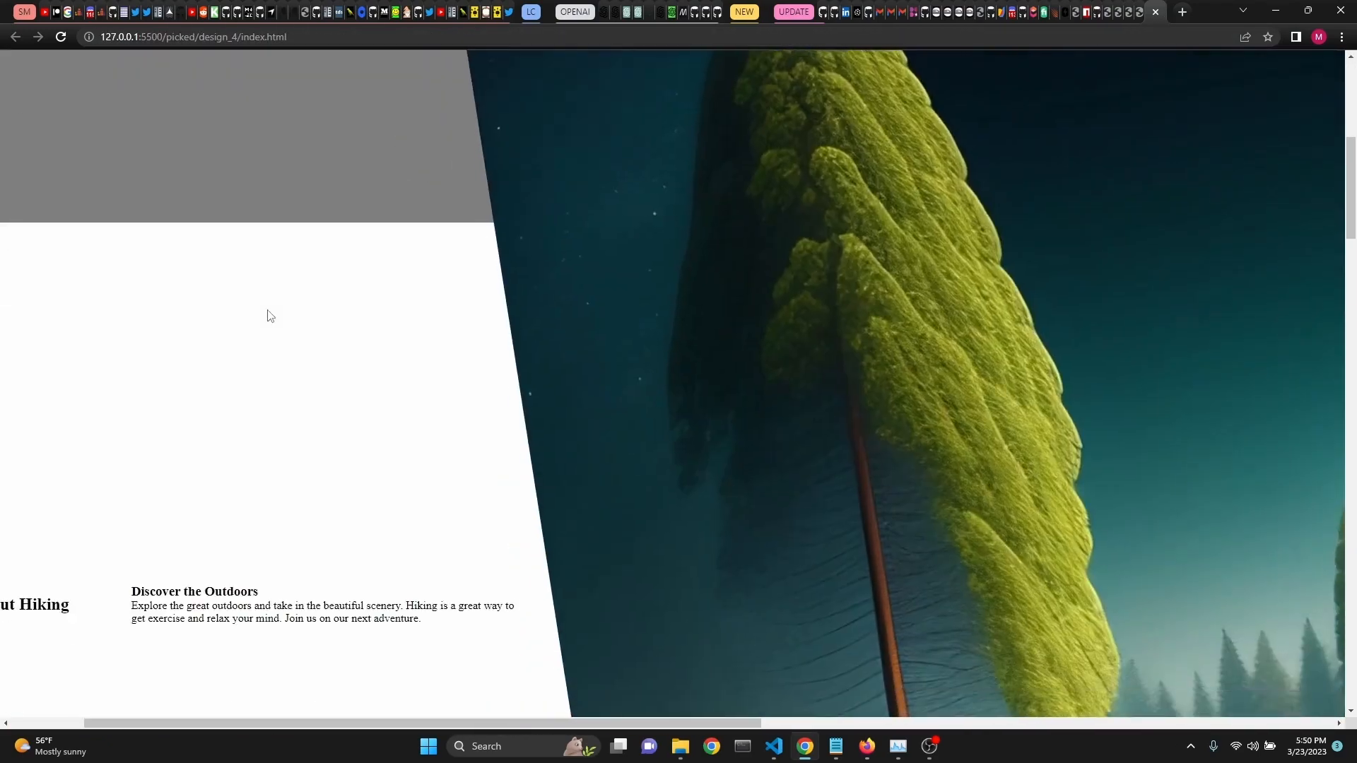
pyautogui.scroll(-3)
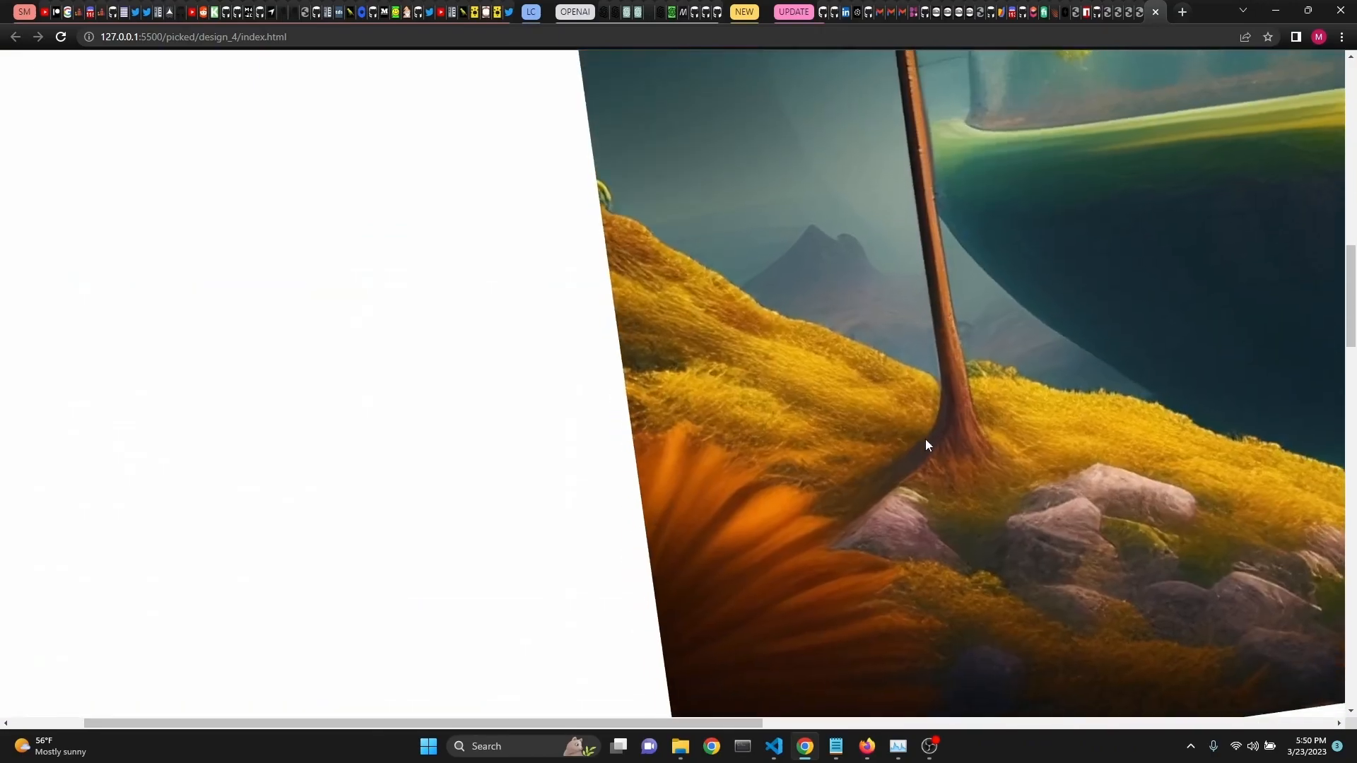
# Set main.py's model to "gpt-4" and delete the old design folder from the project
pyautogui.click(774, 751)
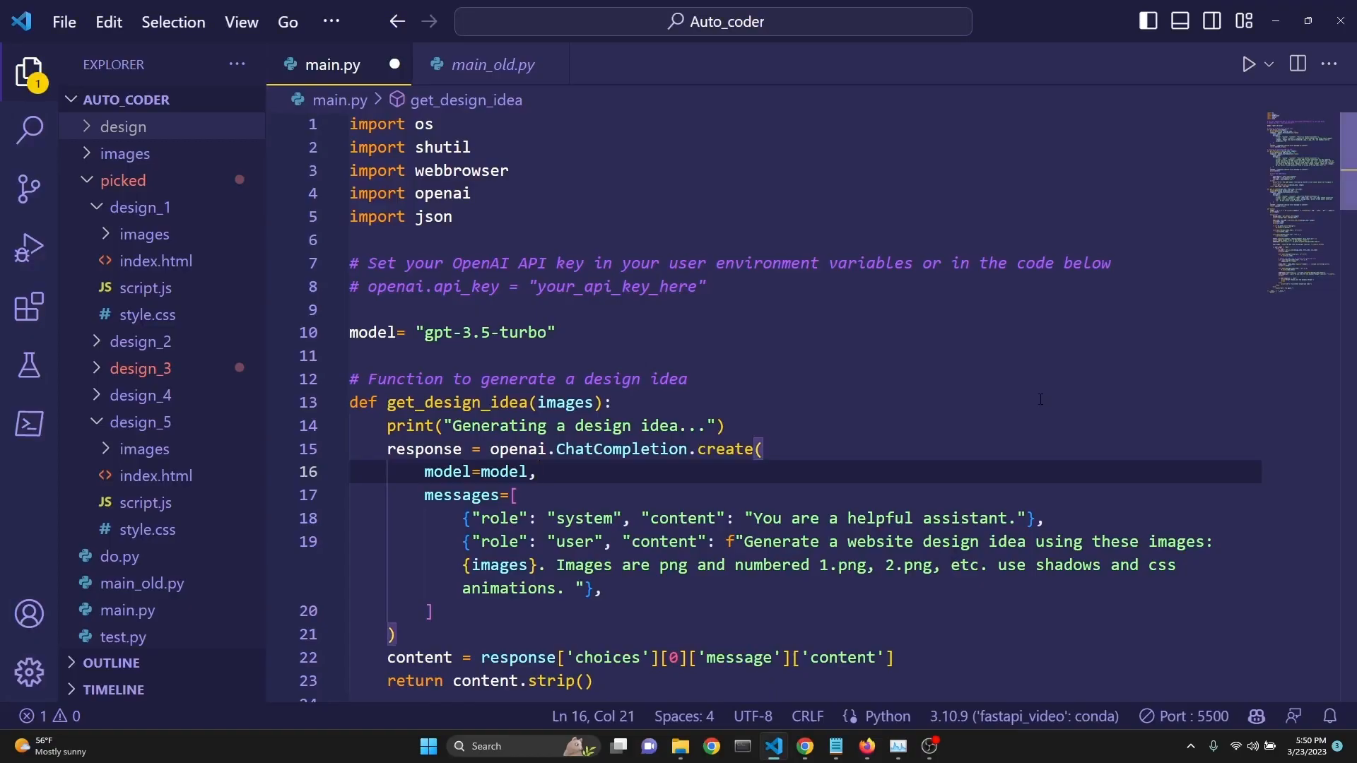
pyautogui.moveTo(696, 233)
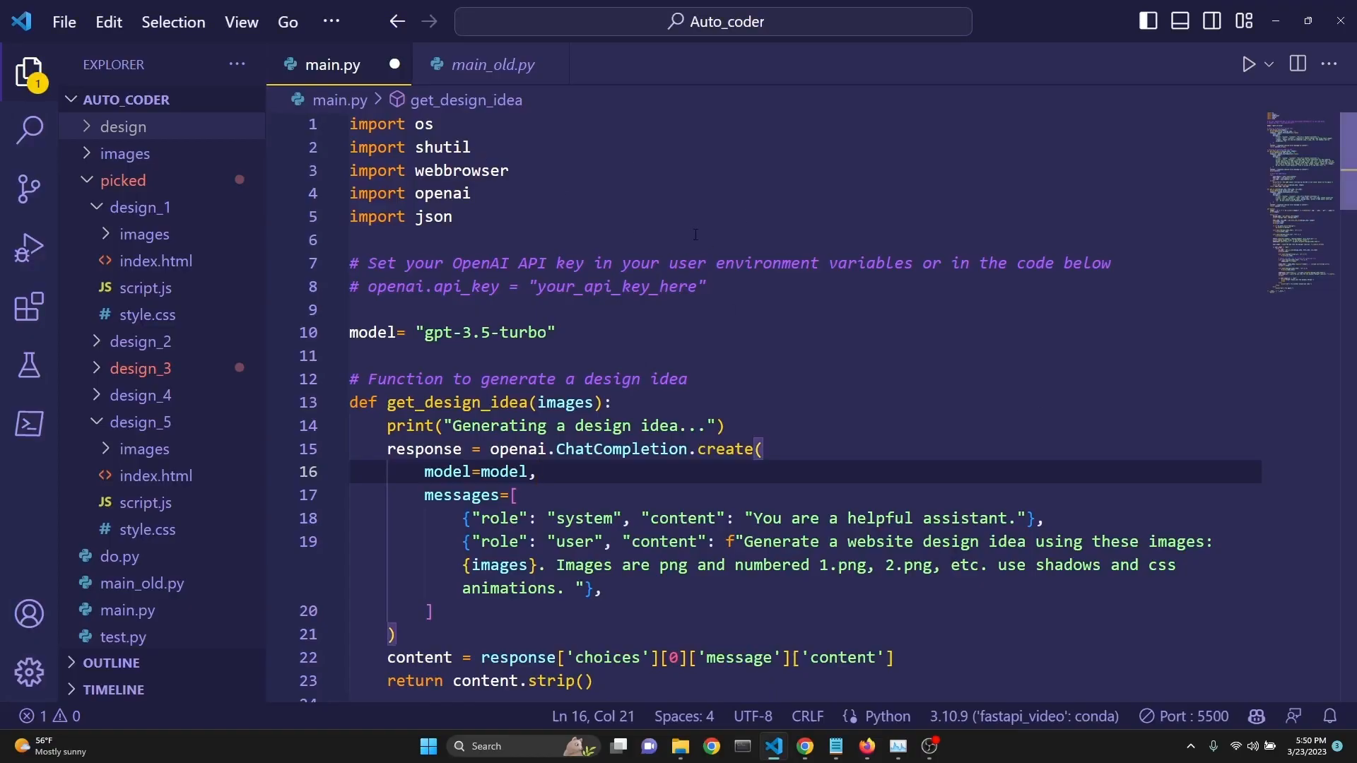
pyautogui.click(28, 72)
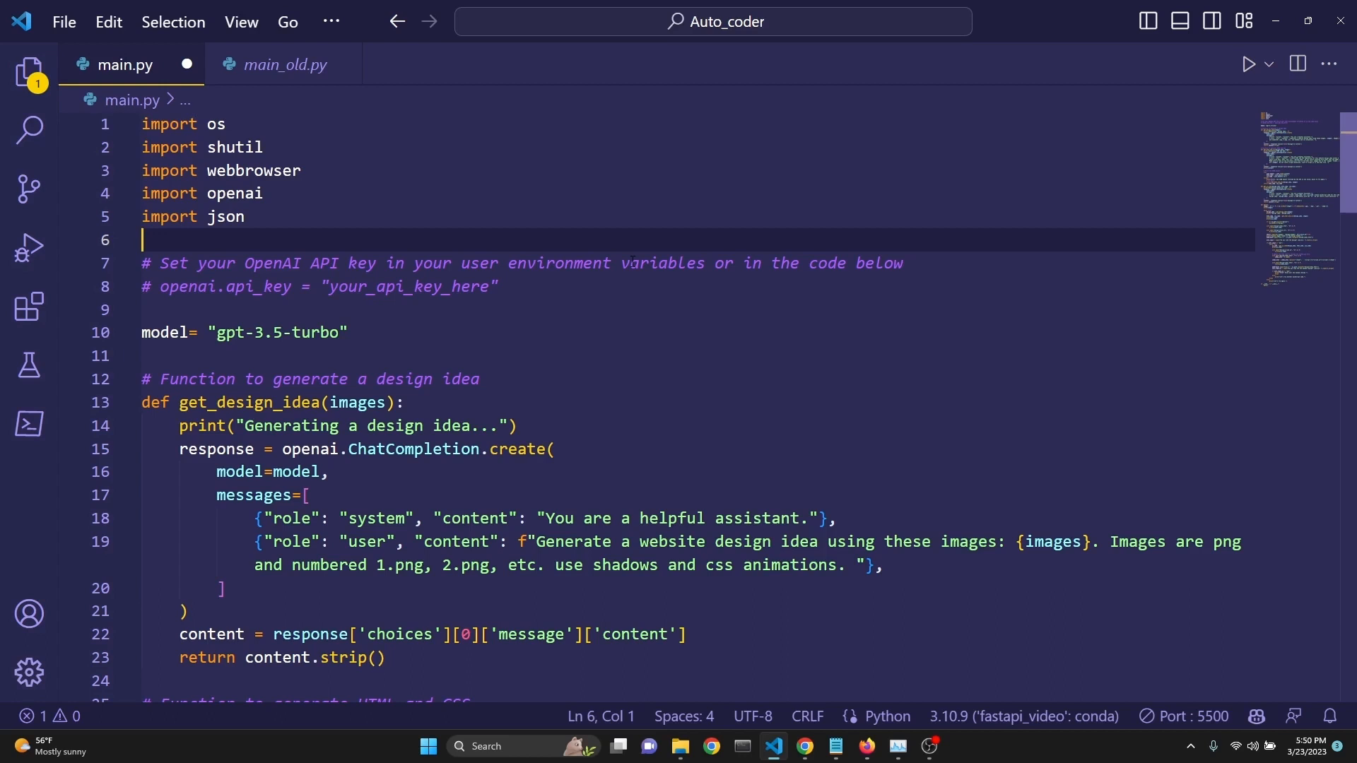
pyautogui.click(606, 310)
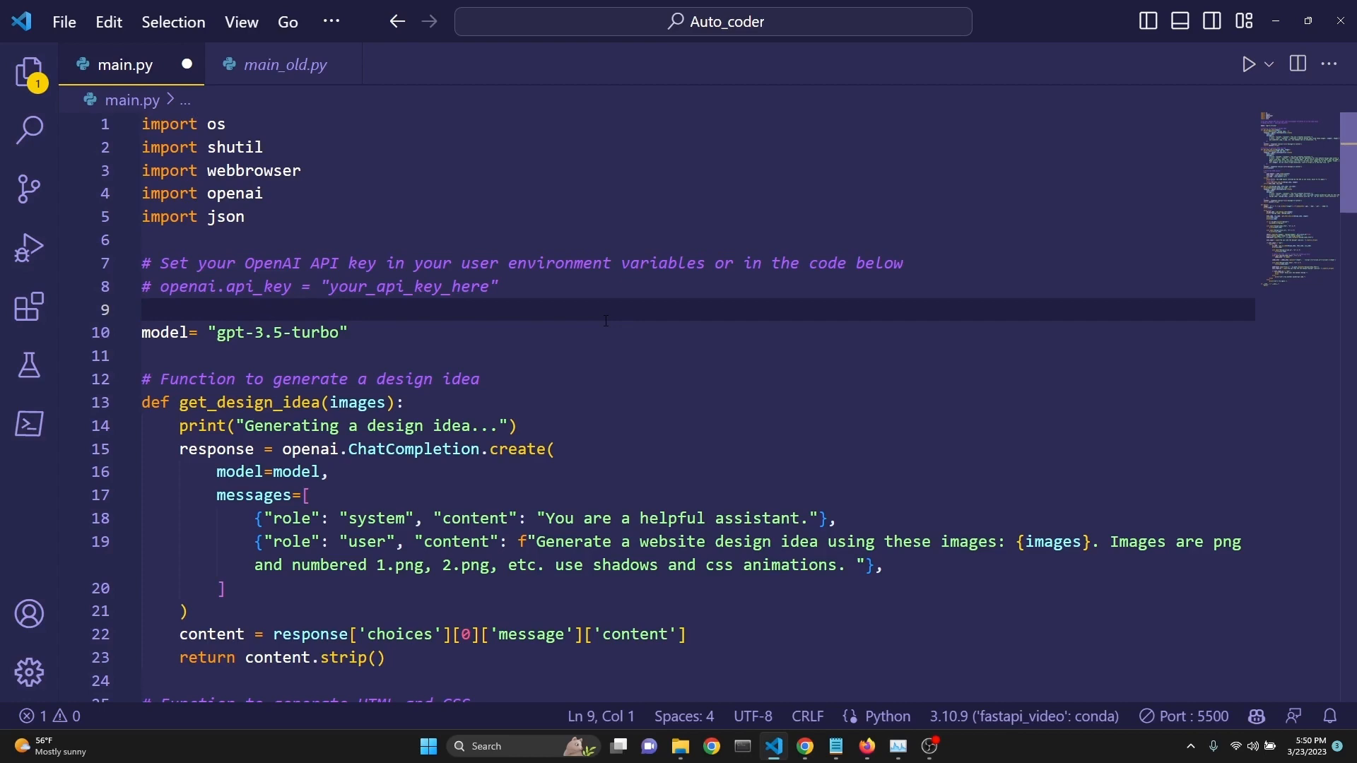
pyautogui.click(30, 74)
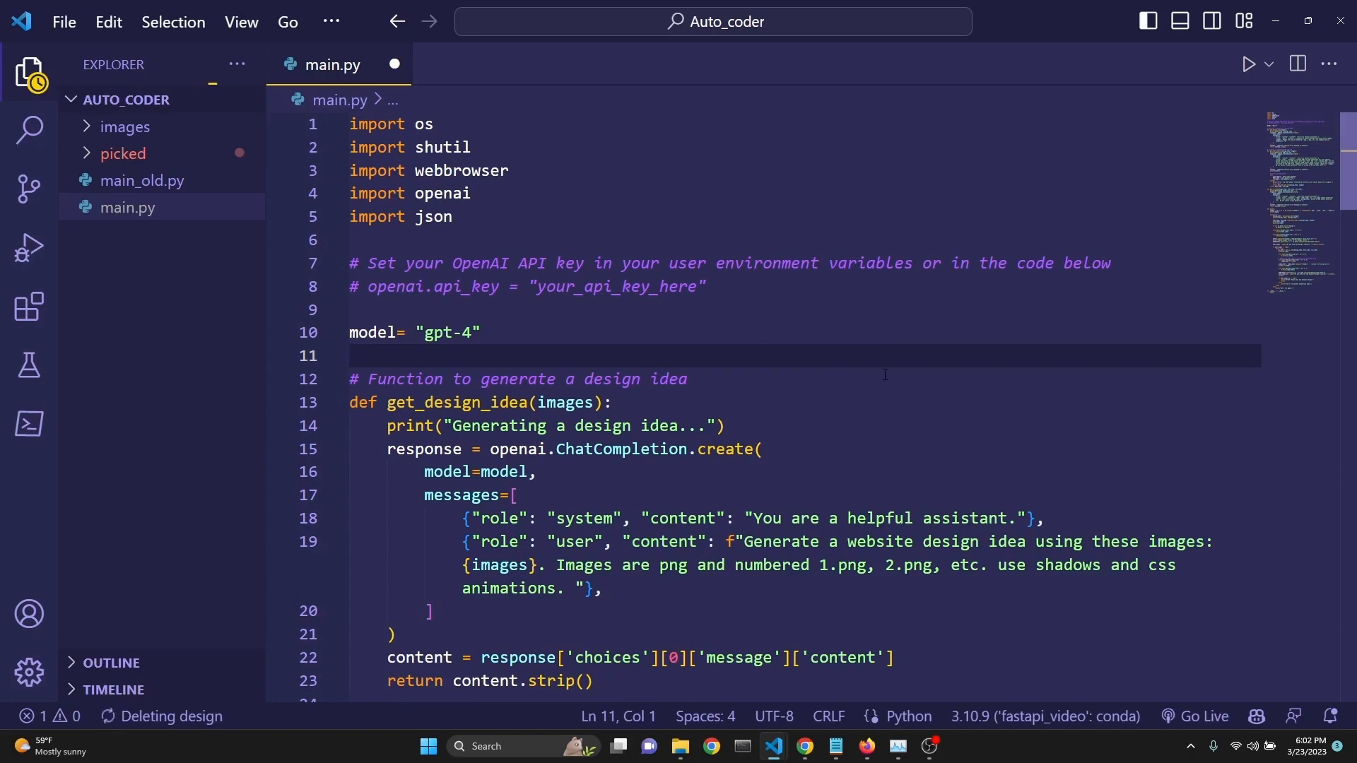
# Run main.py and review the printed "Animated Image Gallery" design idea and its generated page
pyautogui.click(355, 356)
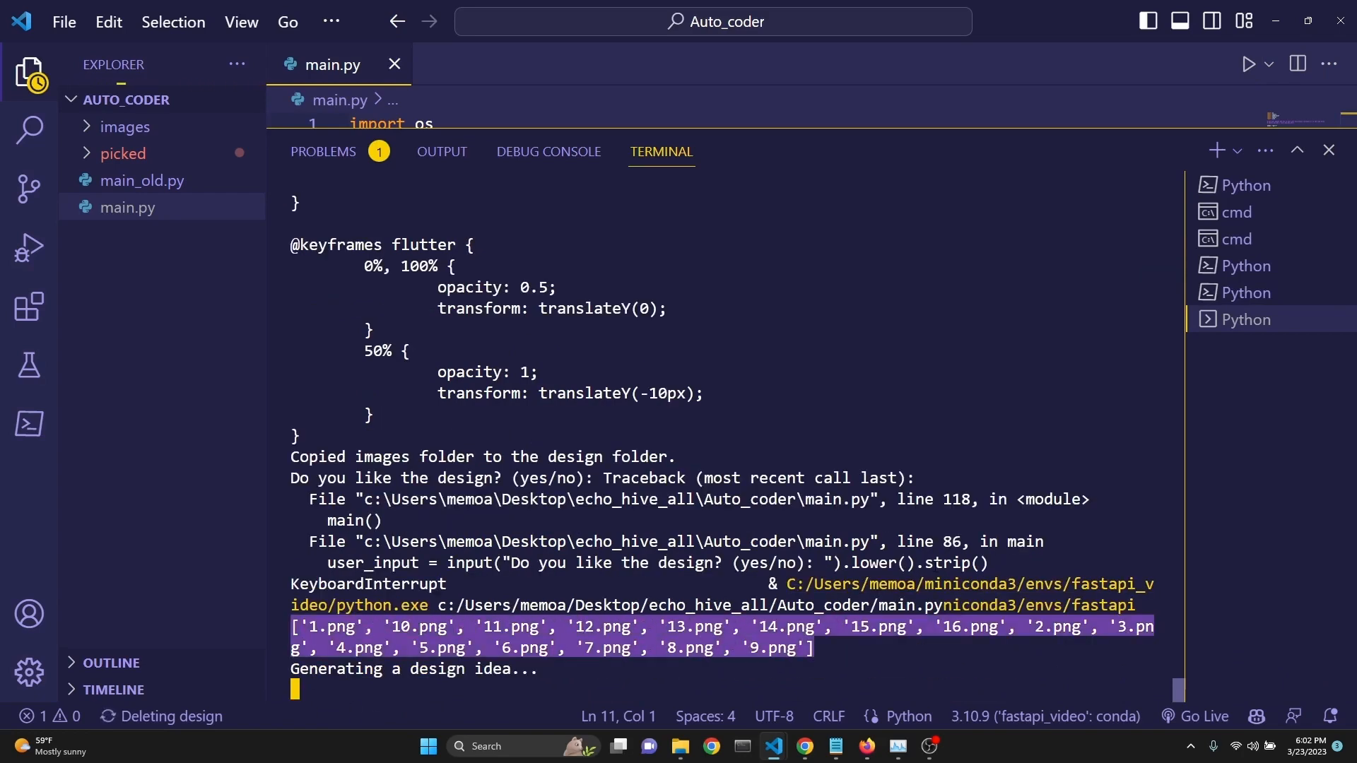
pyautogui.moveTo(853, 657)
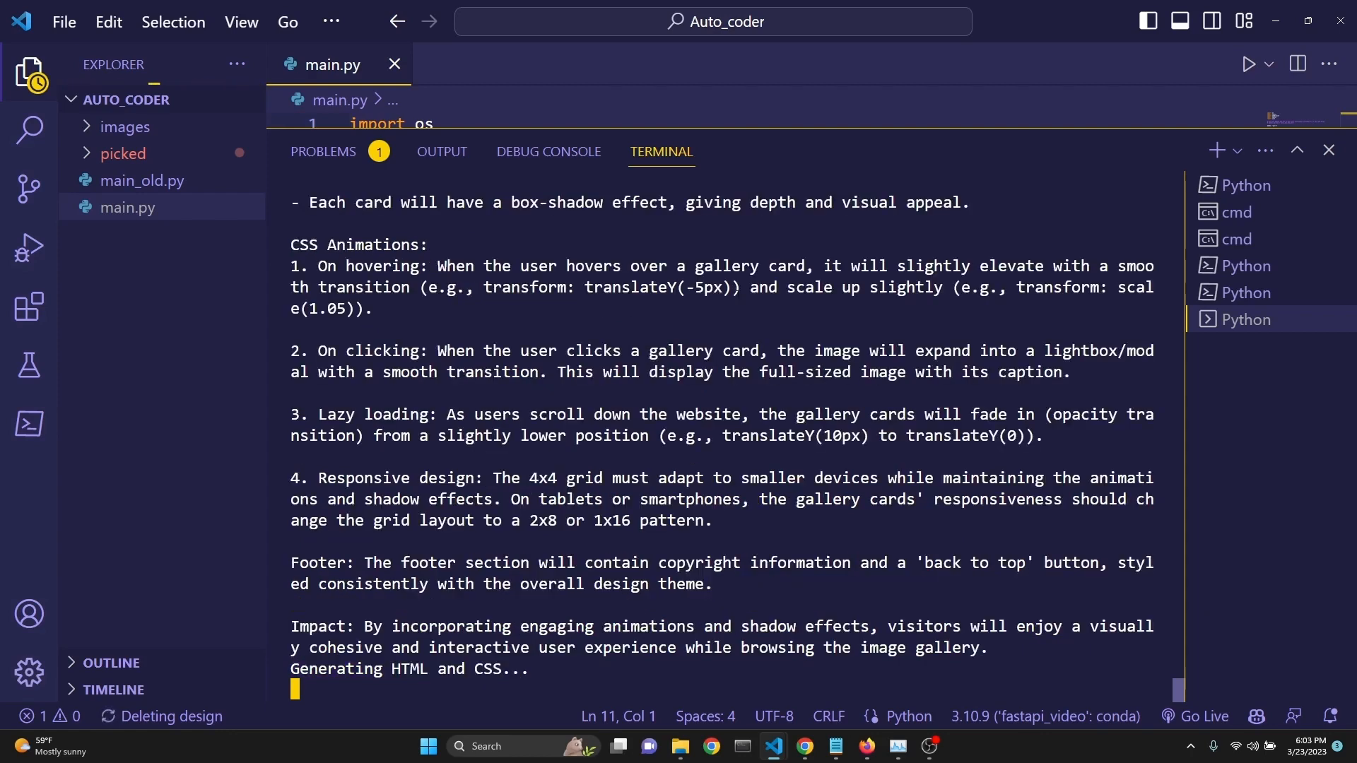
pyautogui.scroll(3)
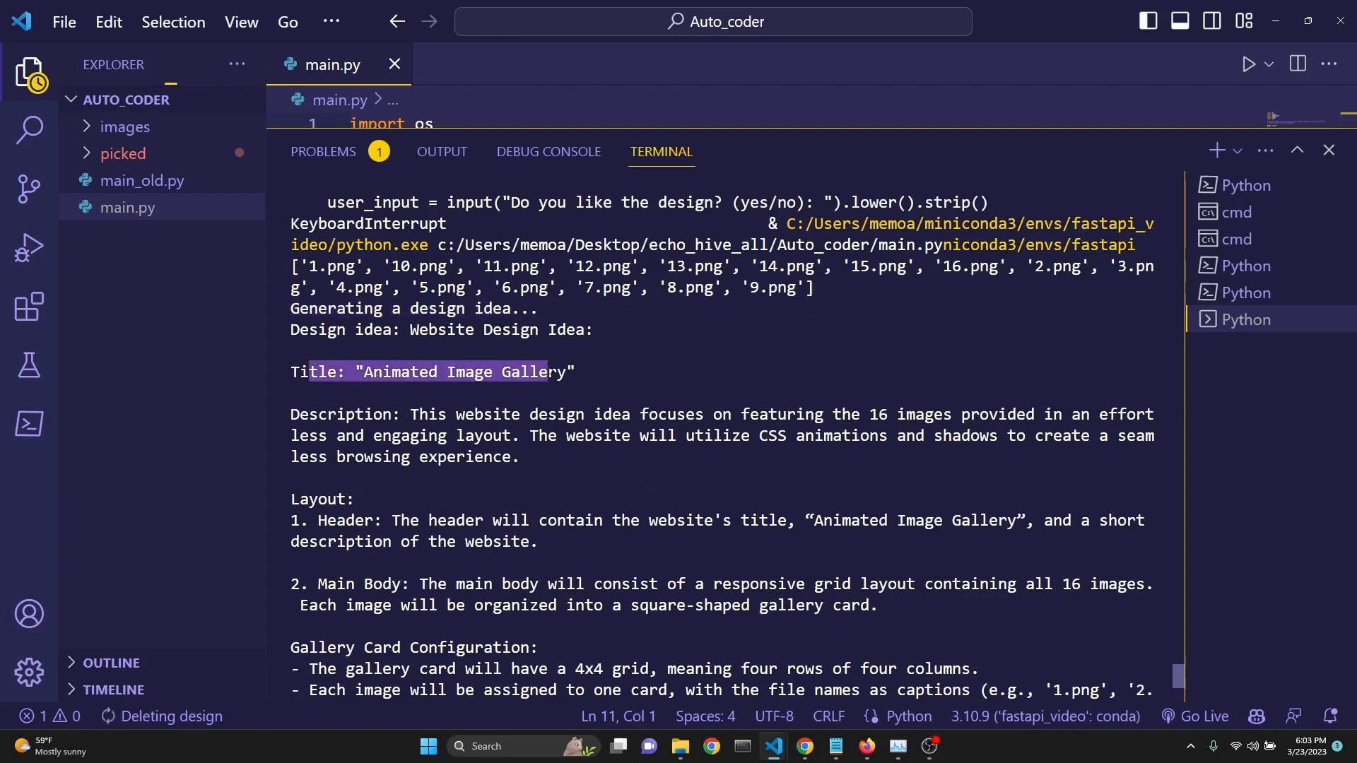
pyautogui.scroll(-3)
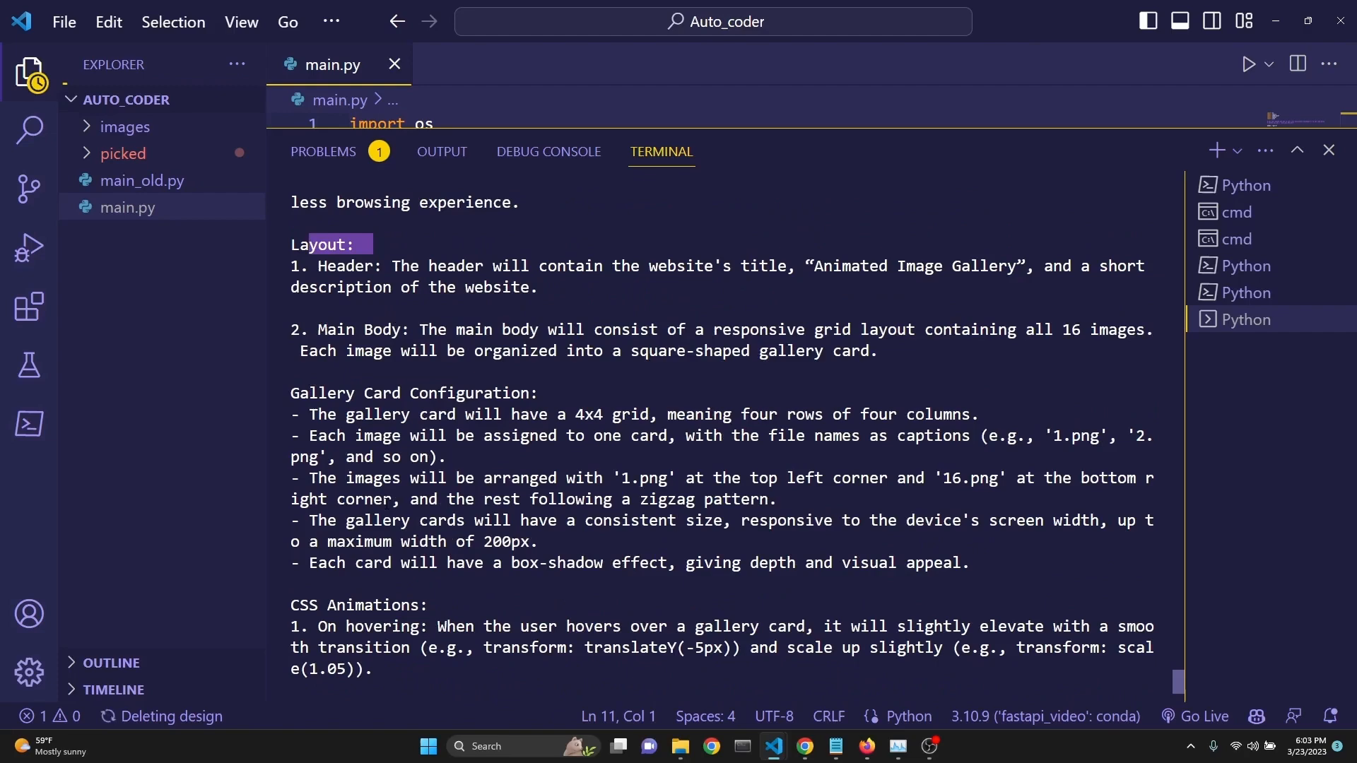
pyautogui.scroll(-3)
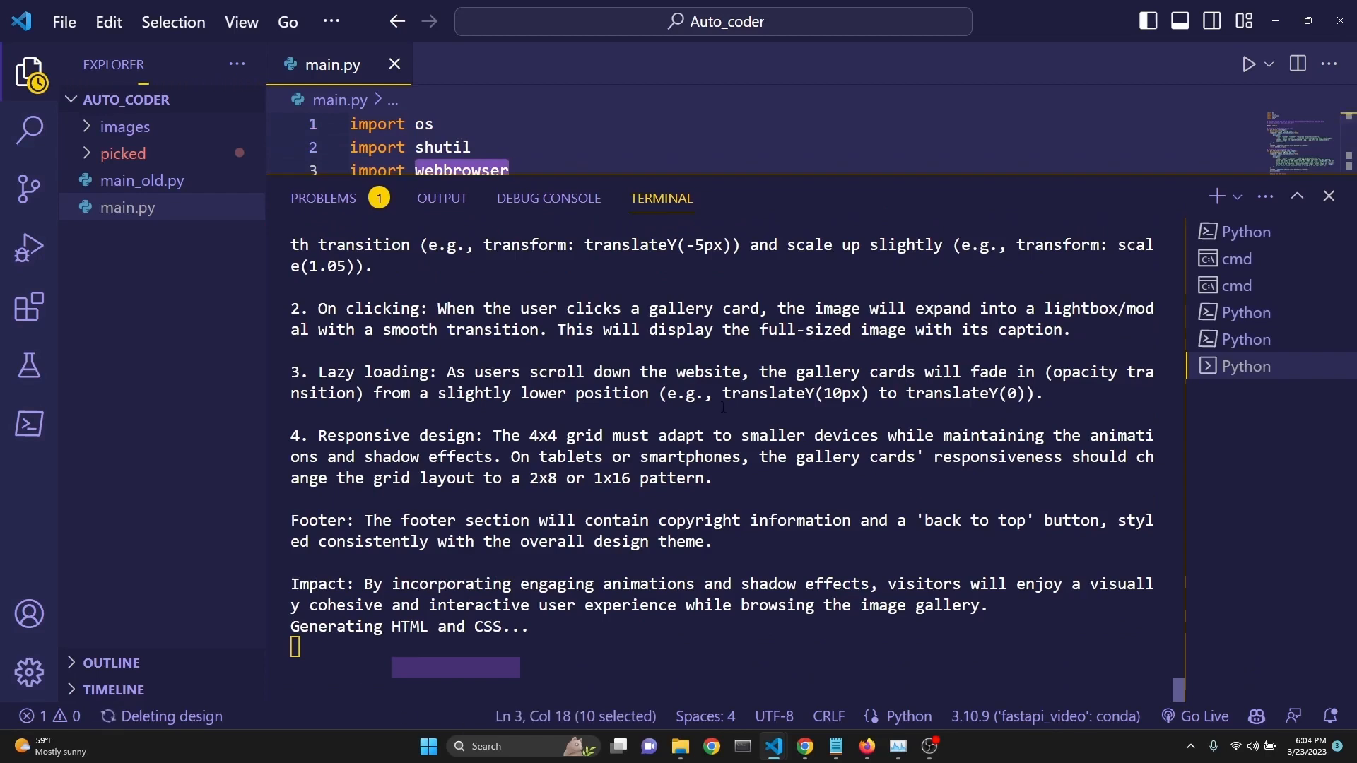
pyautogui.moveTo(724, 414)
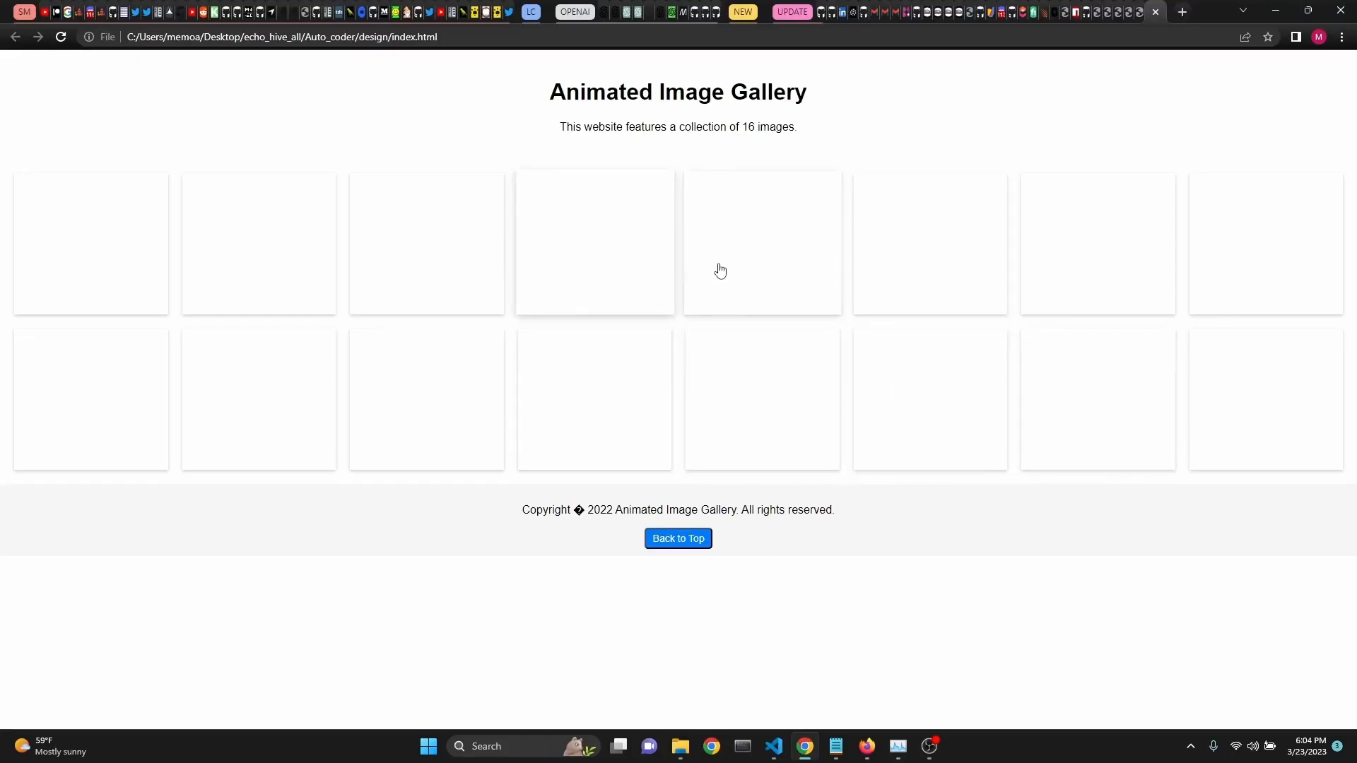
# Review the terminal output and expand the generated design folder in the Explorer
pyautogui.click(774, 746)
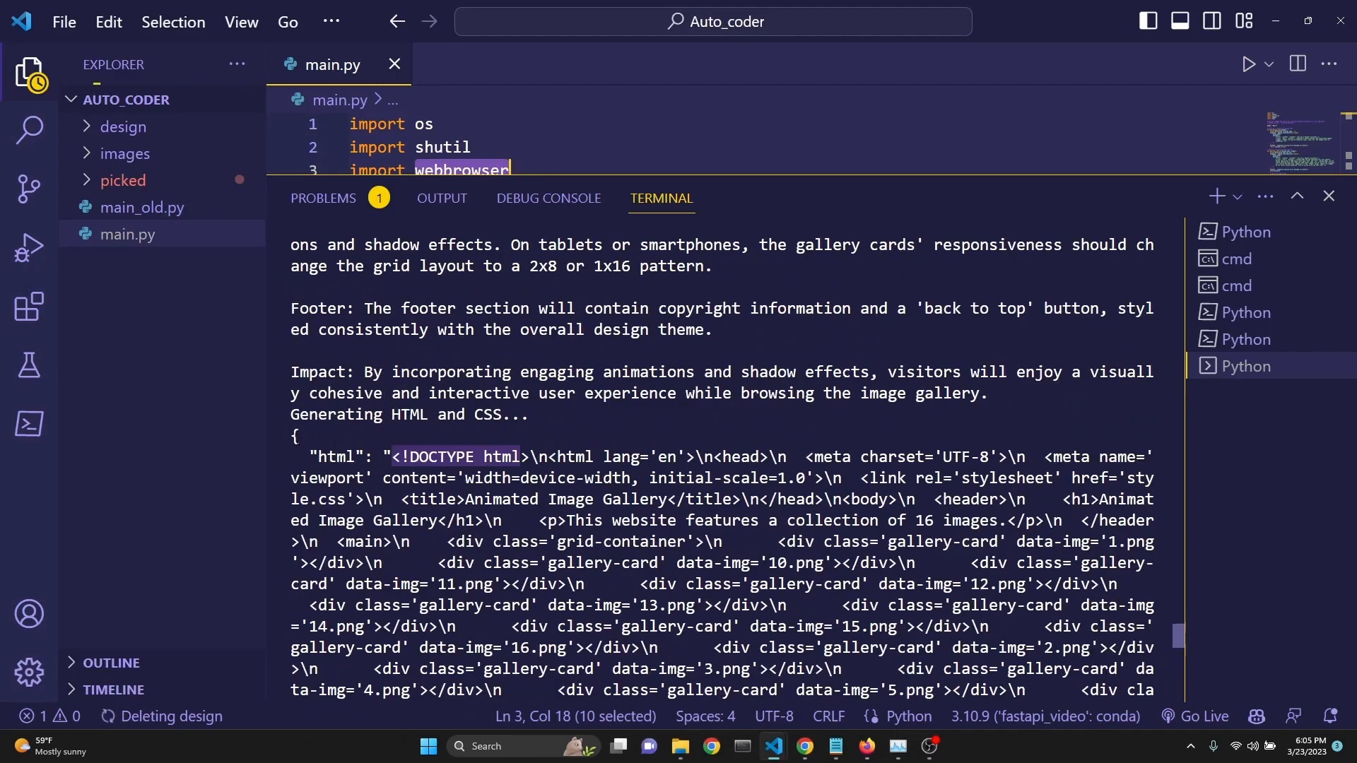
pyautogui.scroll(-3)
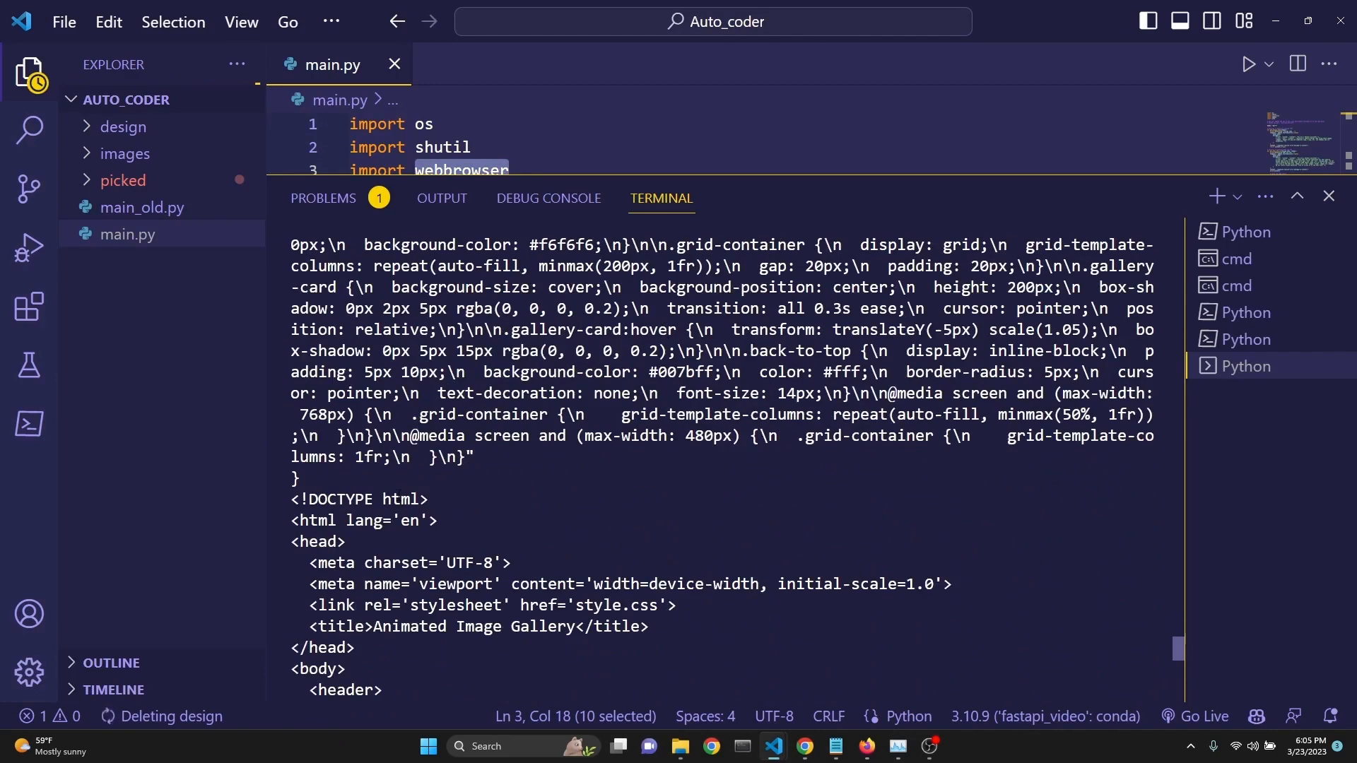
pyautogui.scroll(-3)
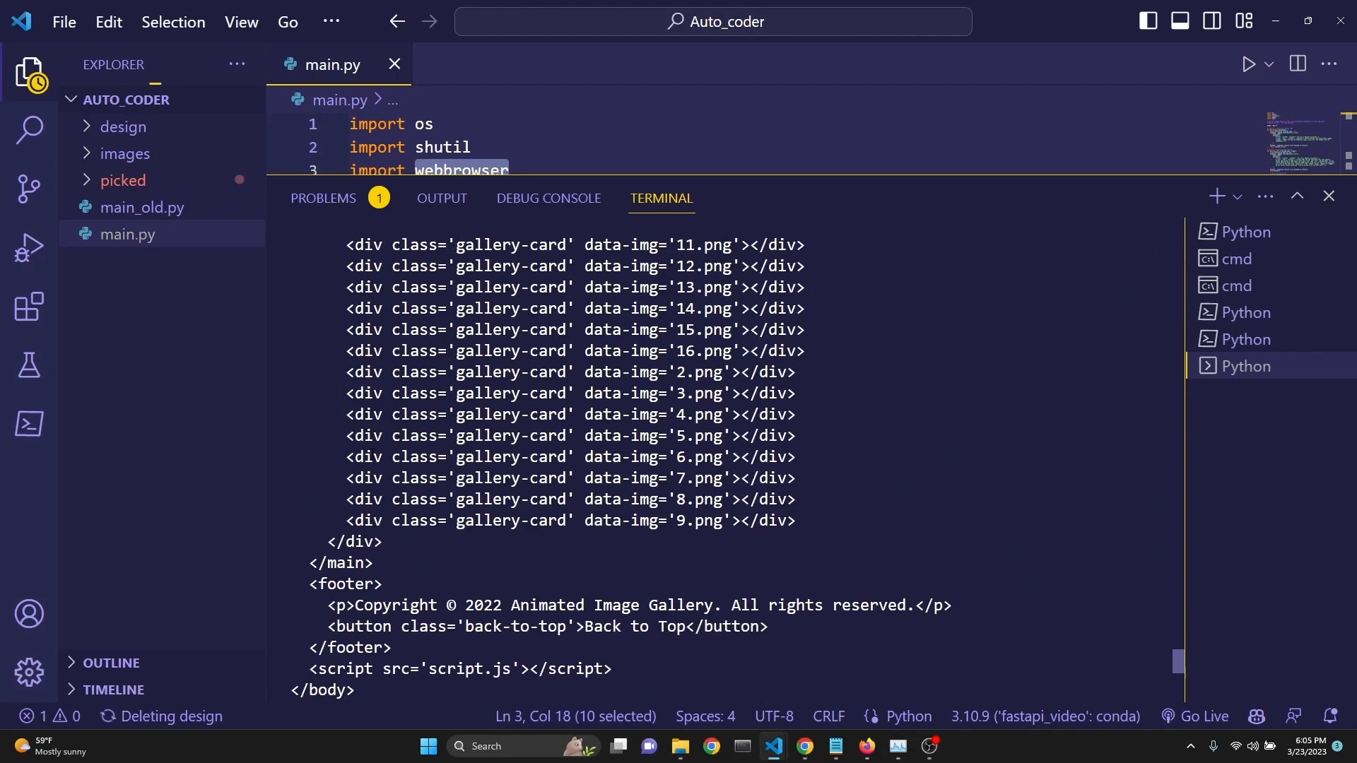
pyautogui.click(125, 125)
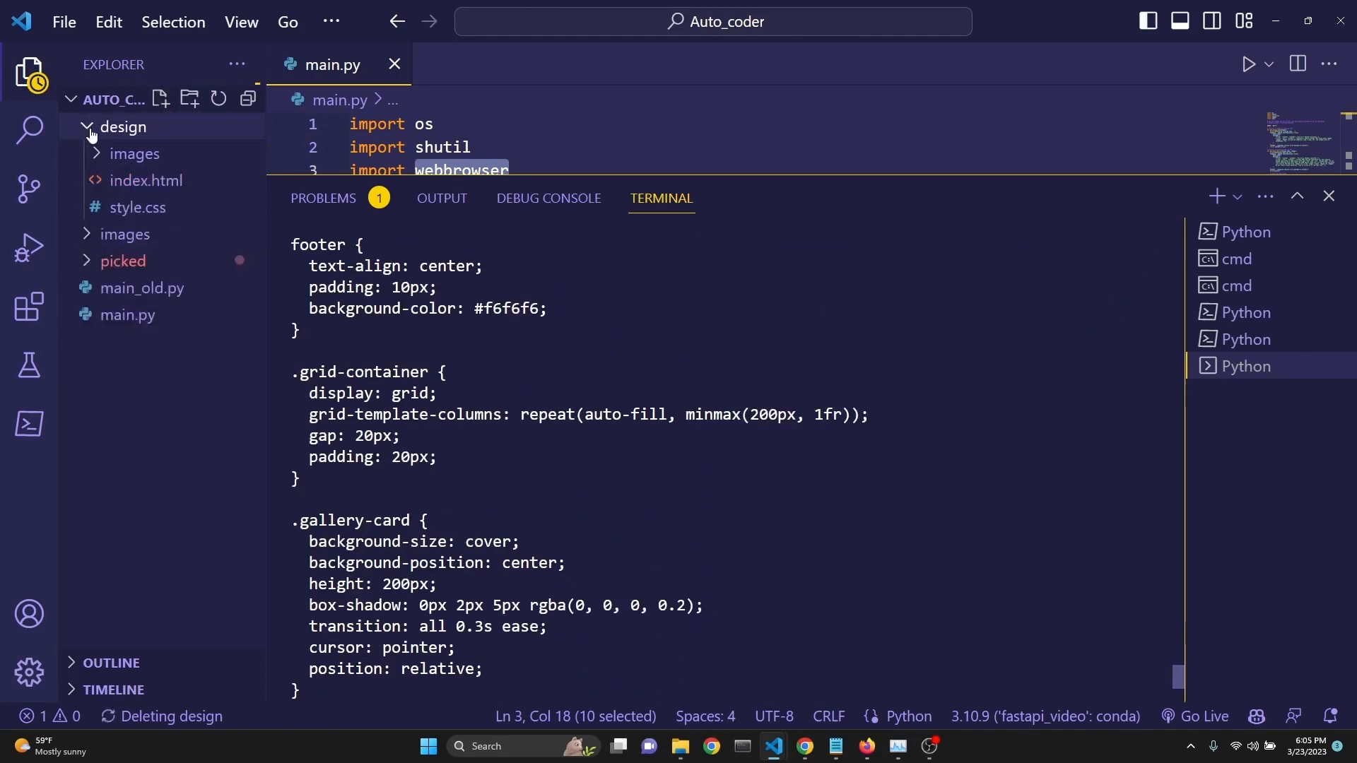
# Inspect the generated index.html and style.css for the Animated Image Gallery
pyautogui.click(145, 179)
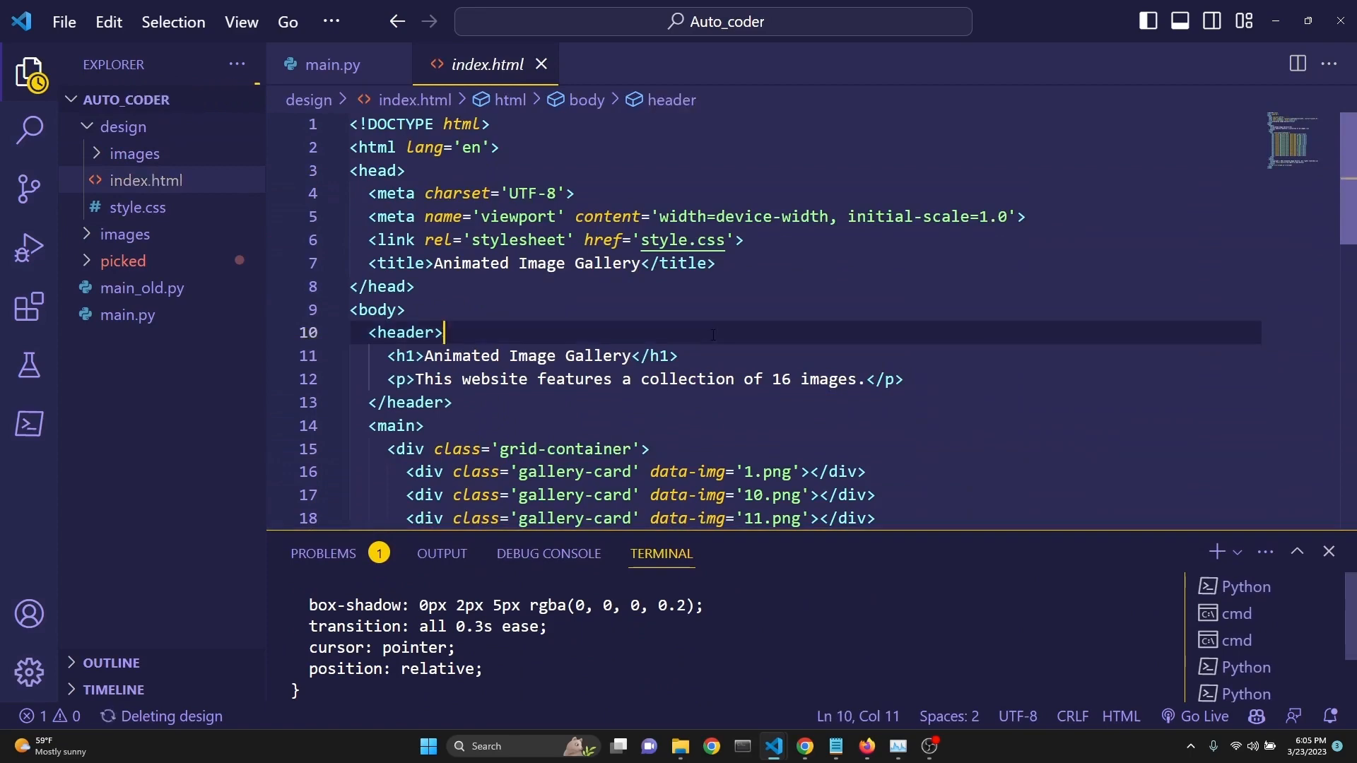
pyautogui.scroll(-3)
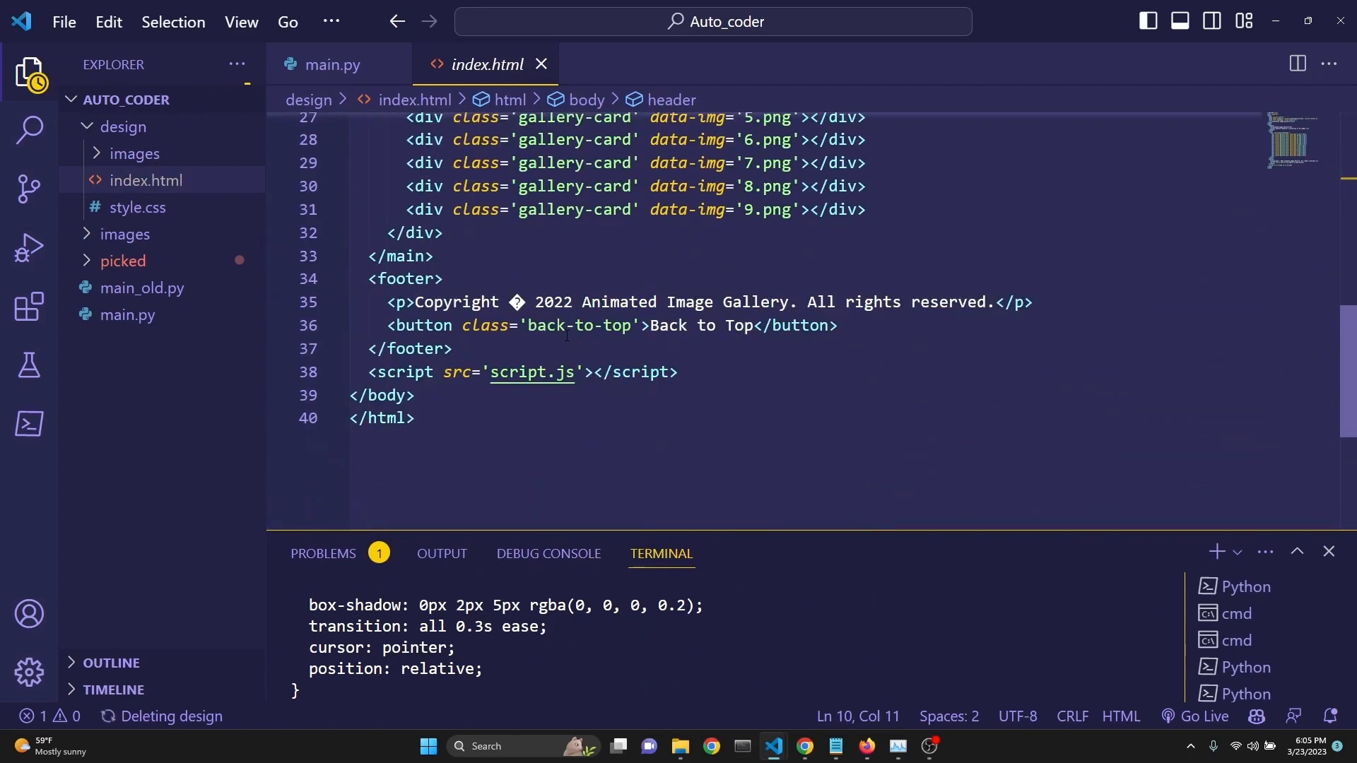
pyautogui.moveTo(578, 530)
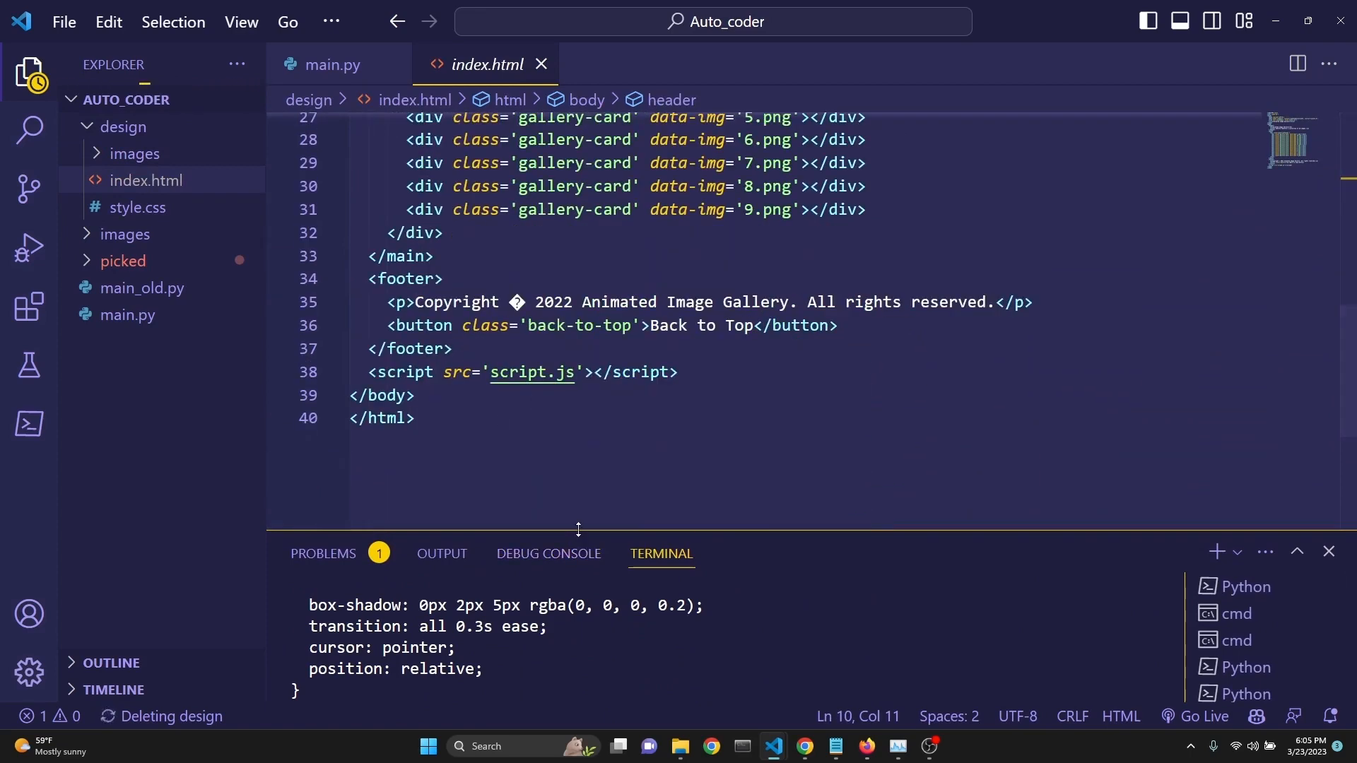
pyautogui.click(137, 206)
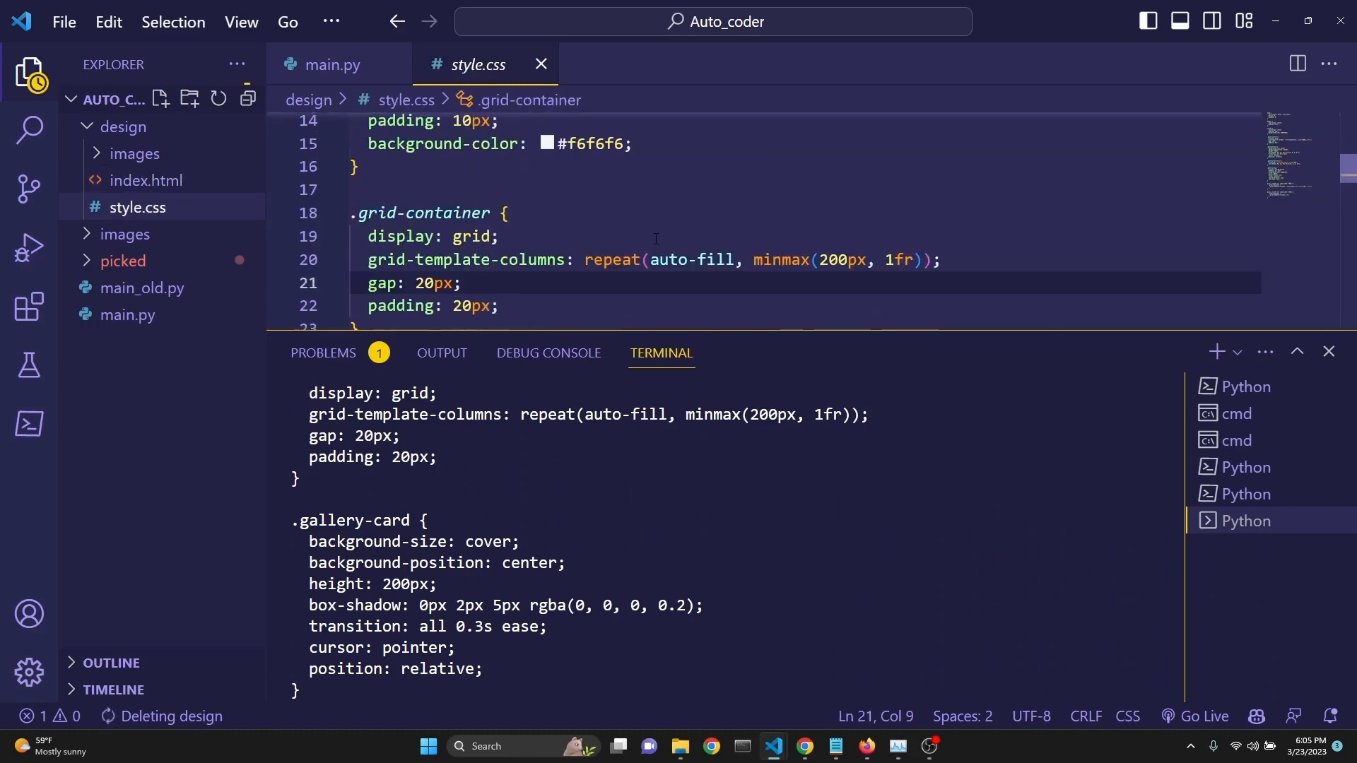
pyautogui.scroll(-3)
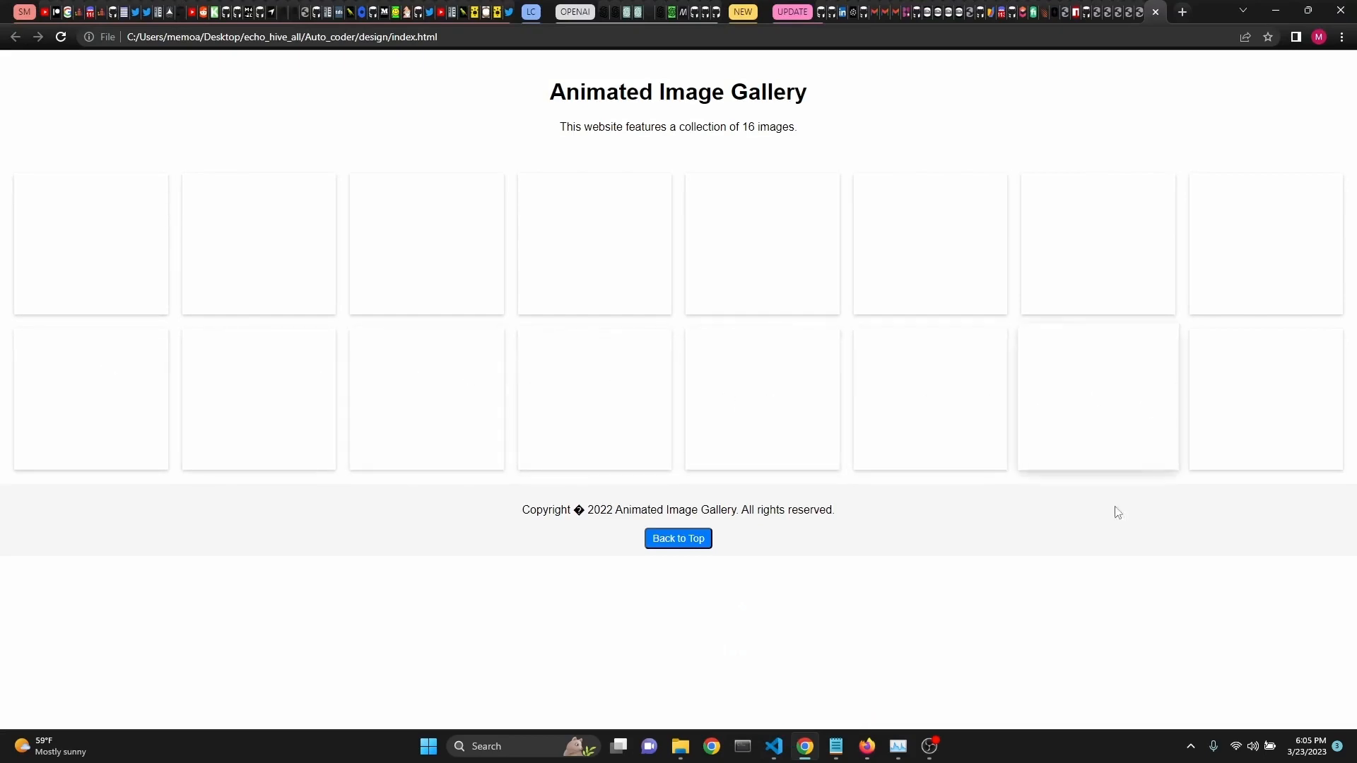
pyautogui.moveTo(773, 746)
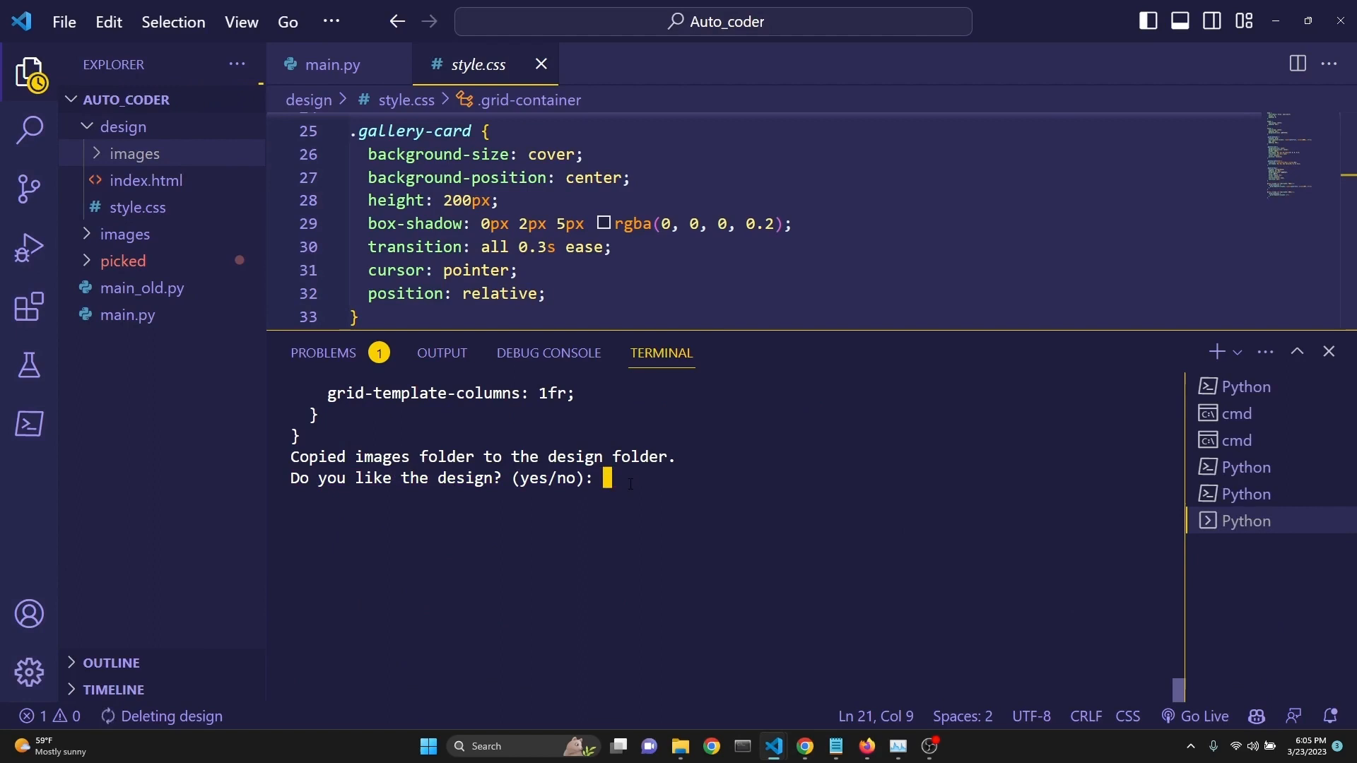
# Reject the first design with no, then accept the Nature Photography Gallery design with yes
pyautogui.write('no')
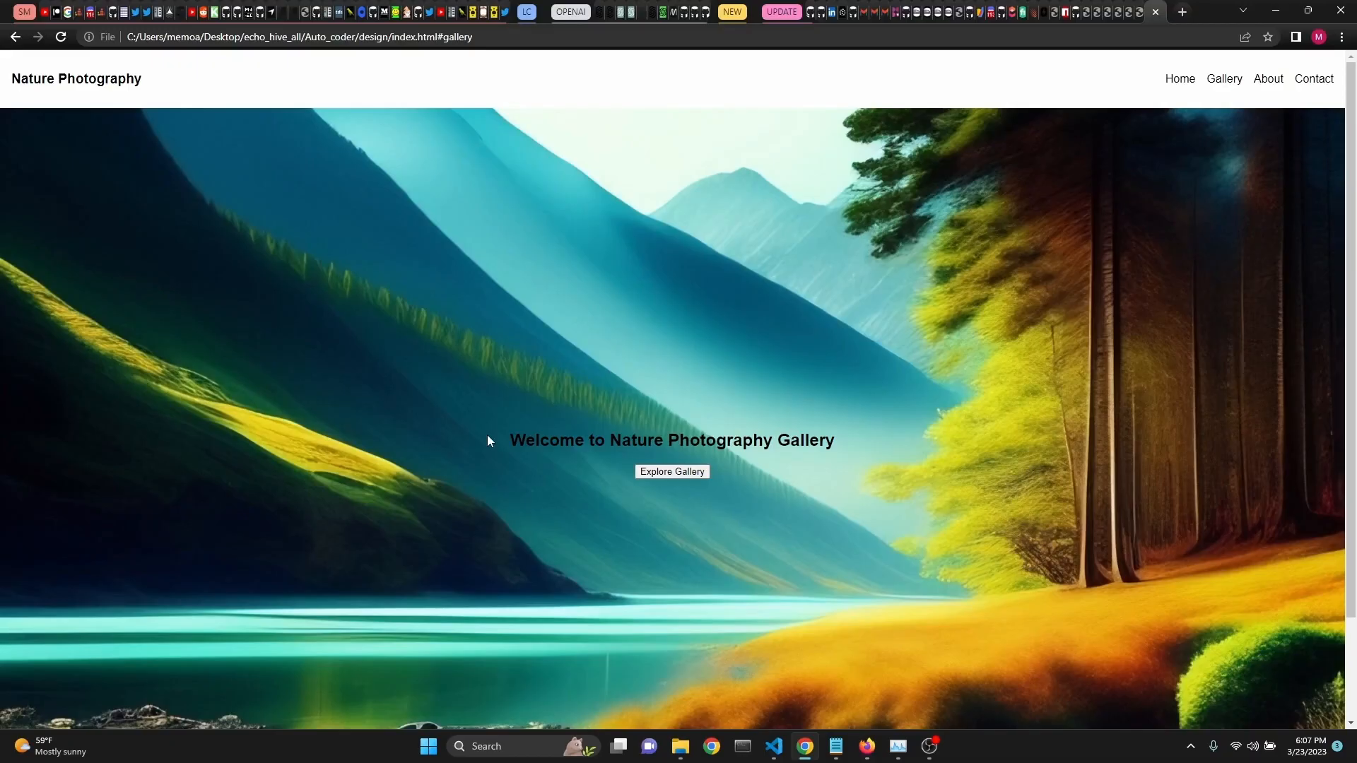
pyautogui.moveTo(1201, 121)
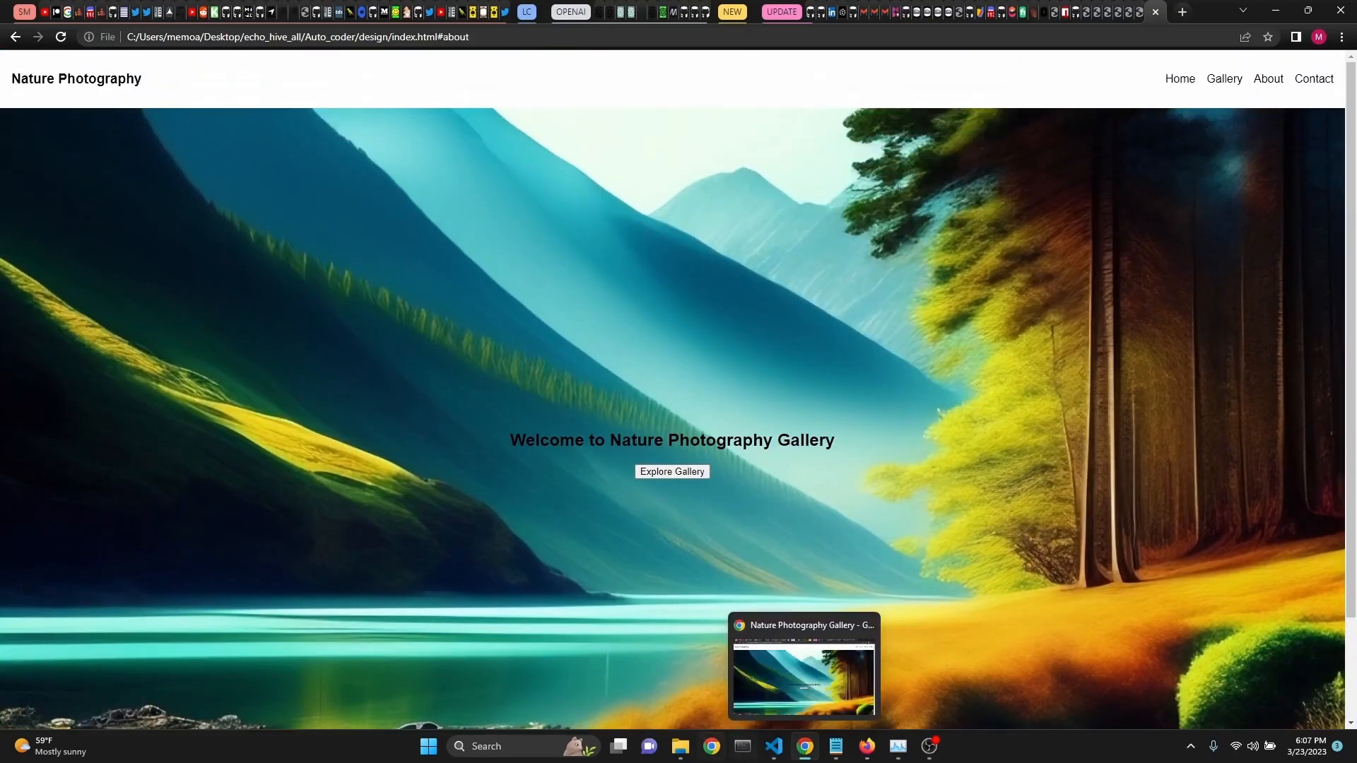
pyautogui.click(773, 746)
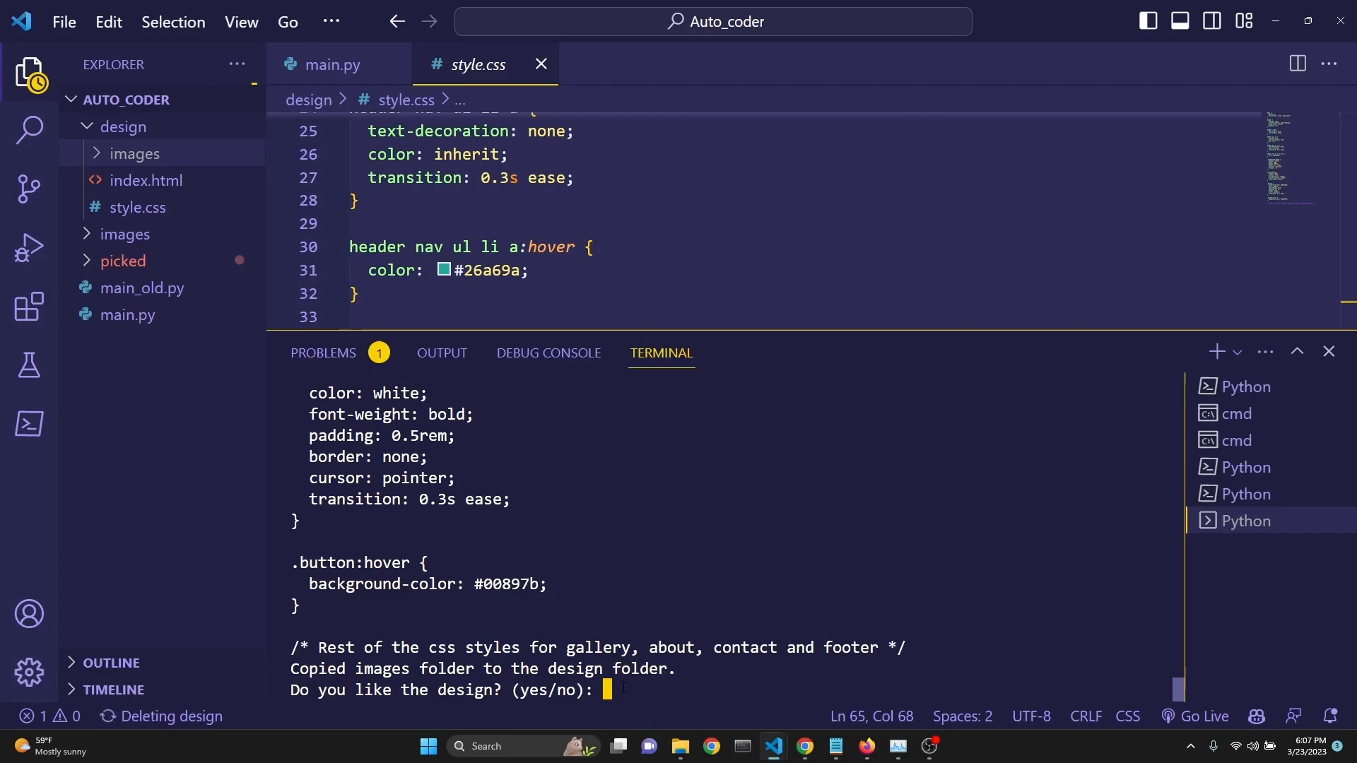
pyautogui.write('ye')
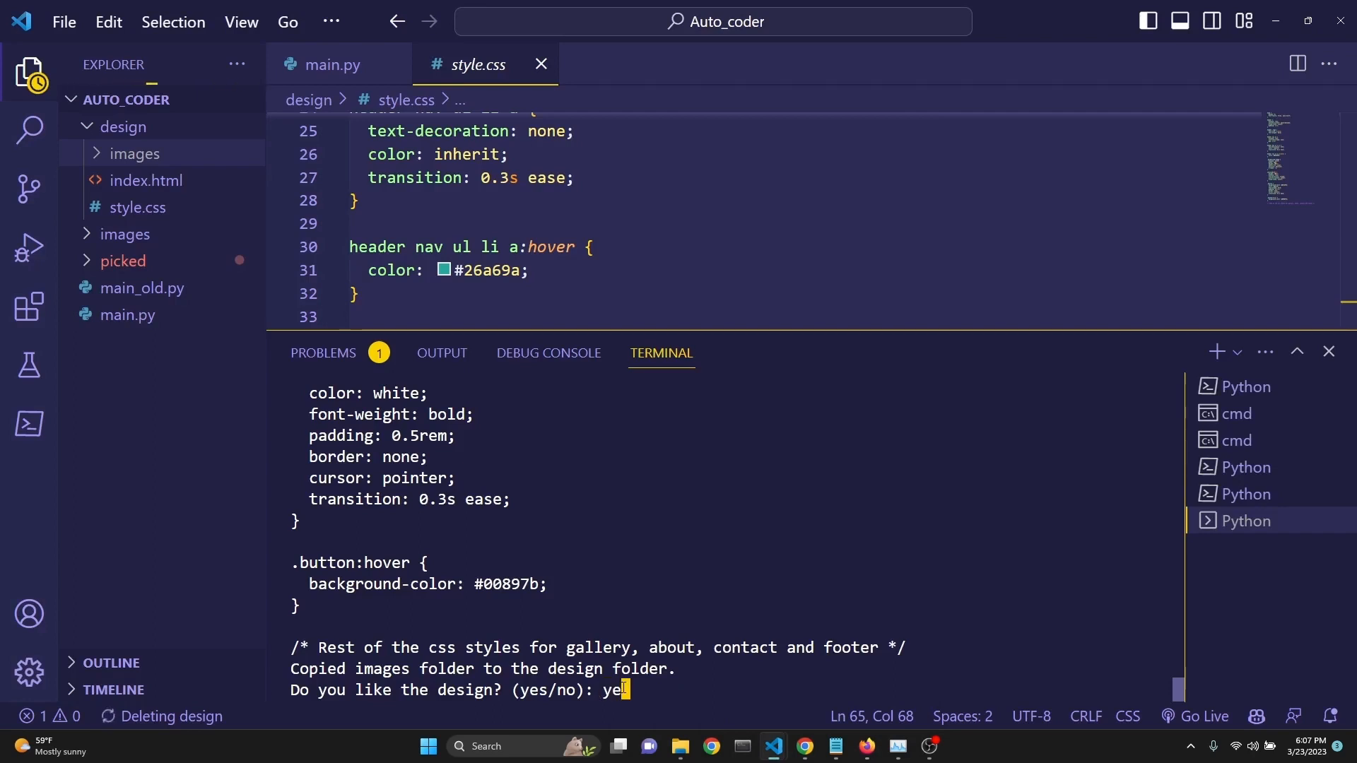
pyautogui.press('Return')
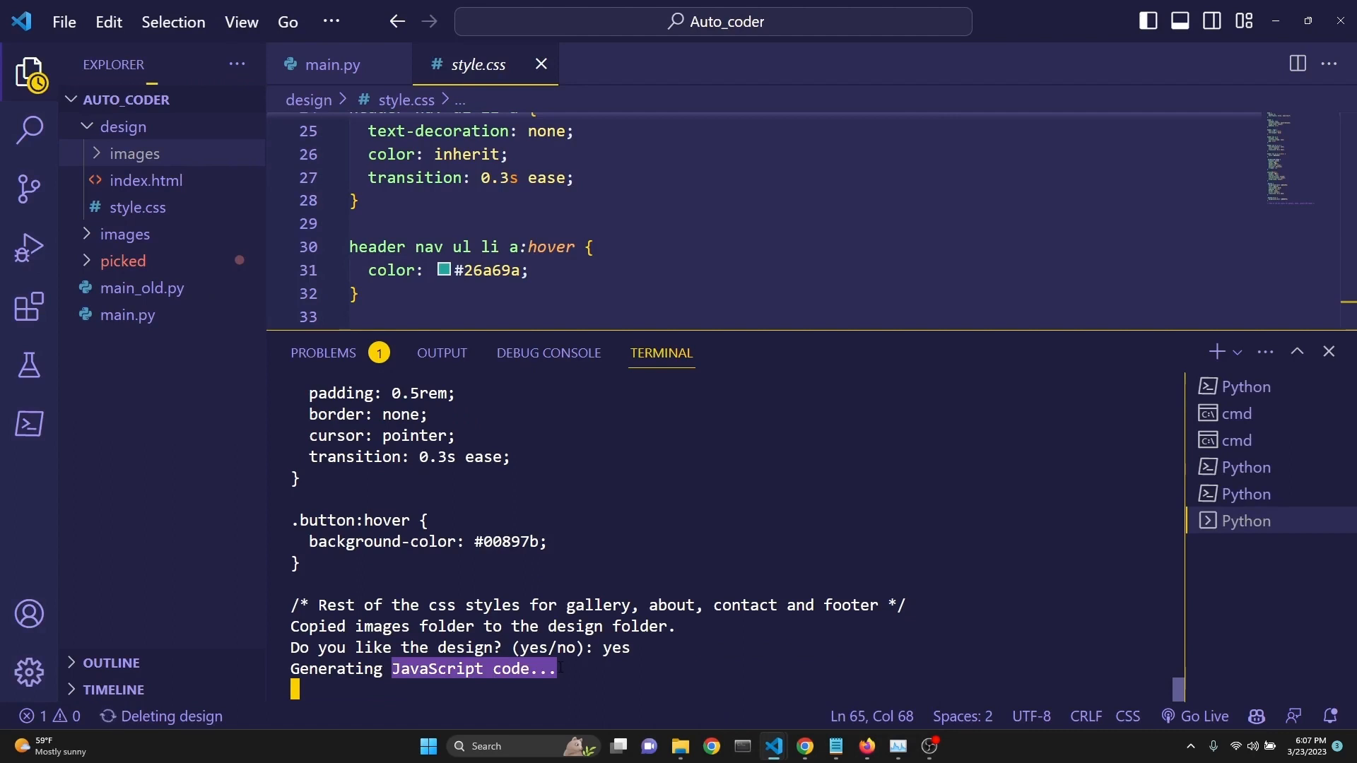
pyautogui.moveTo(145, 202)
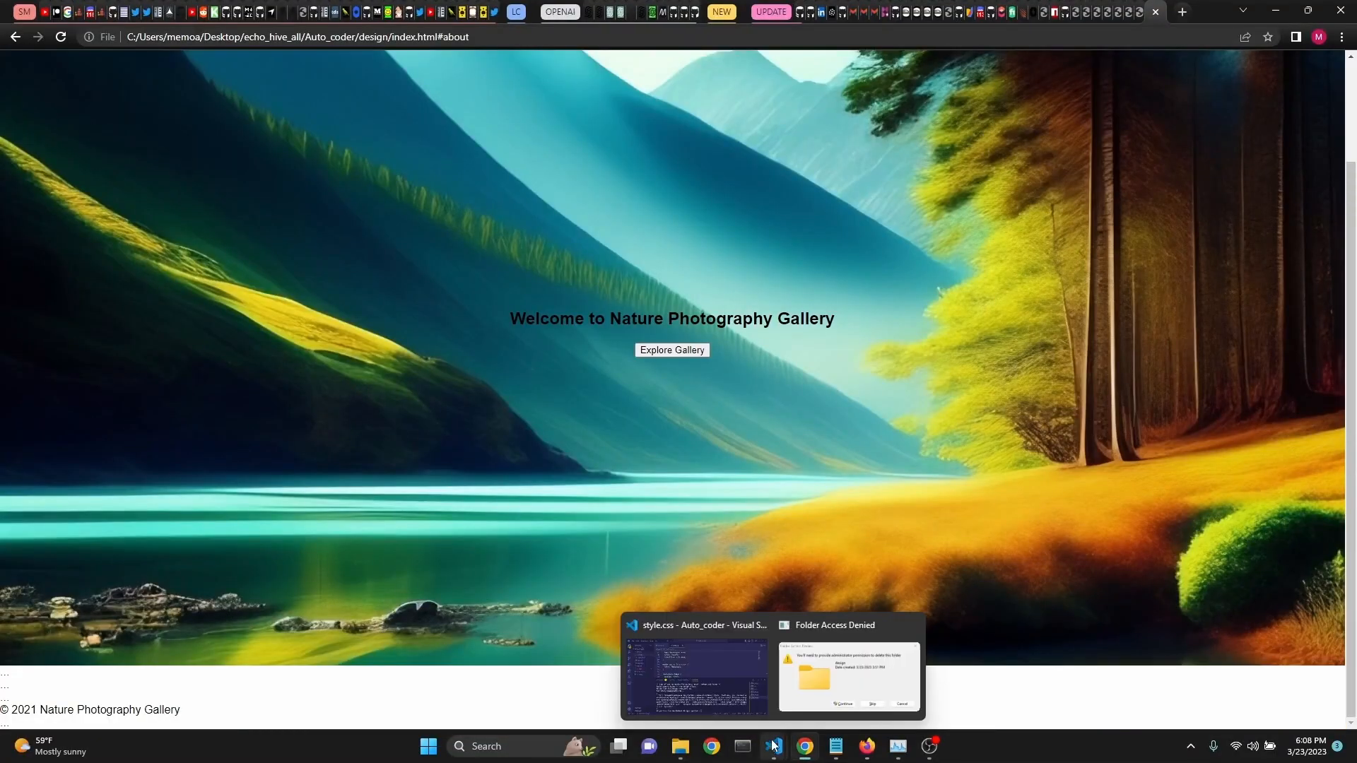
# Accept the dynamic design with yes and view index.html's footer and script.js include
pyautogui.click(696, 676)
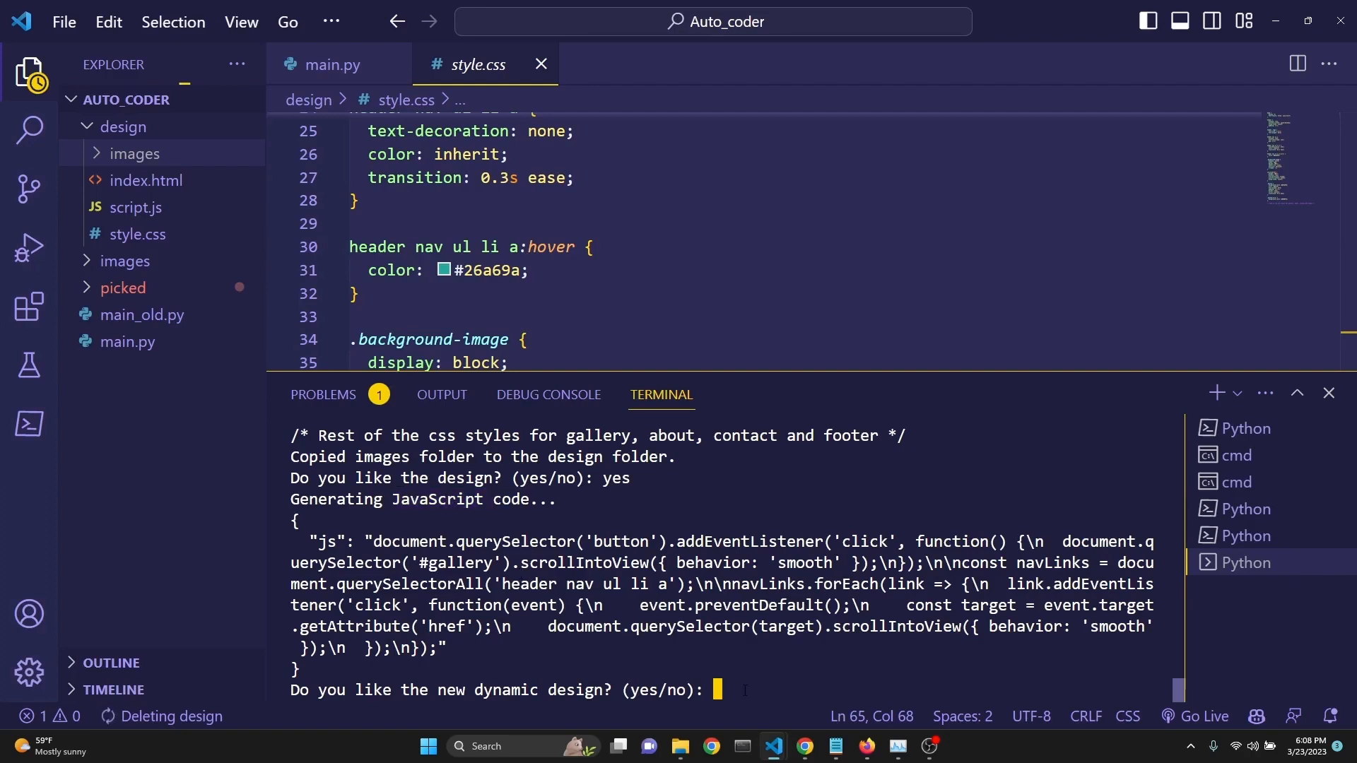
pyautogui.write('yes')
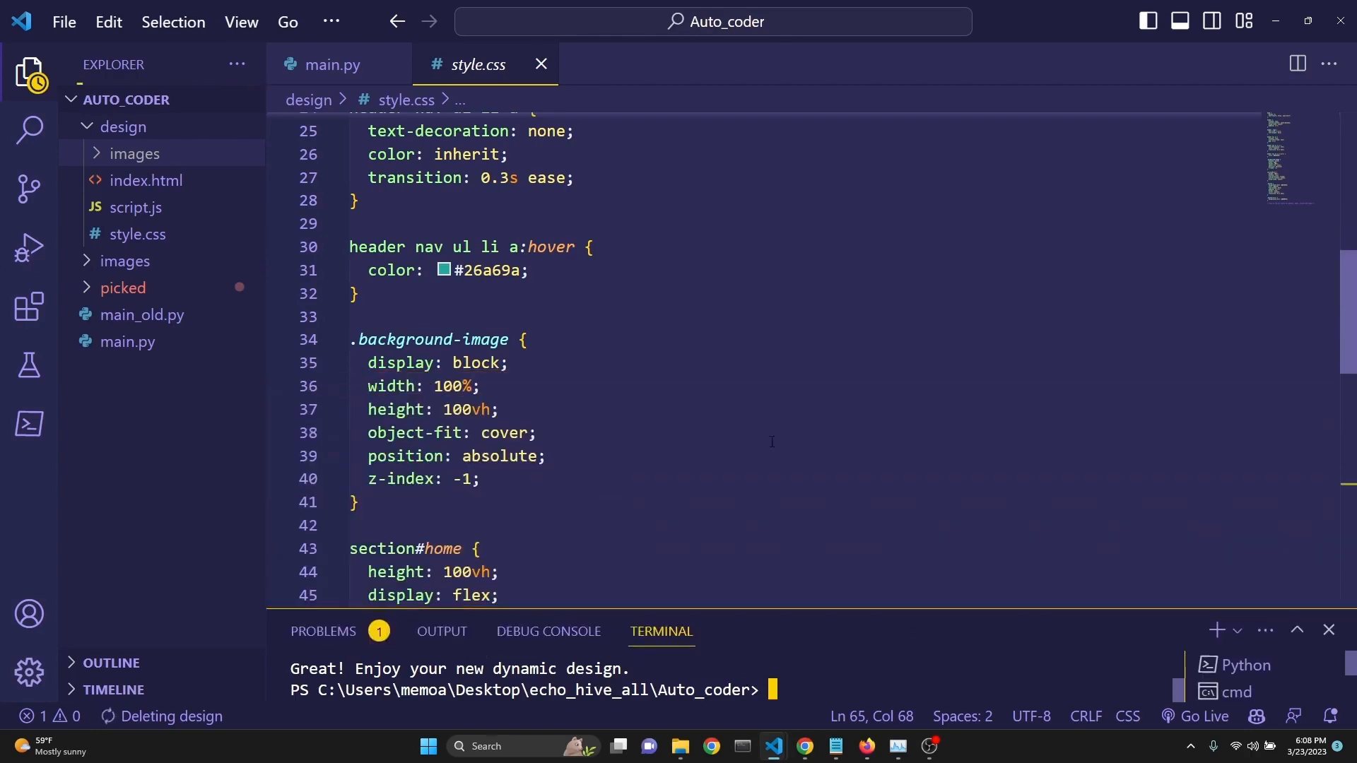
pyautogui.scroll(3)
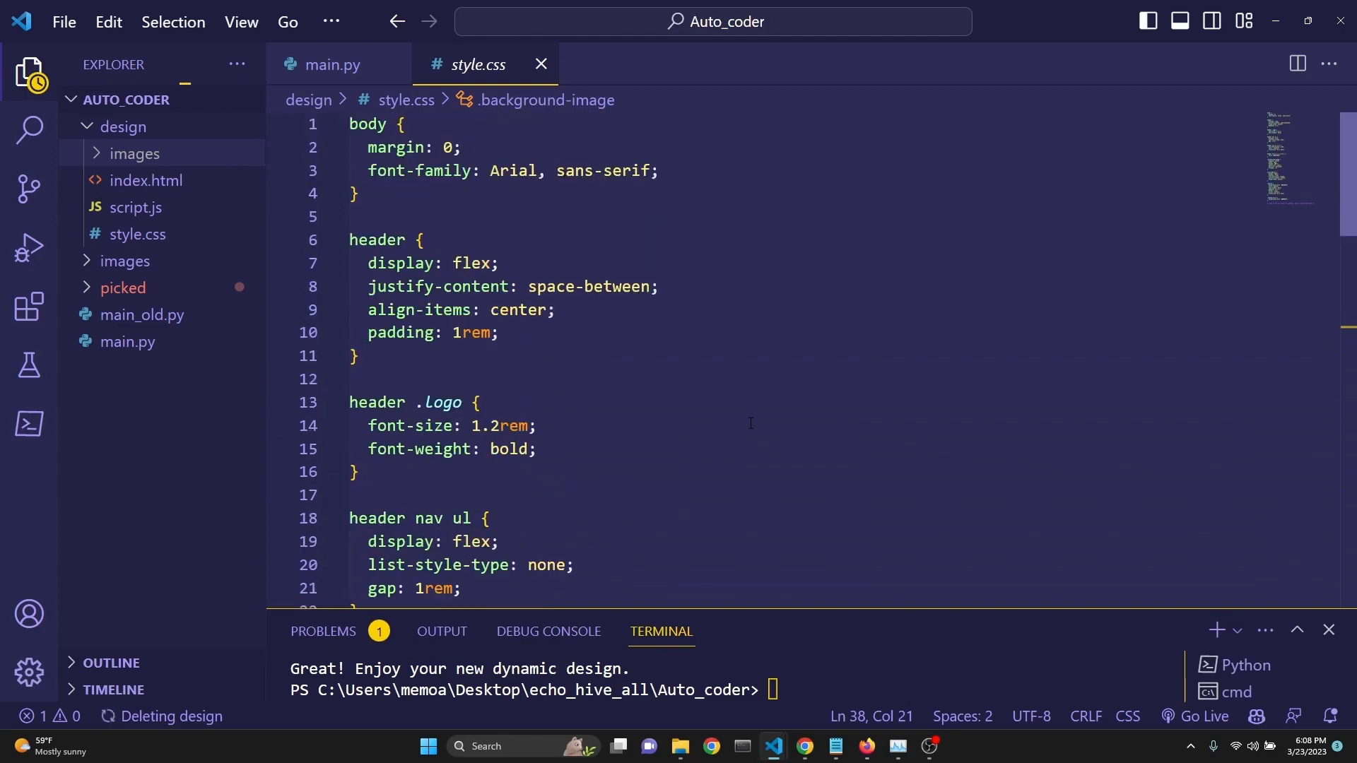
pyautogui.moveTo(188, 192)
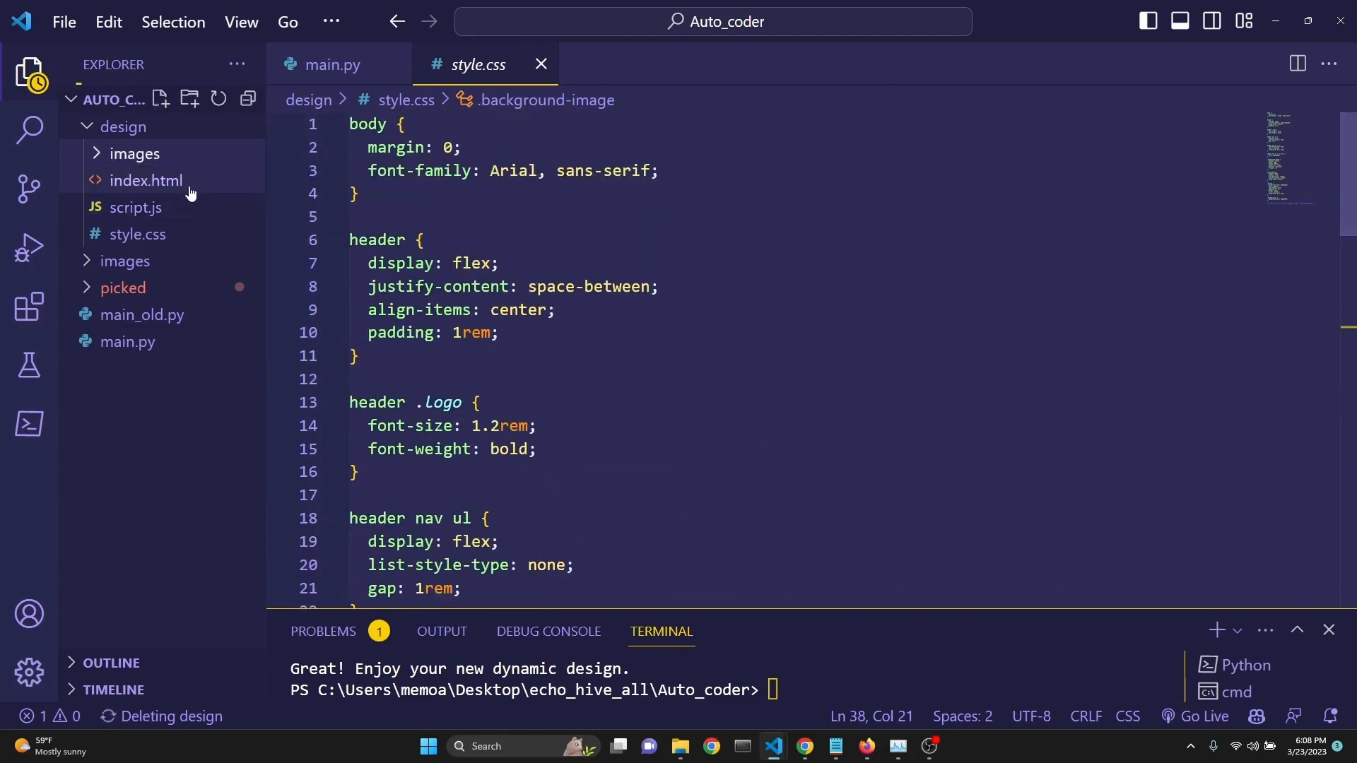
pyautogui.click(145, 180)
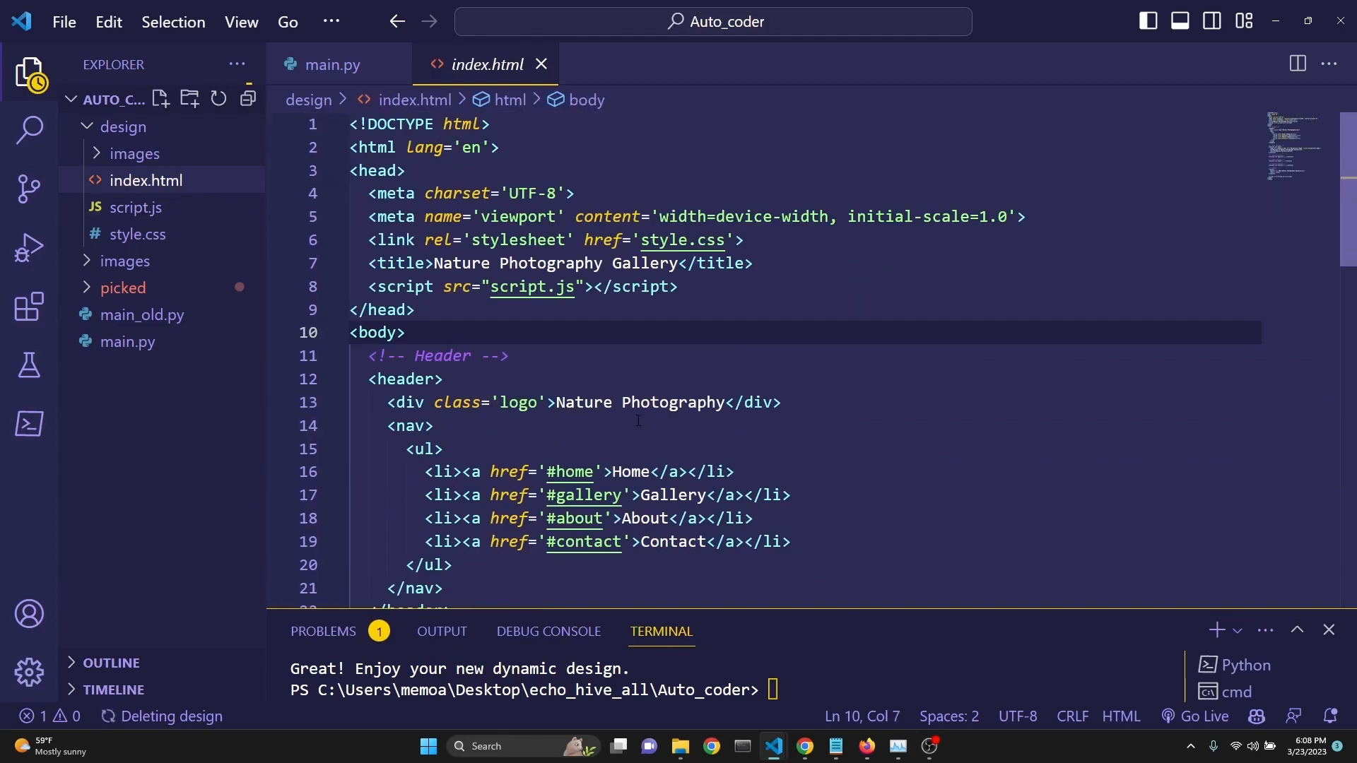
pyautogui.scroll(-3)
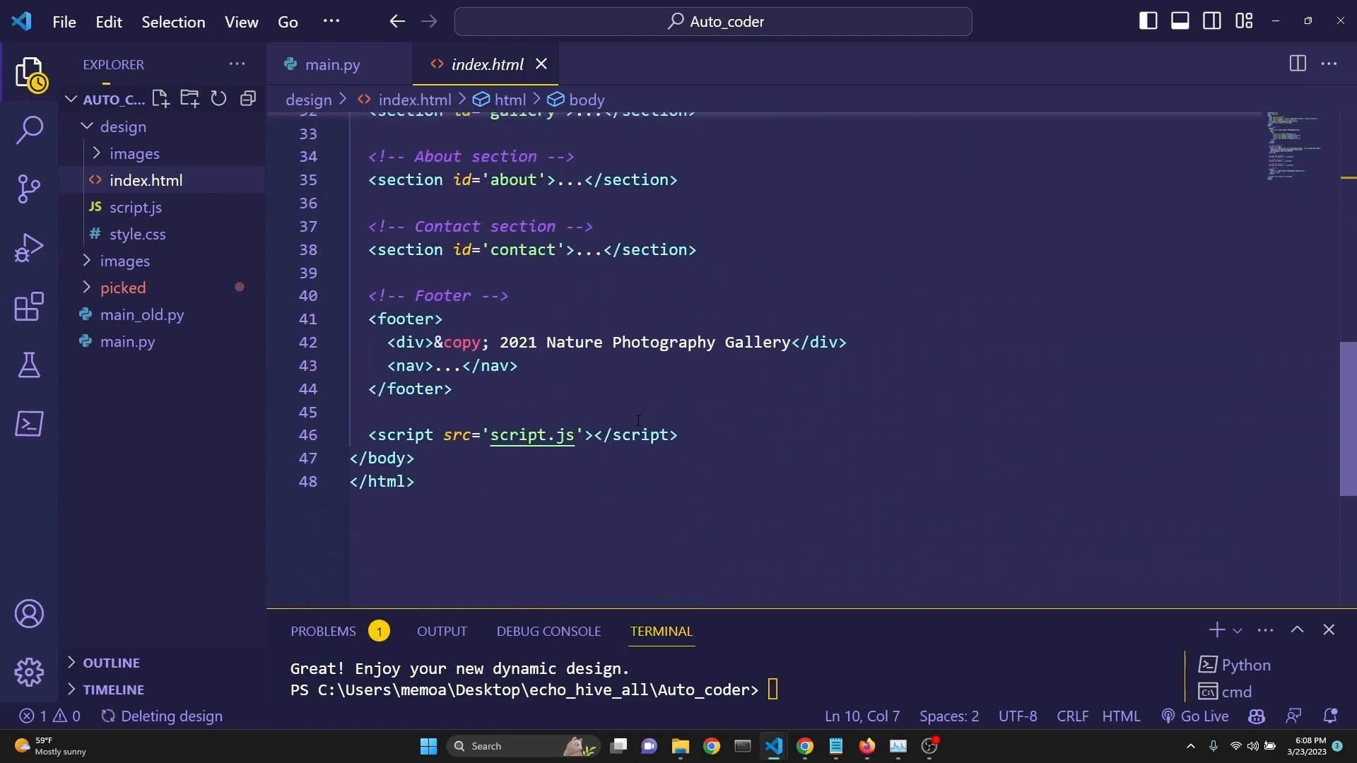
pyautogui.click(331, 64)
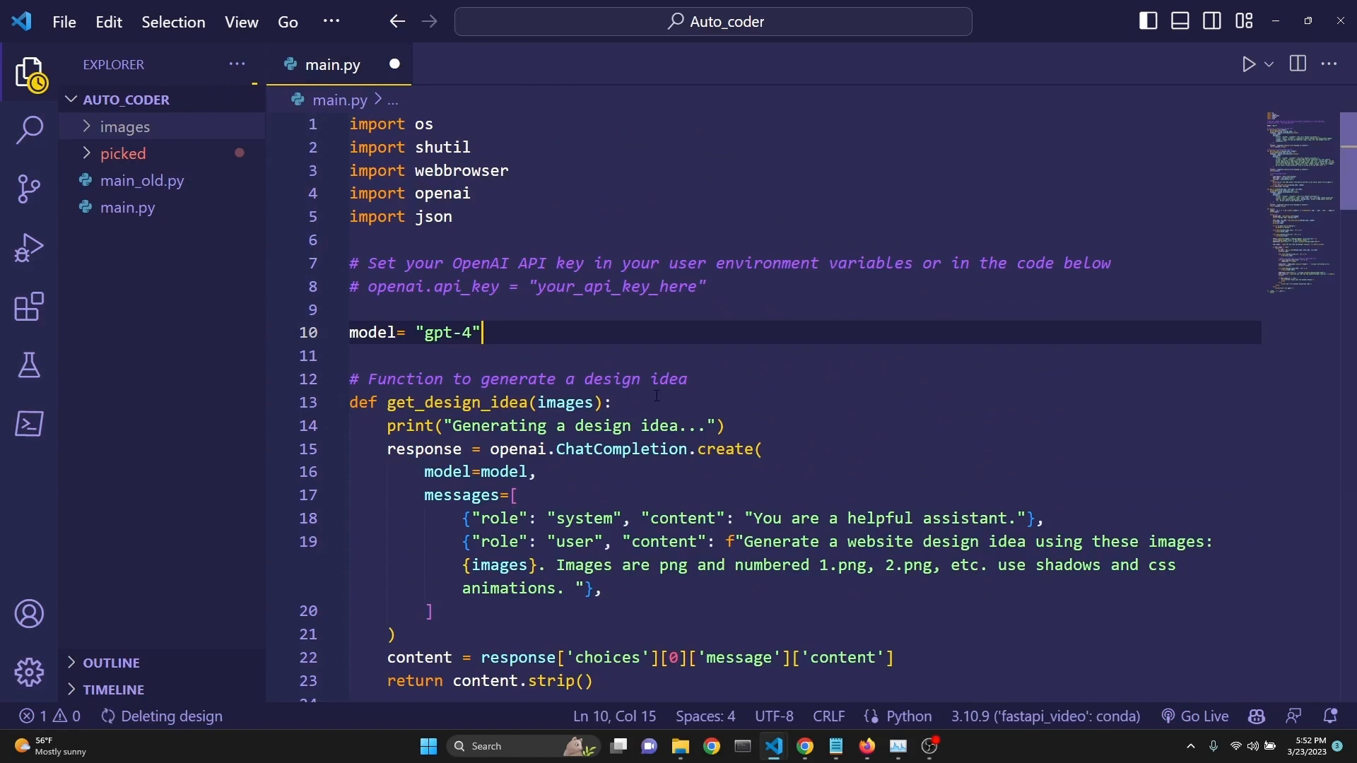
pyautogui.moveTo(83, 148)
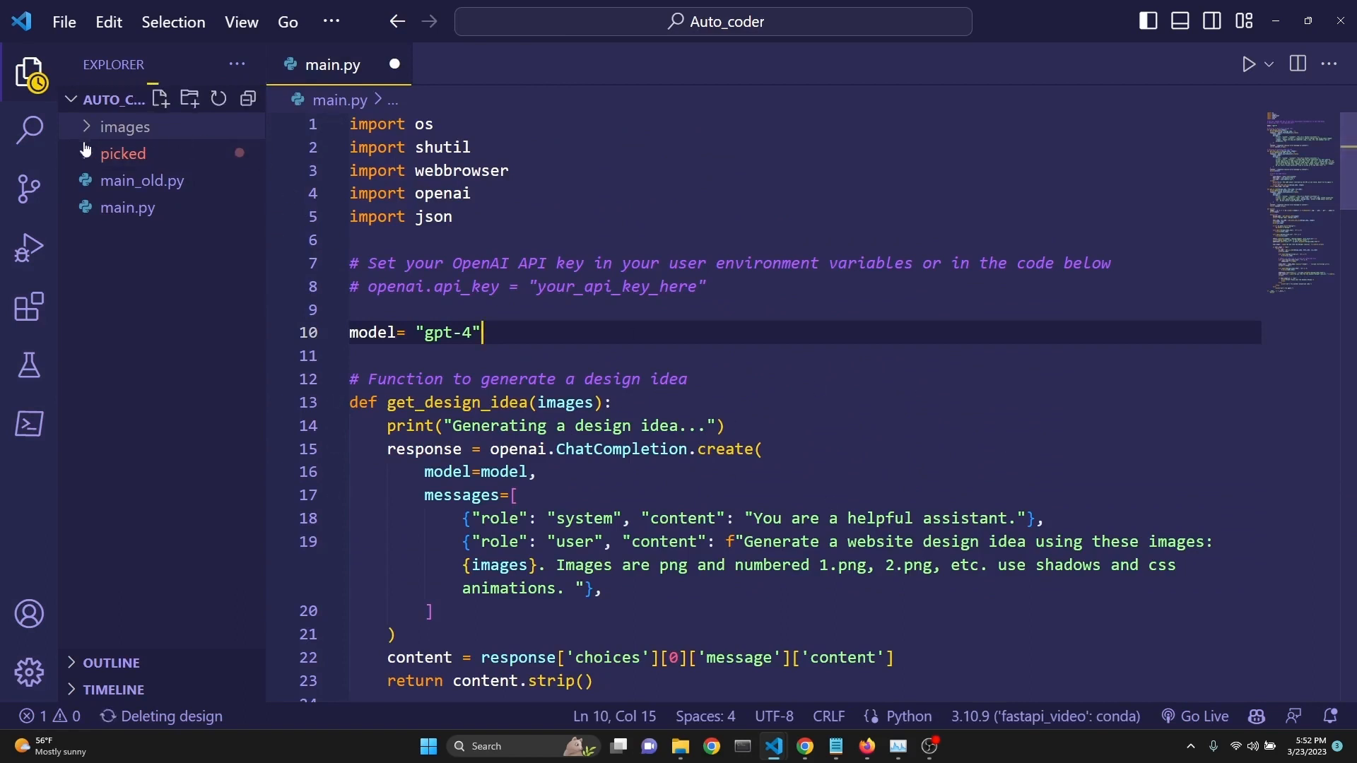
pyautogui.click(124, 125)
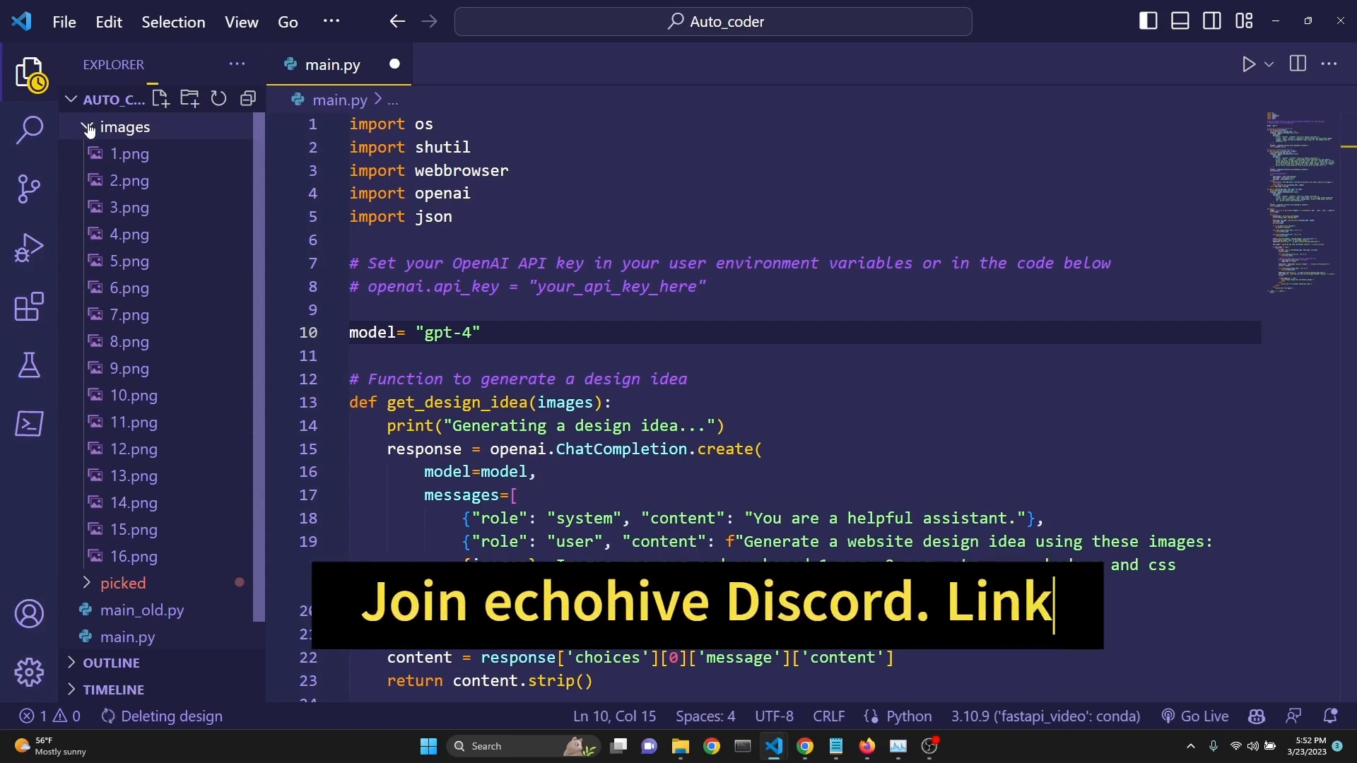
pyautogui.click(126, 126)
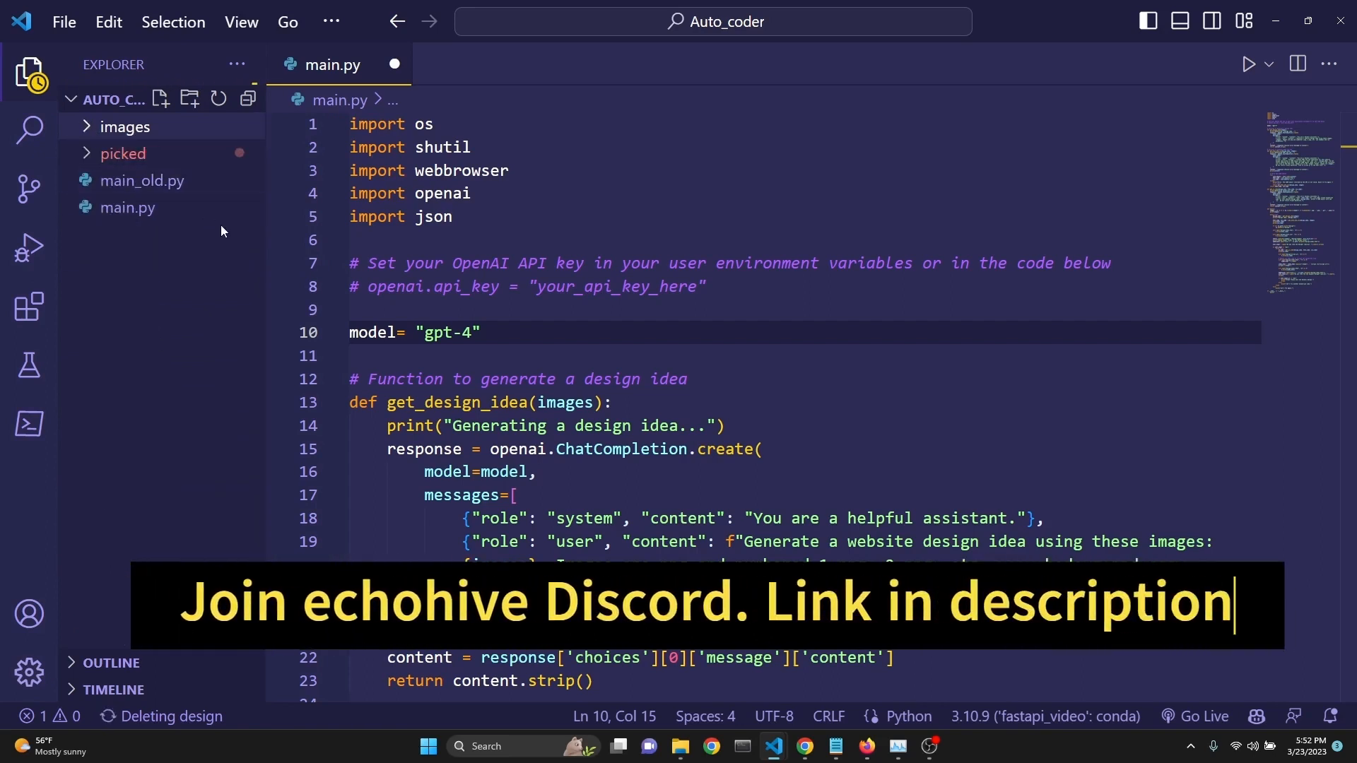
pyautogui.click(123, 153)
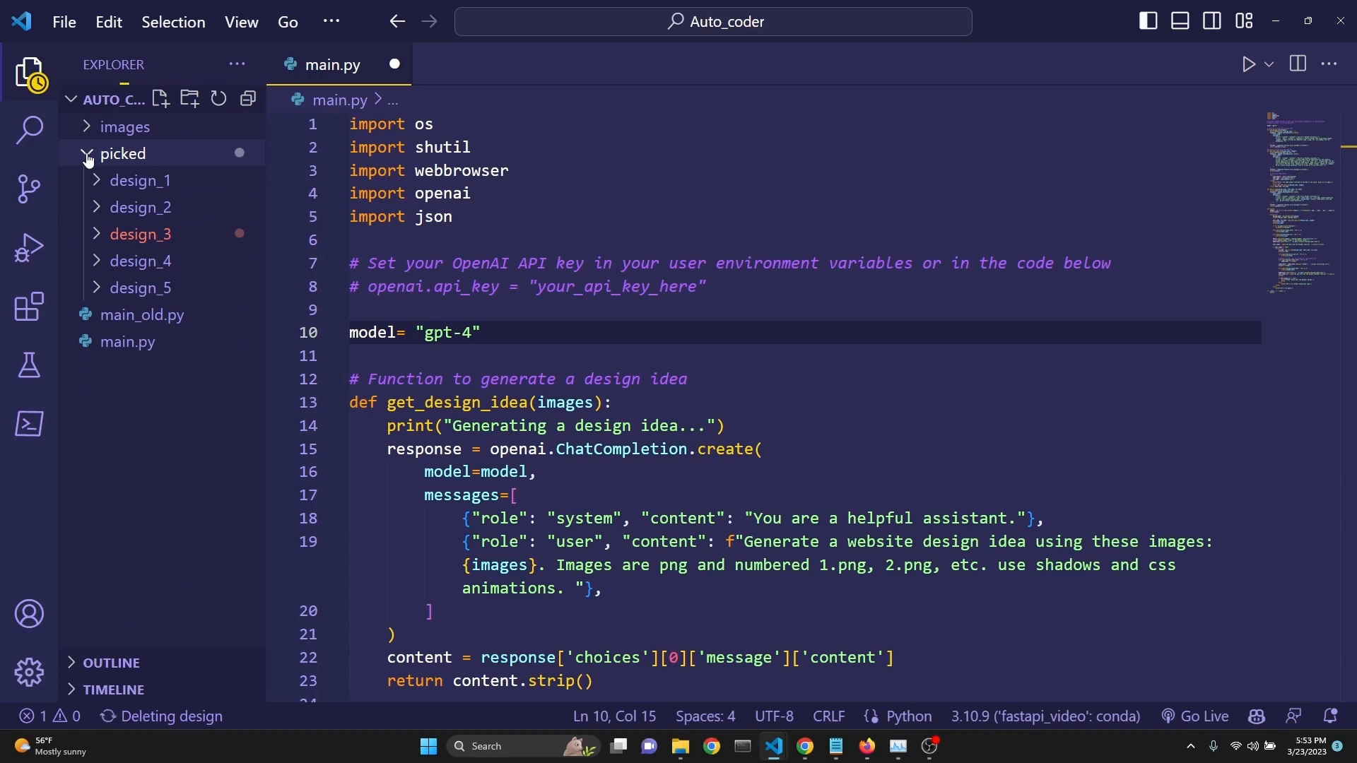
pyautogui.click(123, 153)
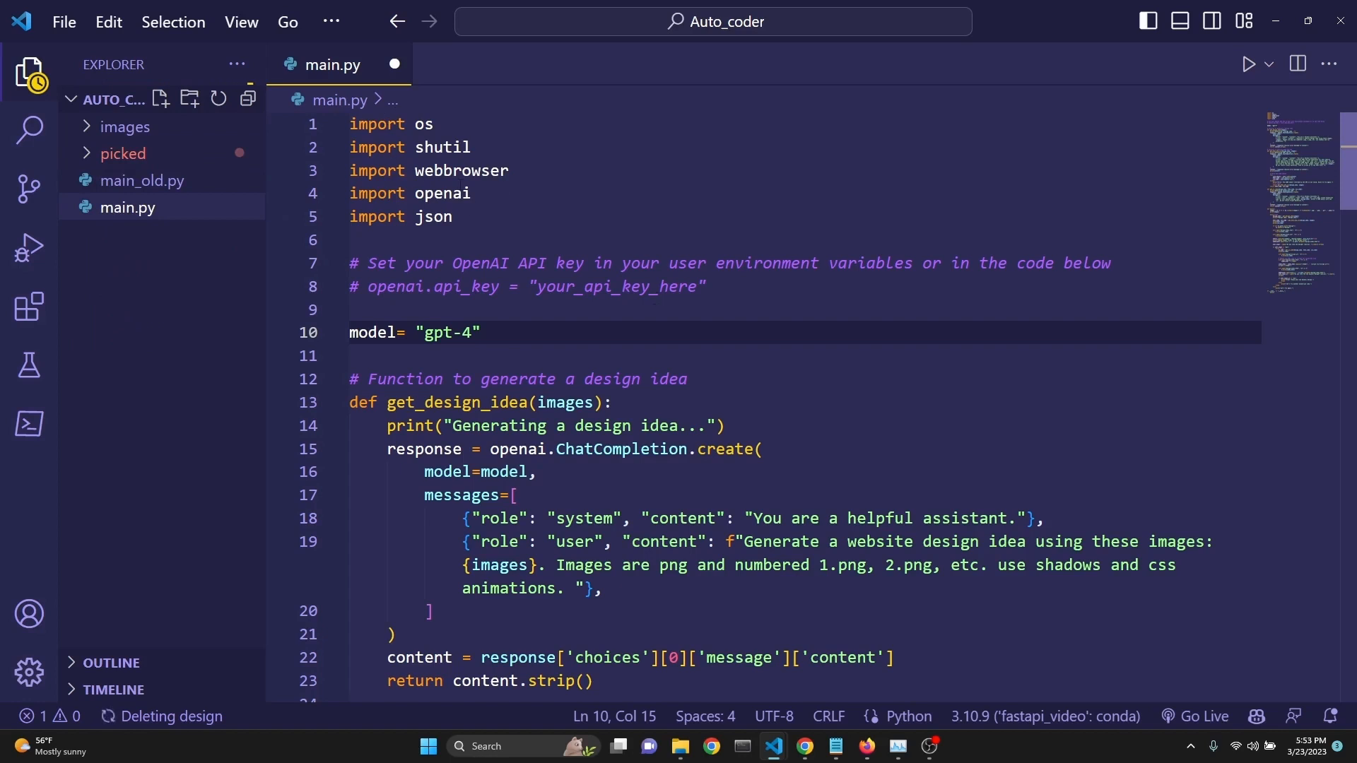
pyautogui.click(470, 145)
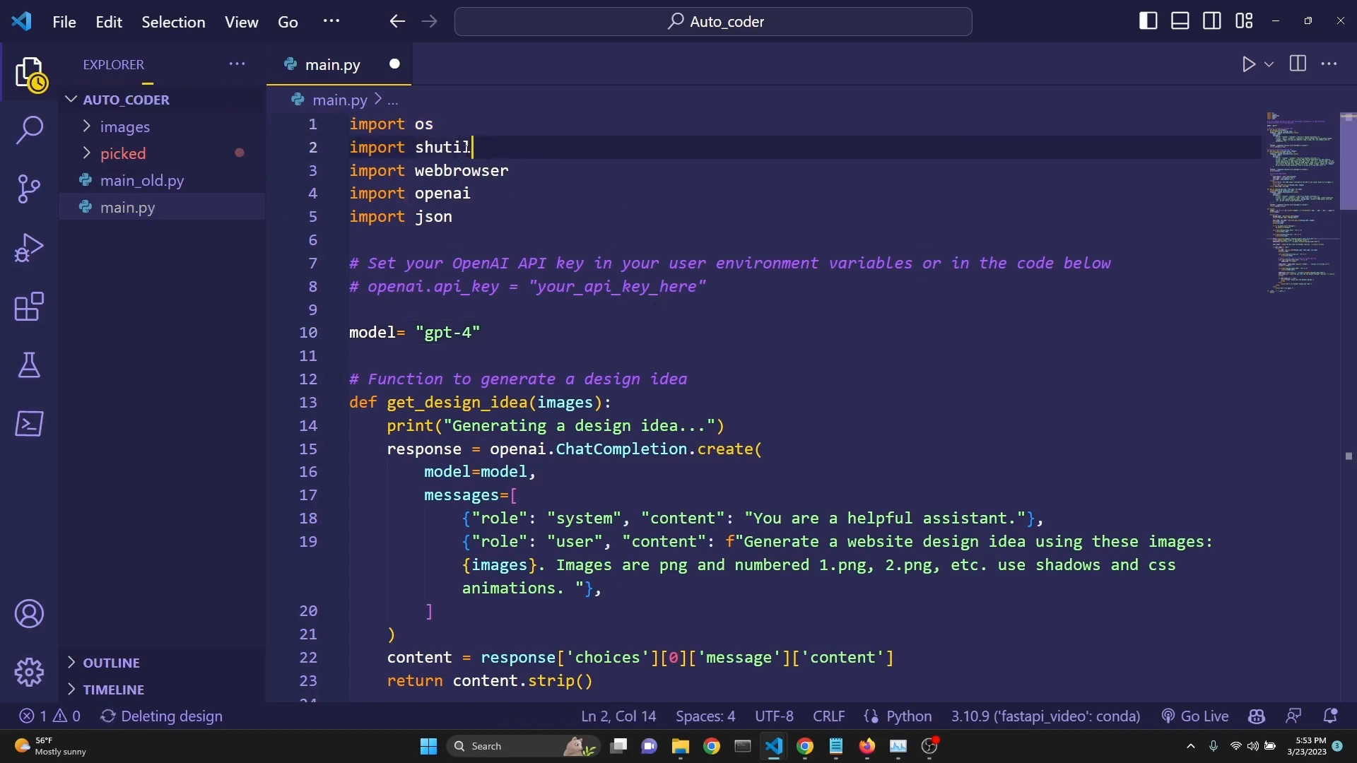
pyautogui.doubleClick(442, 146)
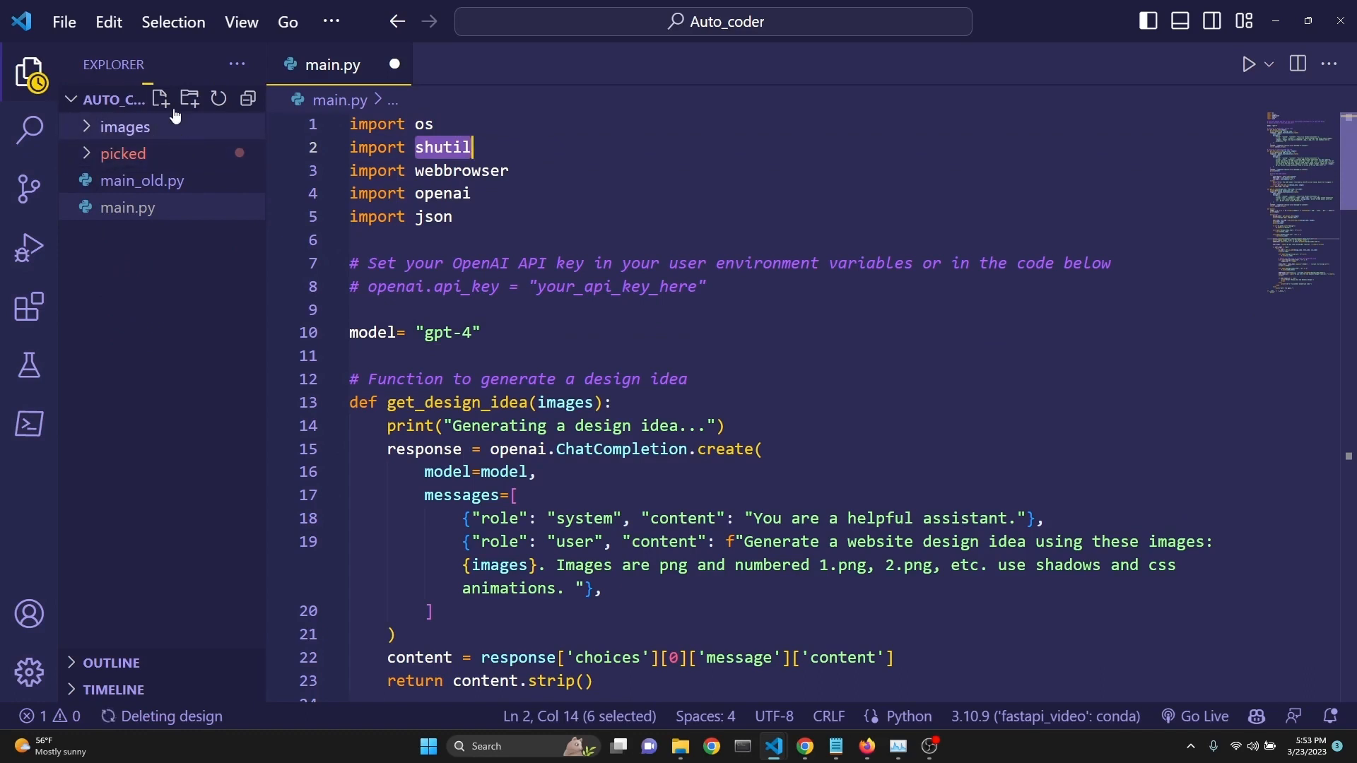
pyautogui.moveTo(495, 192)
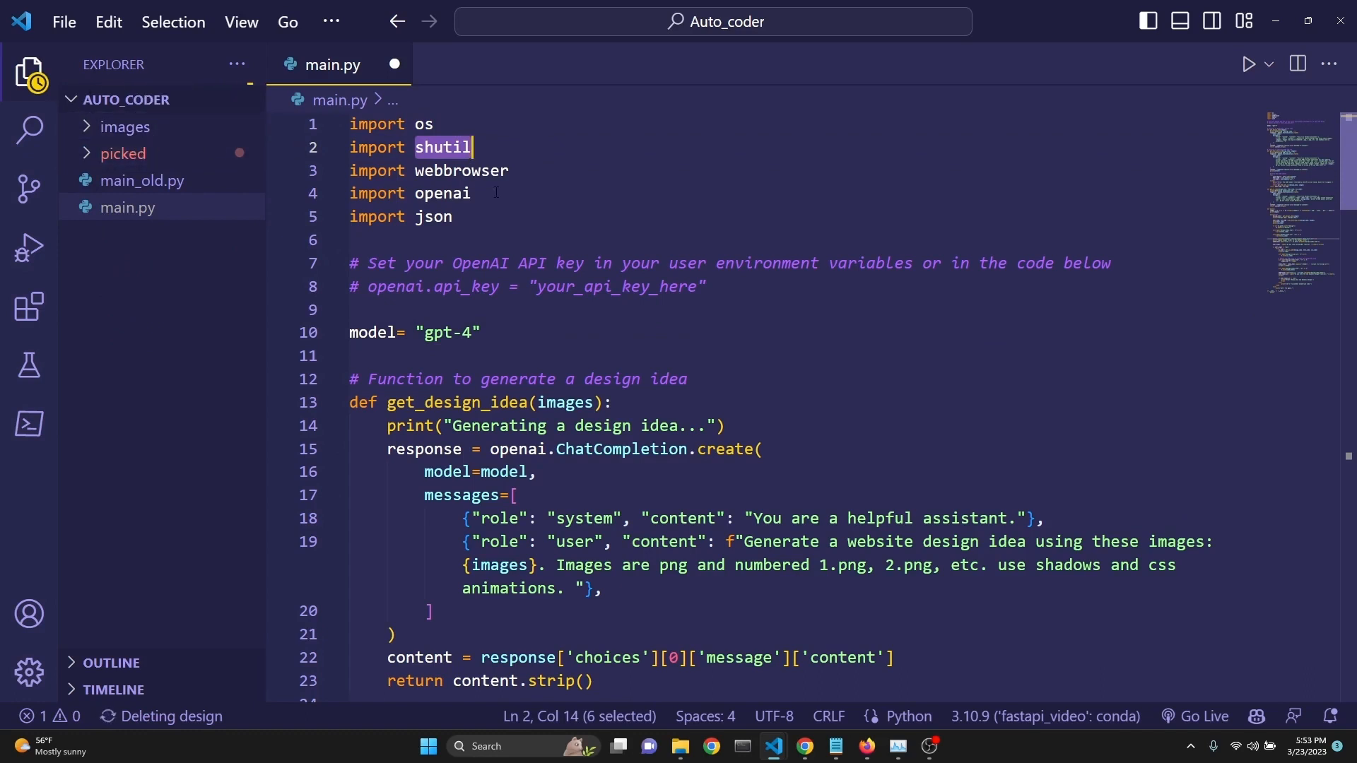
pyautogui.moveTo(485, 215)
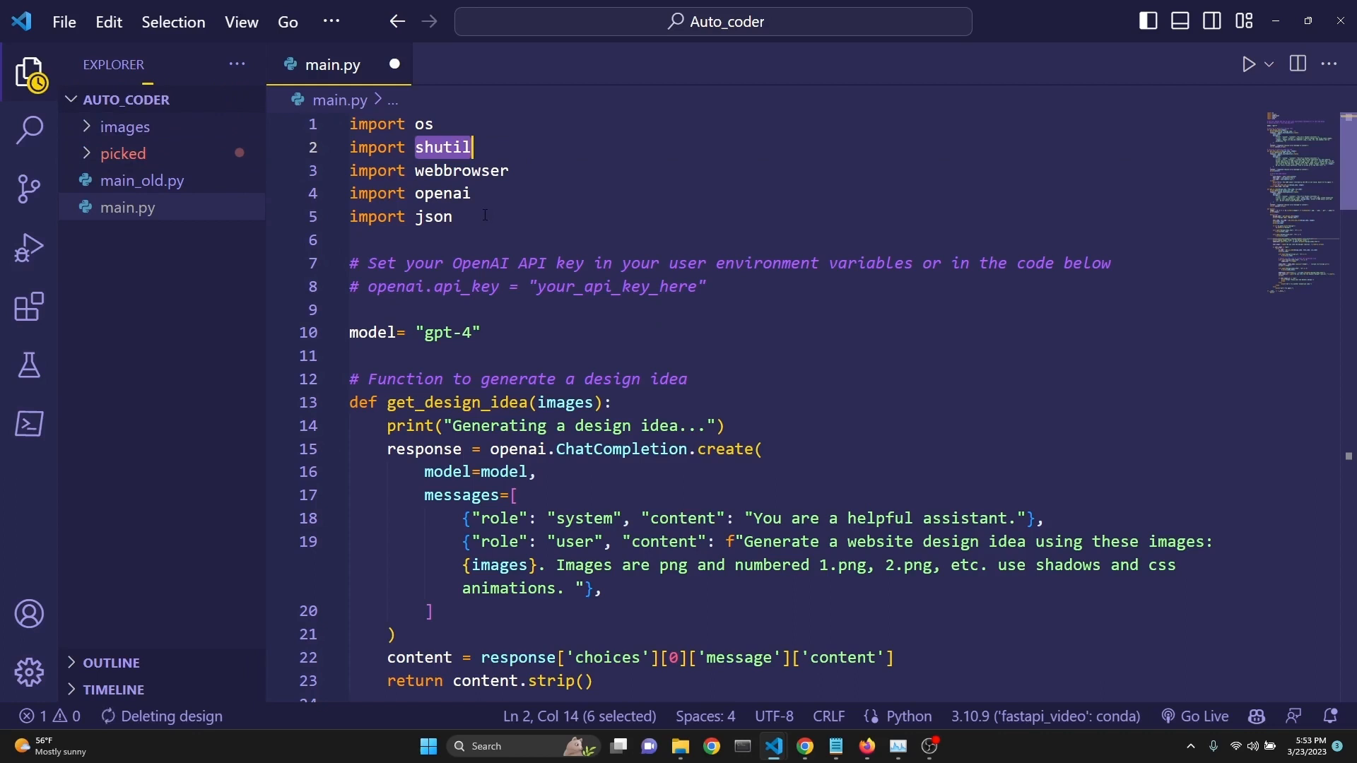
pyautogui.doubleClick(460, 170)
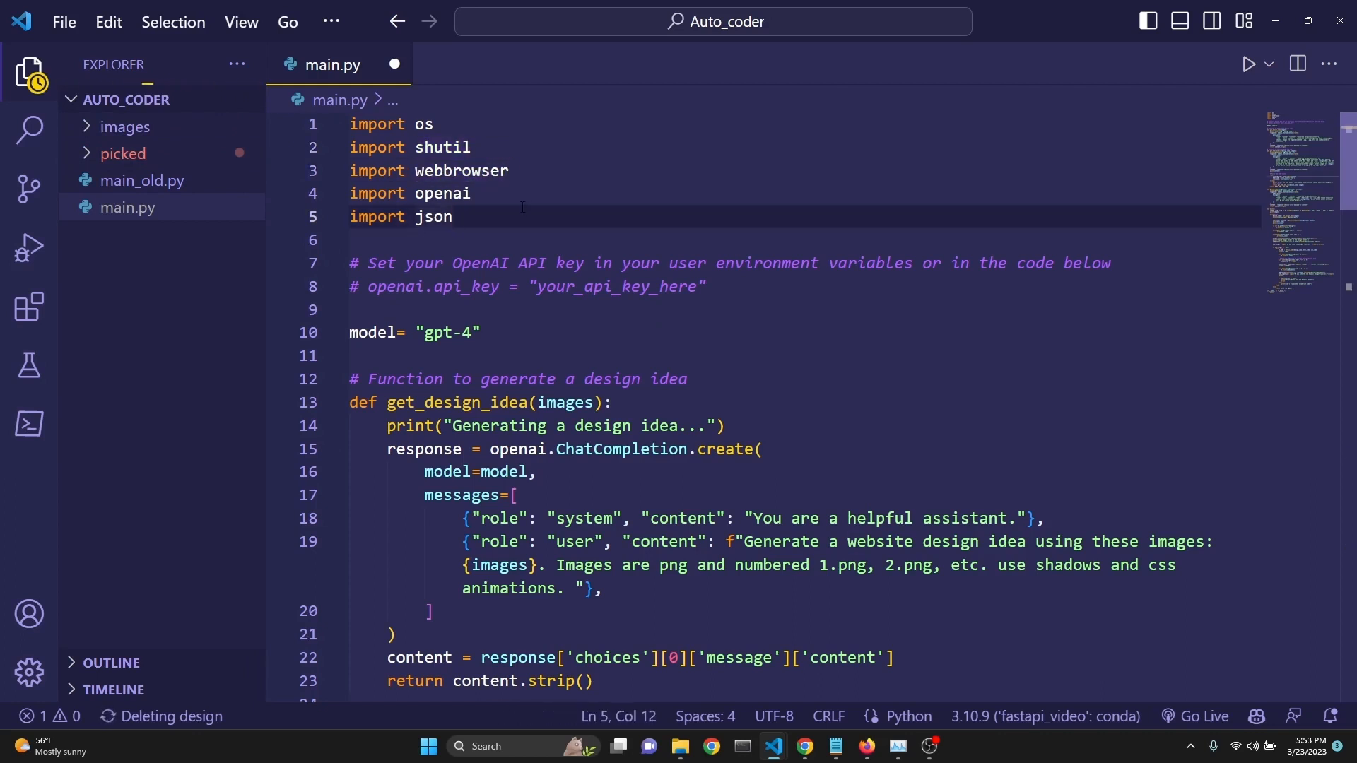
pyautogui.doubleClick(444, 194)
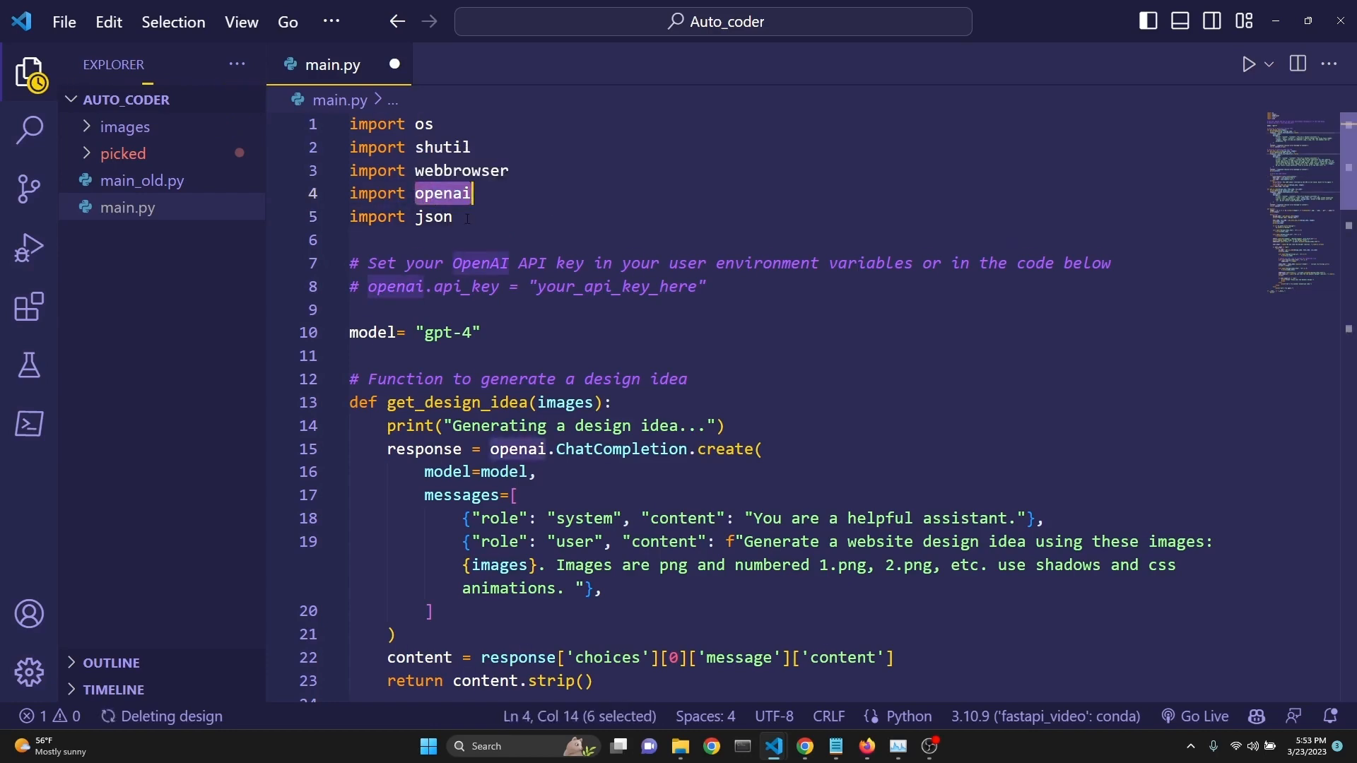
pyautogui.scroll(-3)
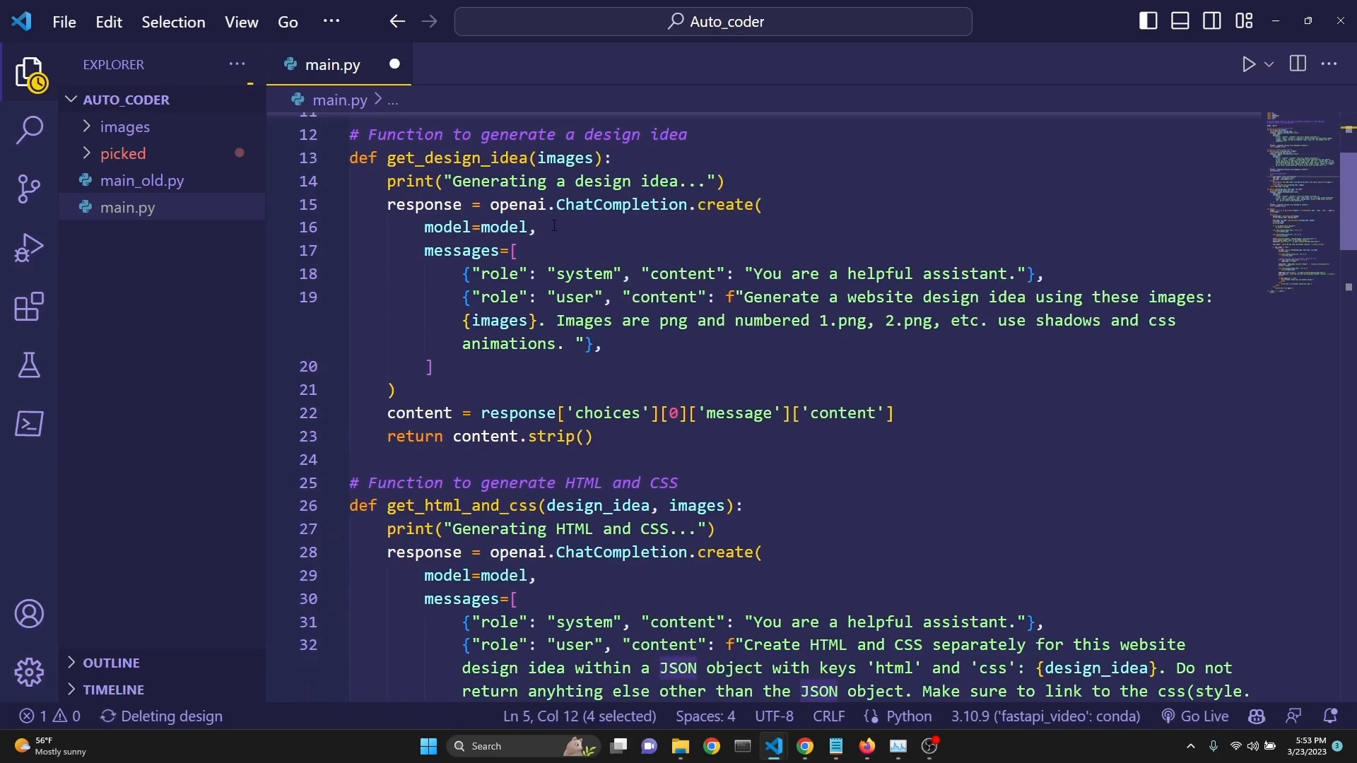
pyautogui.scroll(3)
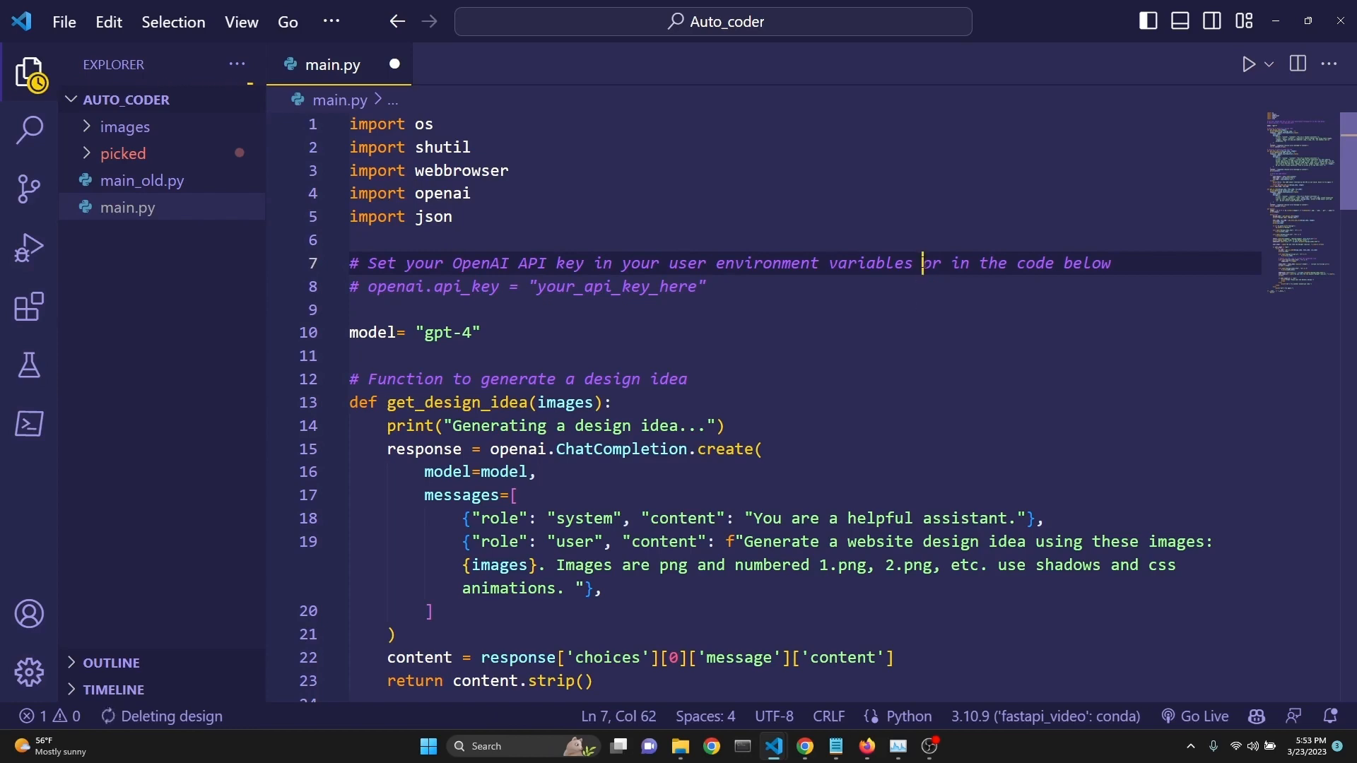
pyautogui.click(398, 332)
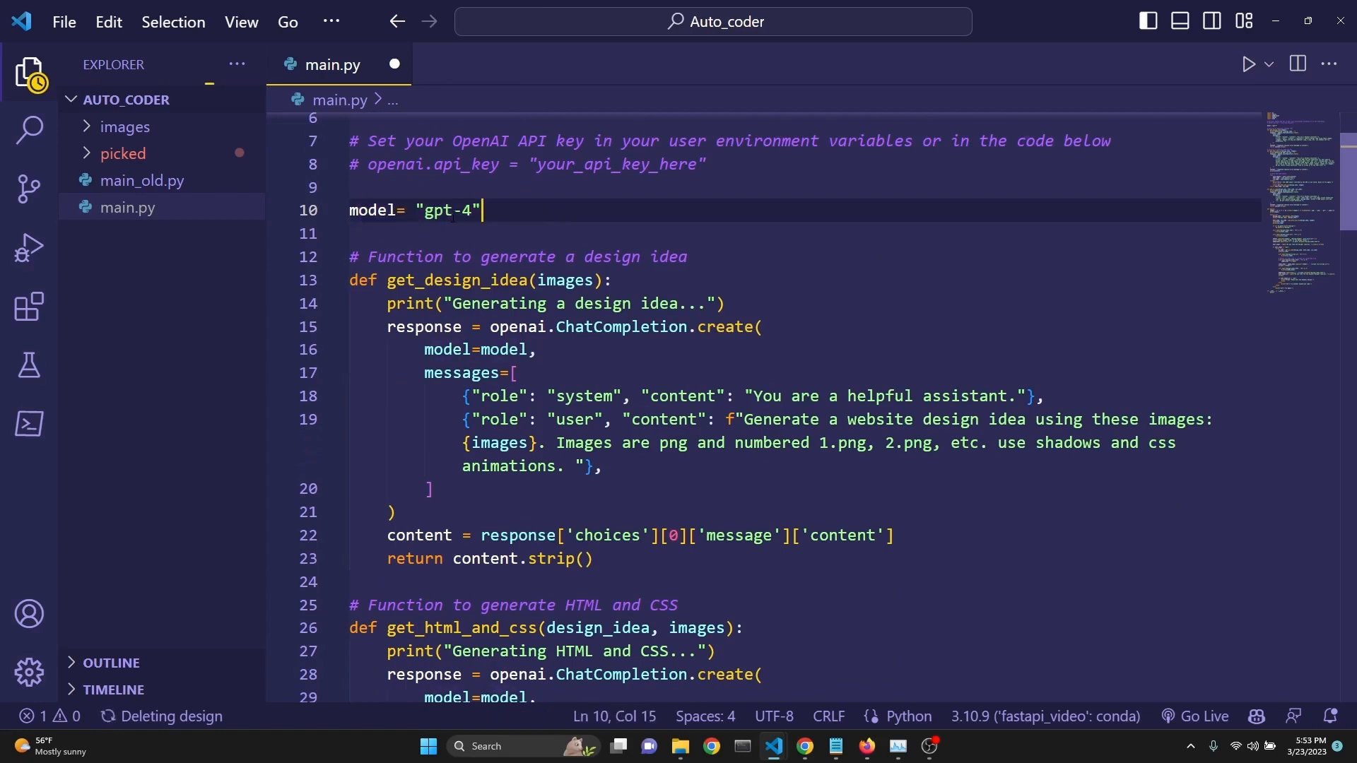
pyautogui.moveTo(525, 229)
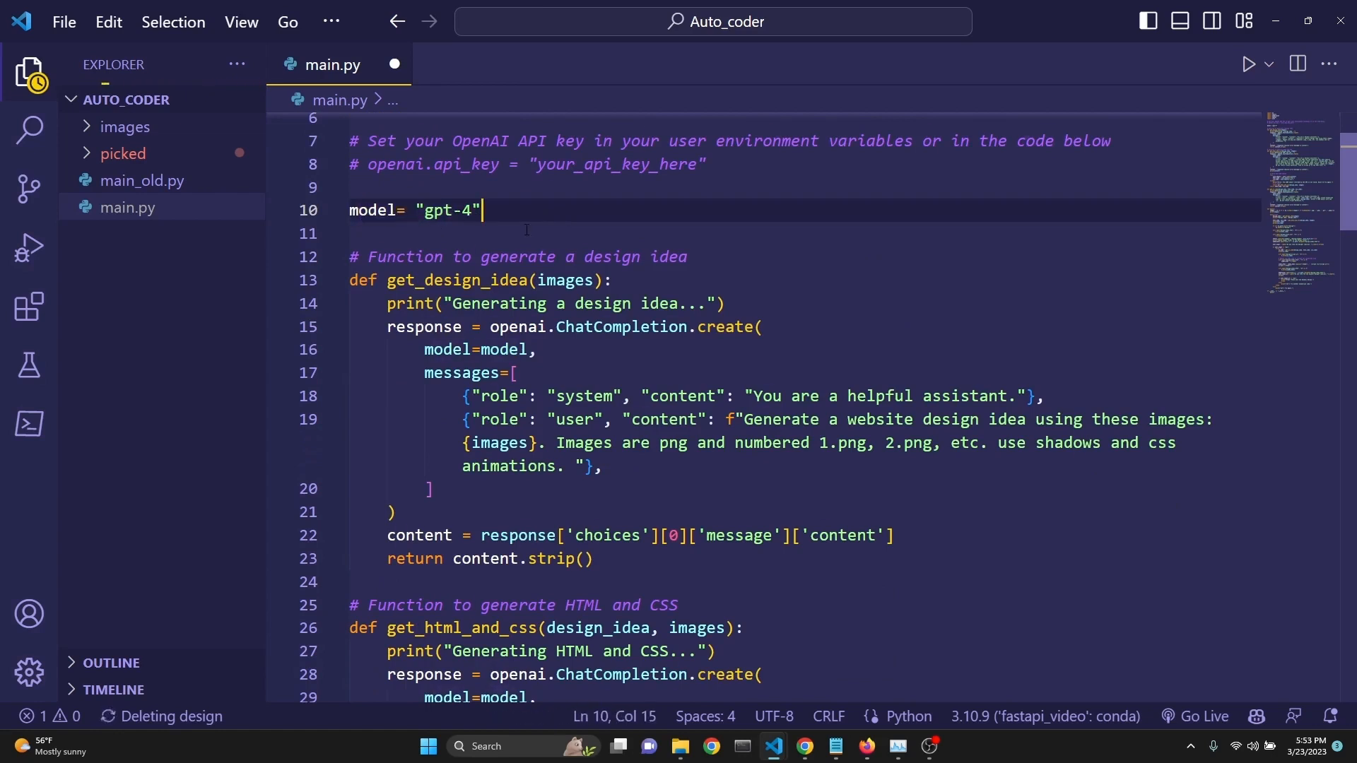
pyautogui.moveTo(369, 256); pyautogui.dragTo(518, 256)
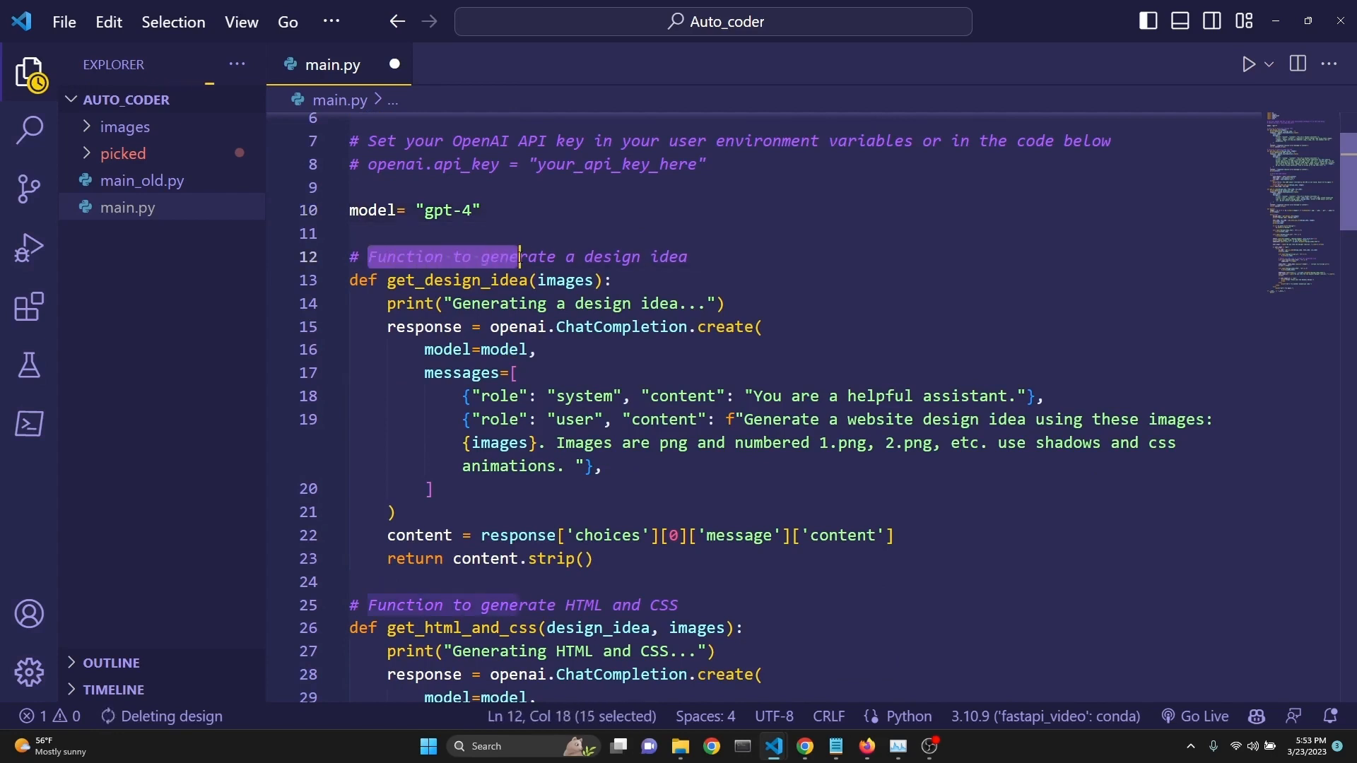
pyautogui.click(689, 256)
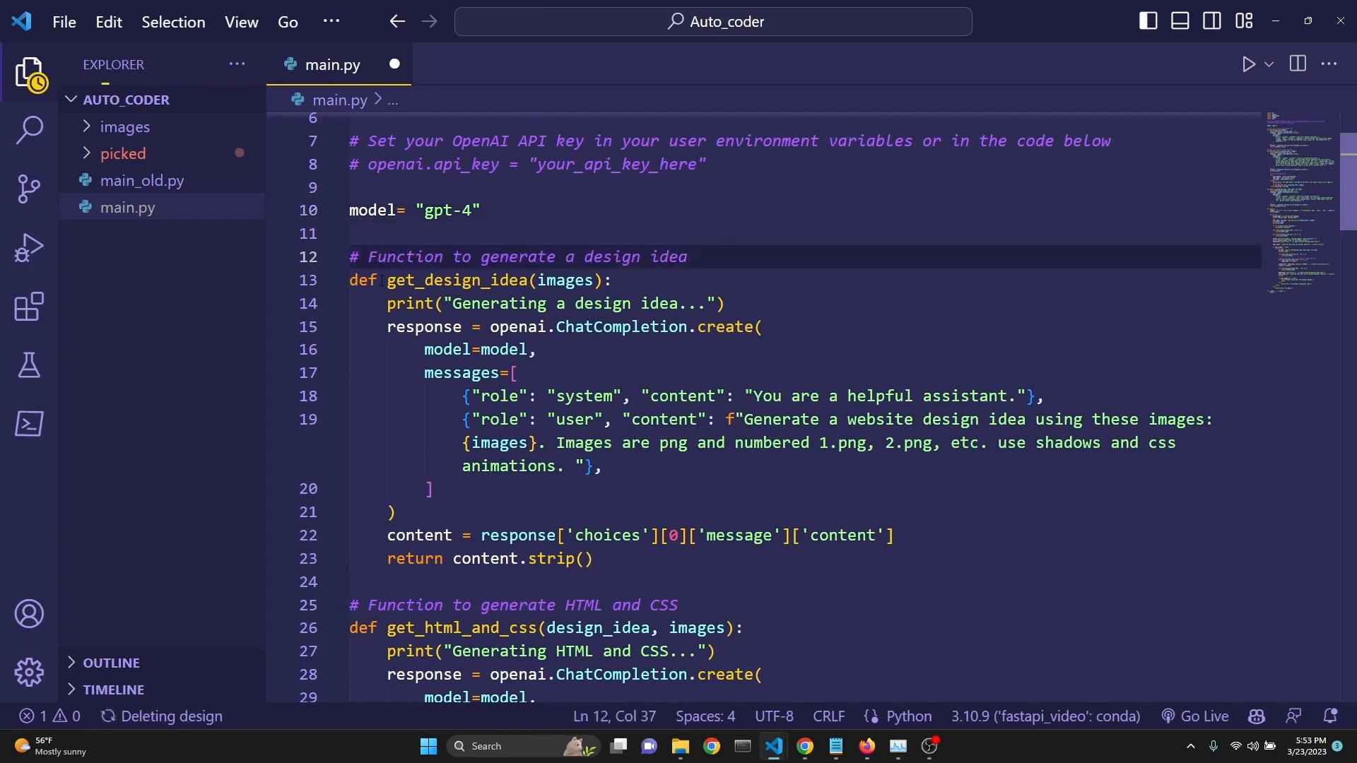
pyautogui.doubleClick(451, 280)
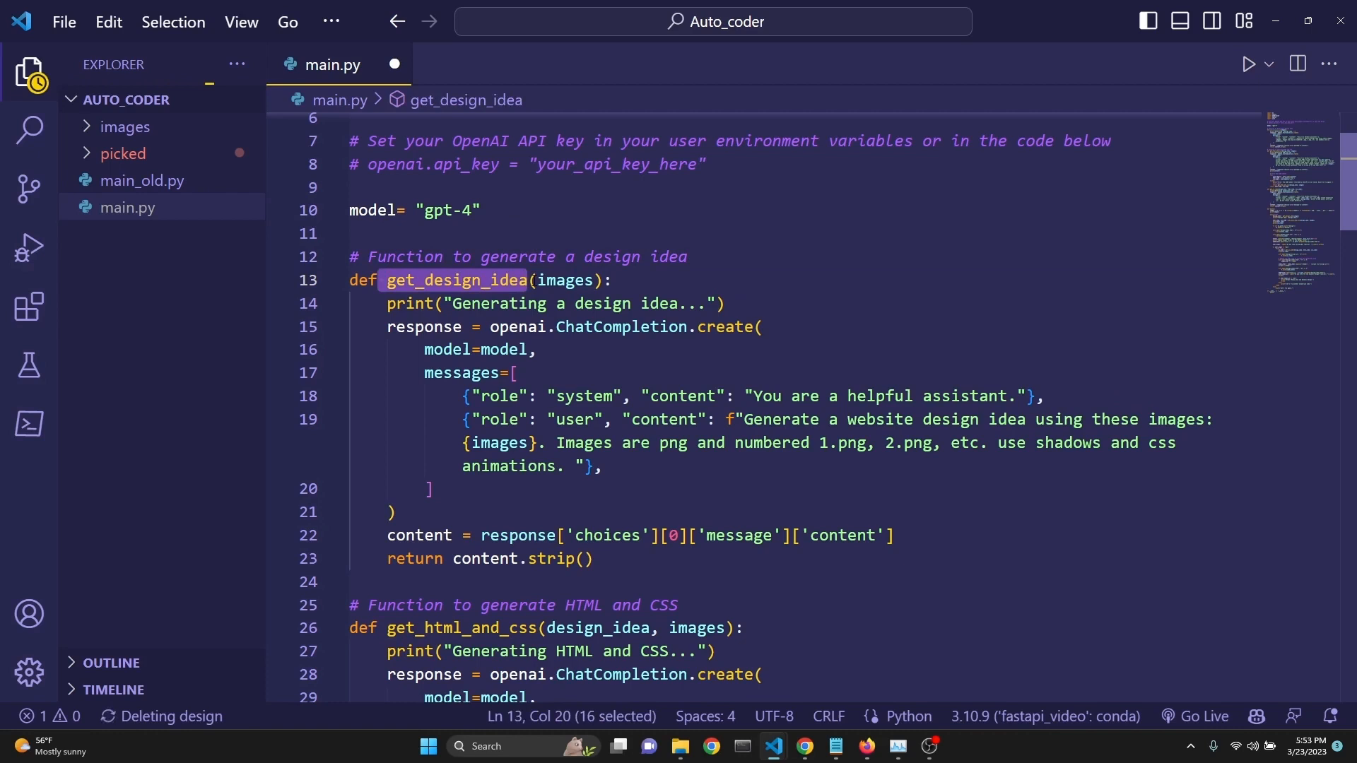
pyautogui.doubleClick(564, 280)
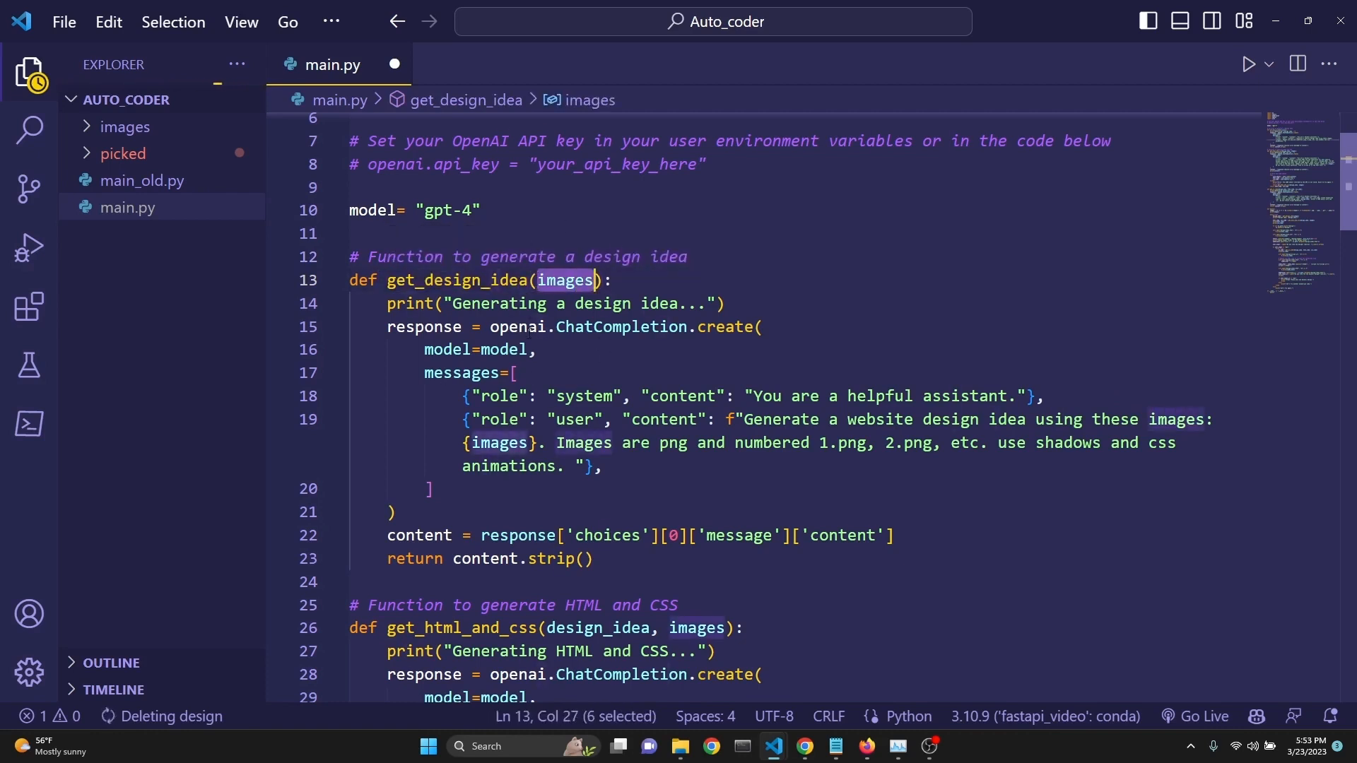
pyautogui.click(468, 349)
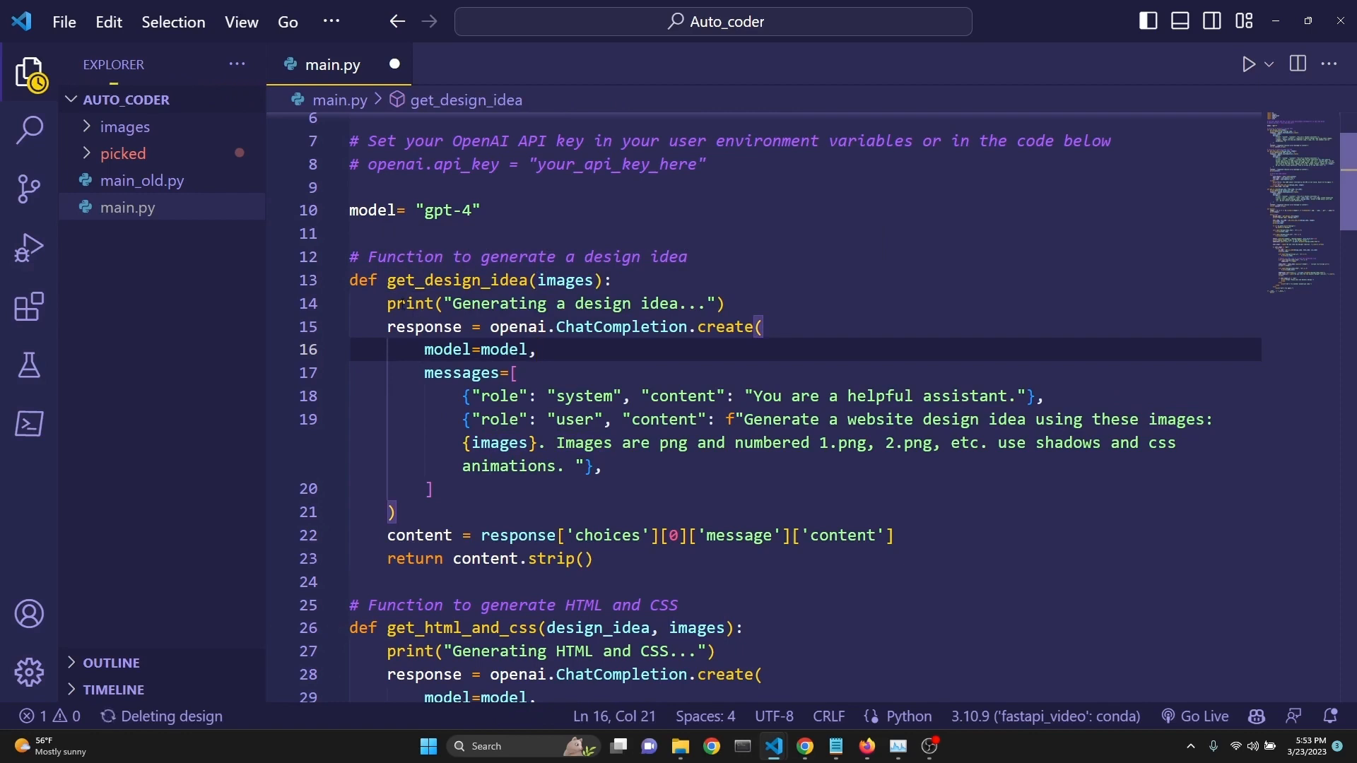
pyautogui.doubleClick(554, 303)
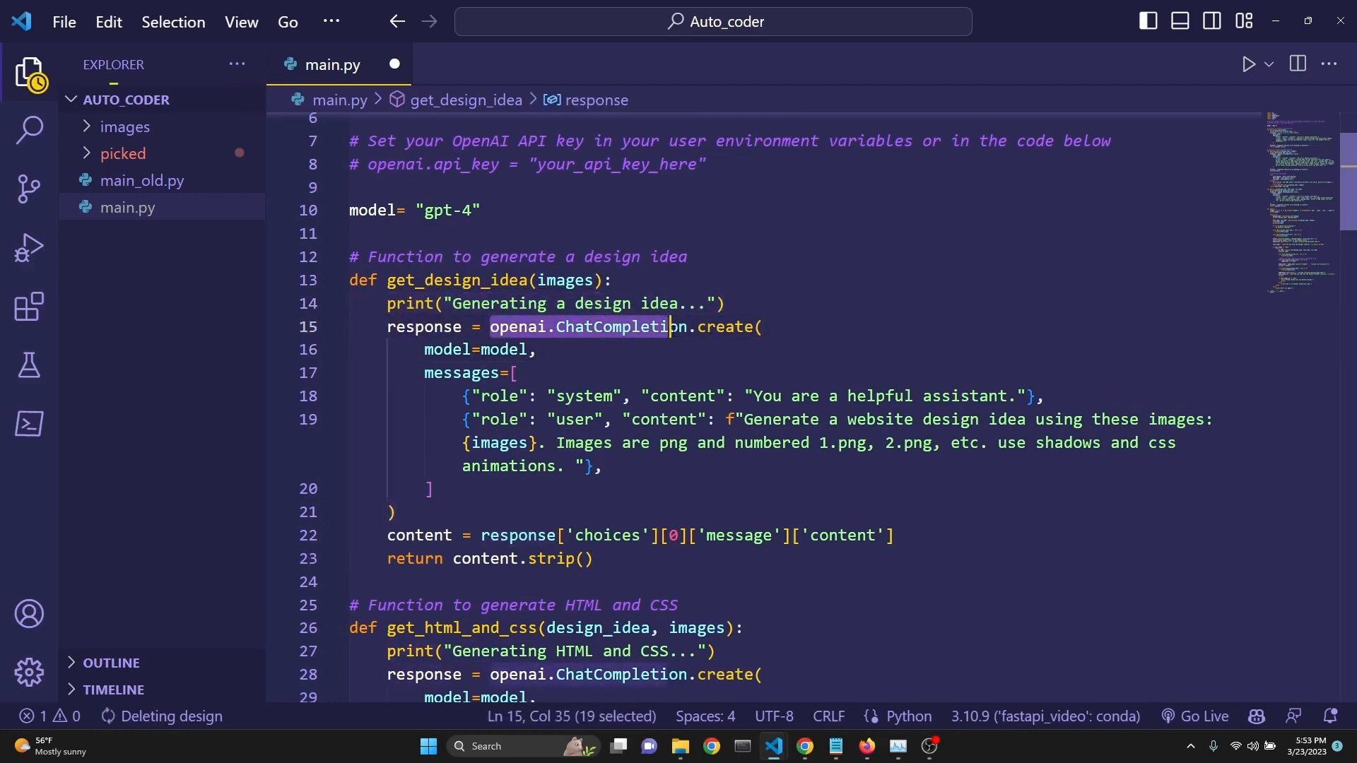
pyautogui.doubleClick(505, 349)
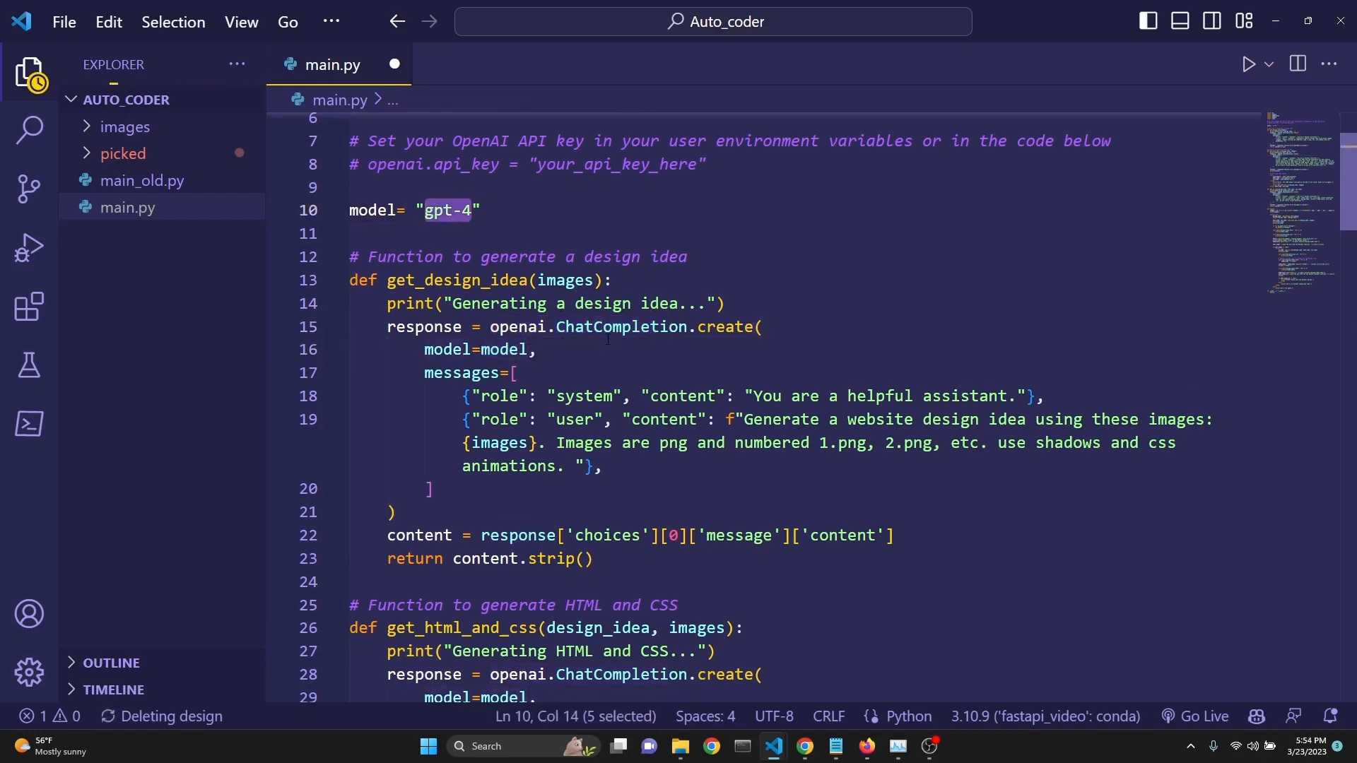
pyautogui.scroll(-3)
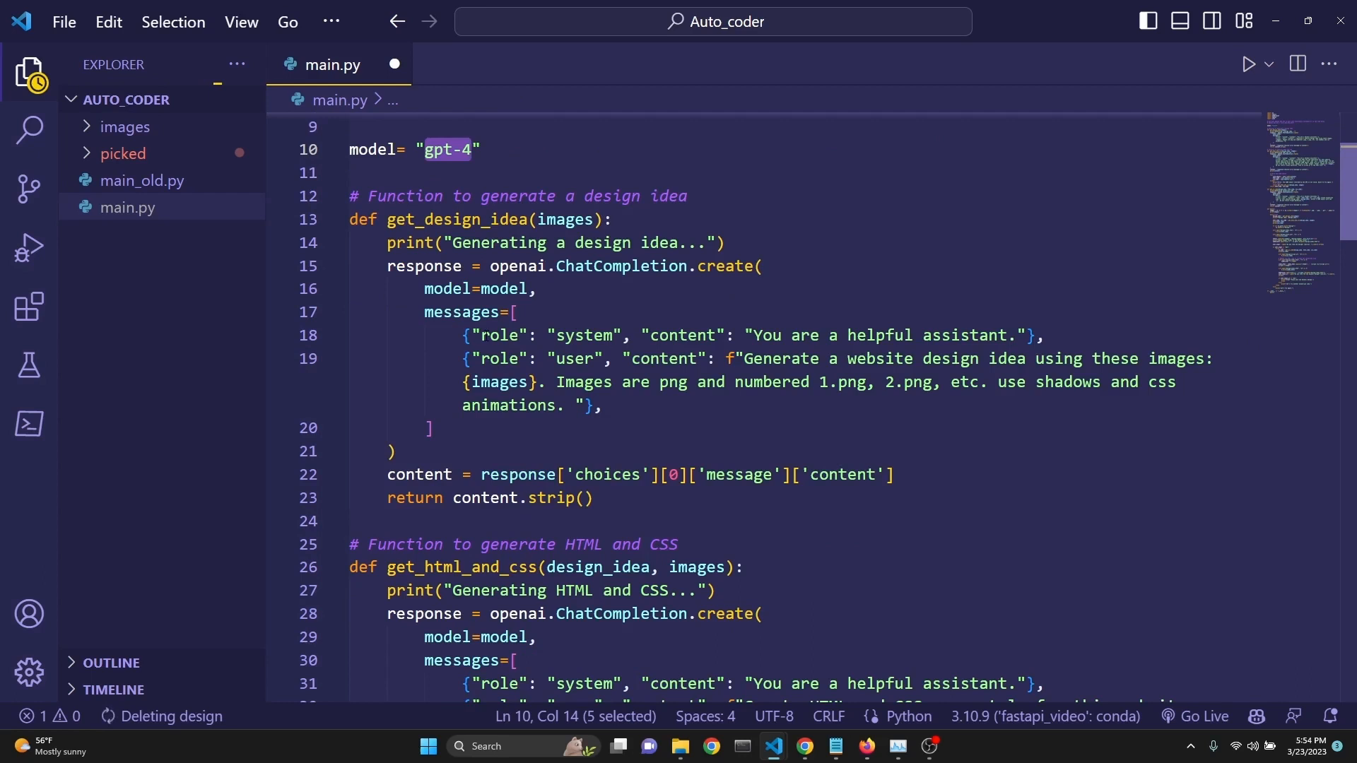
pyautogui.click(604, 406)
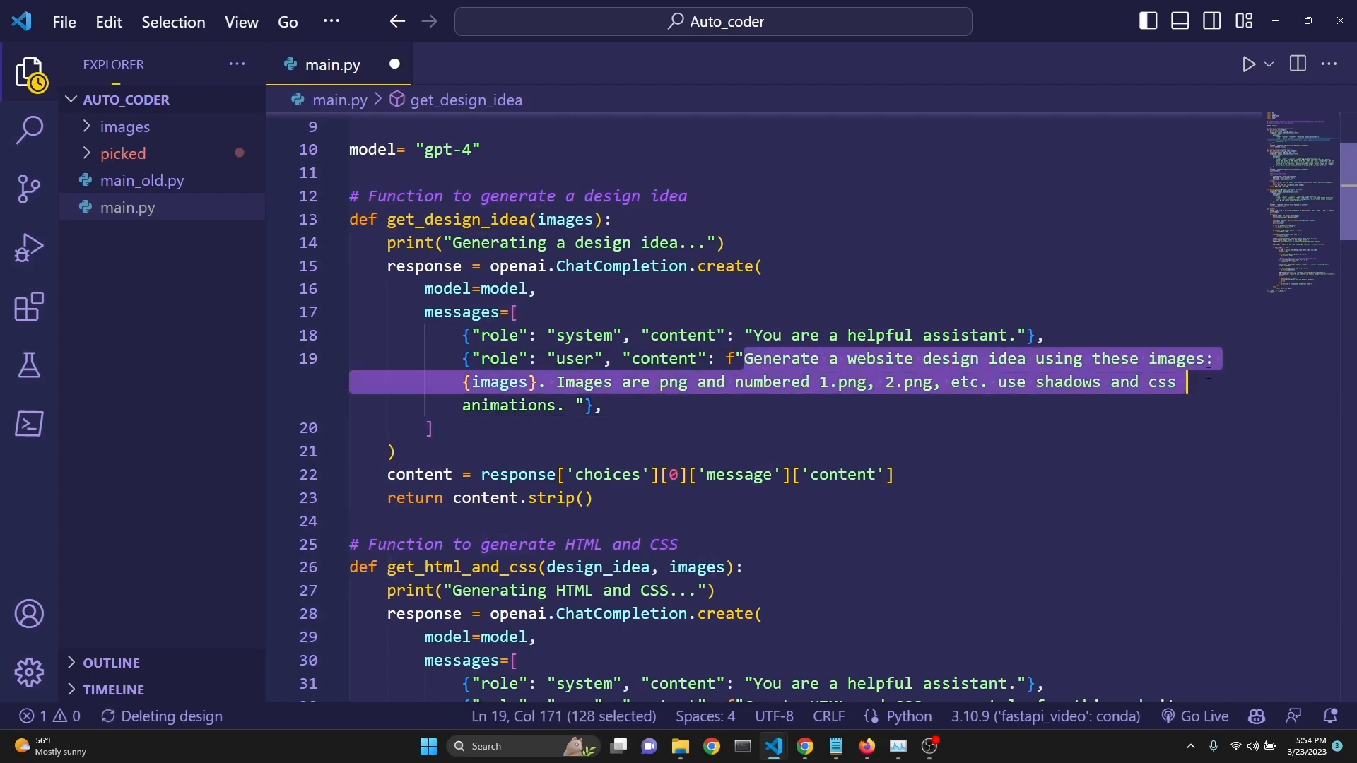
pyautogui.doubleClick(499, 382)
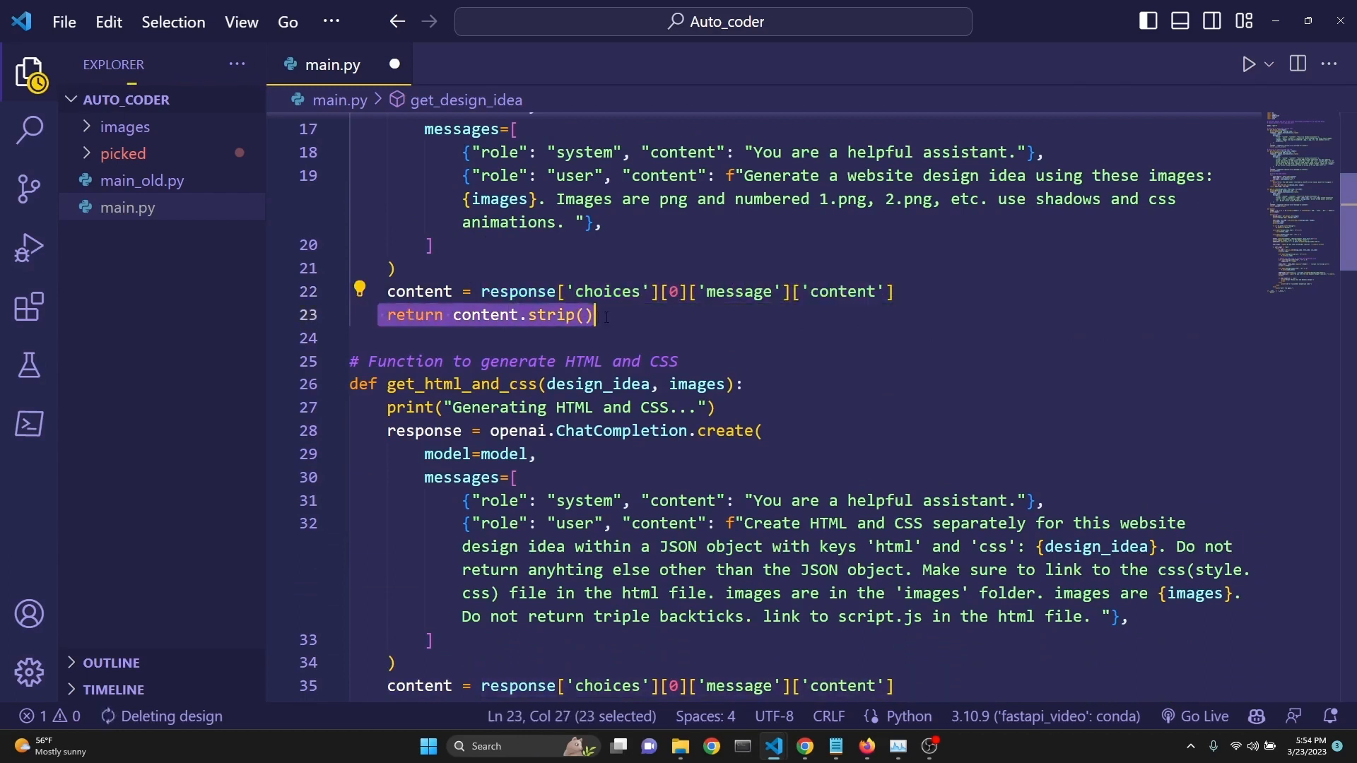
pyautogui.click(596, 315)
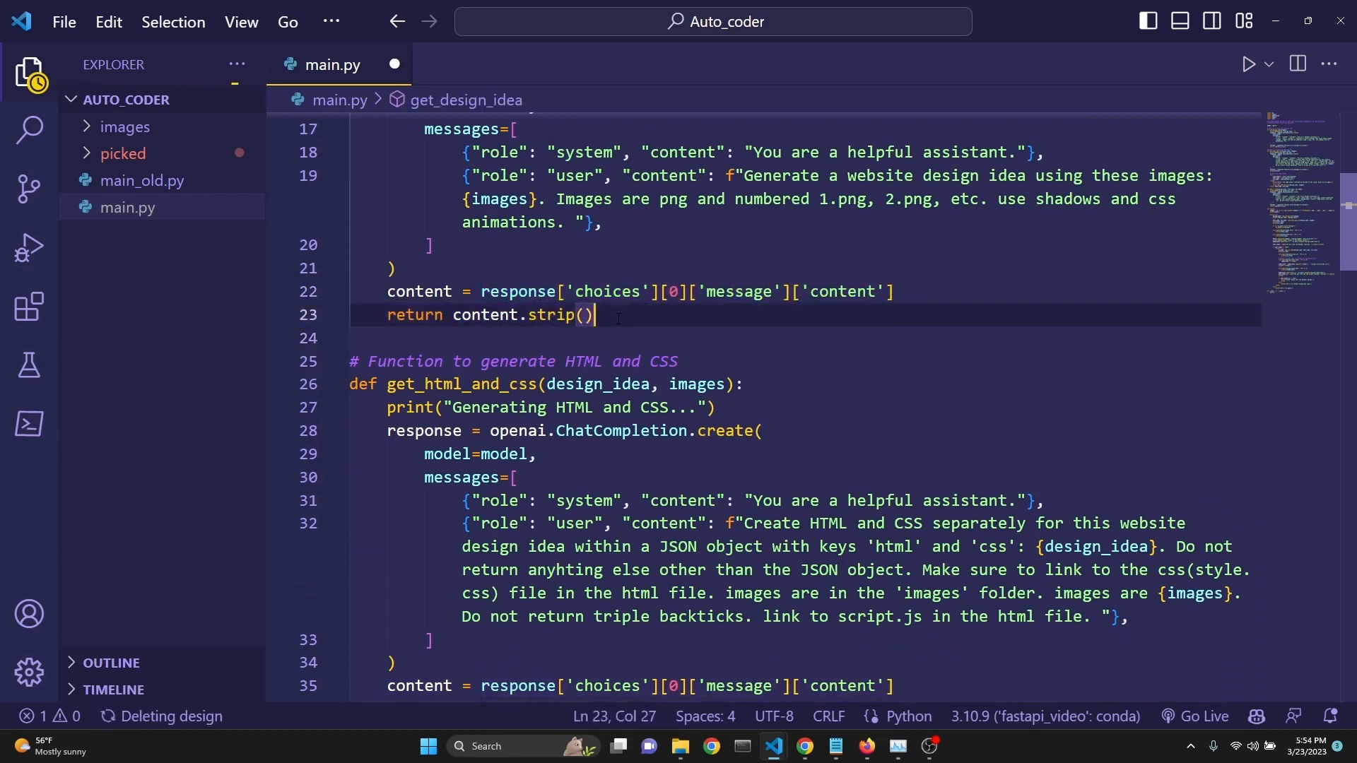
pyautogui.scroll(-3)
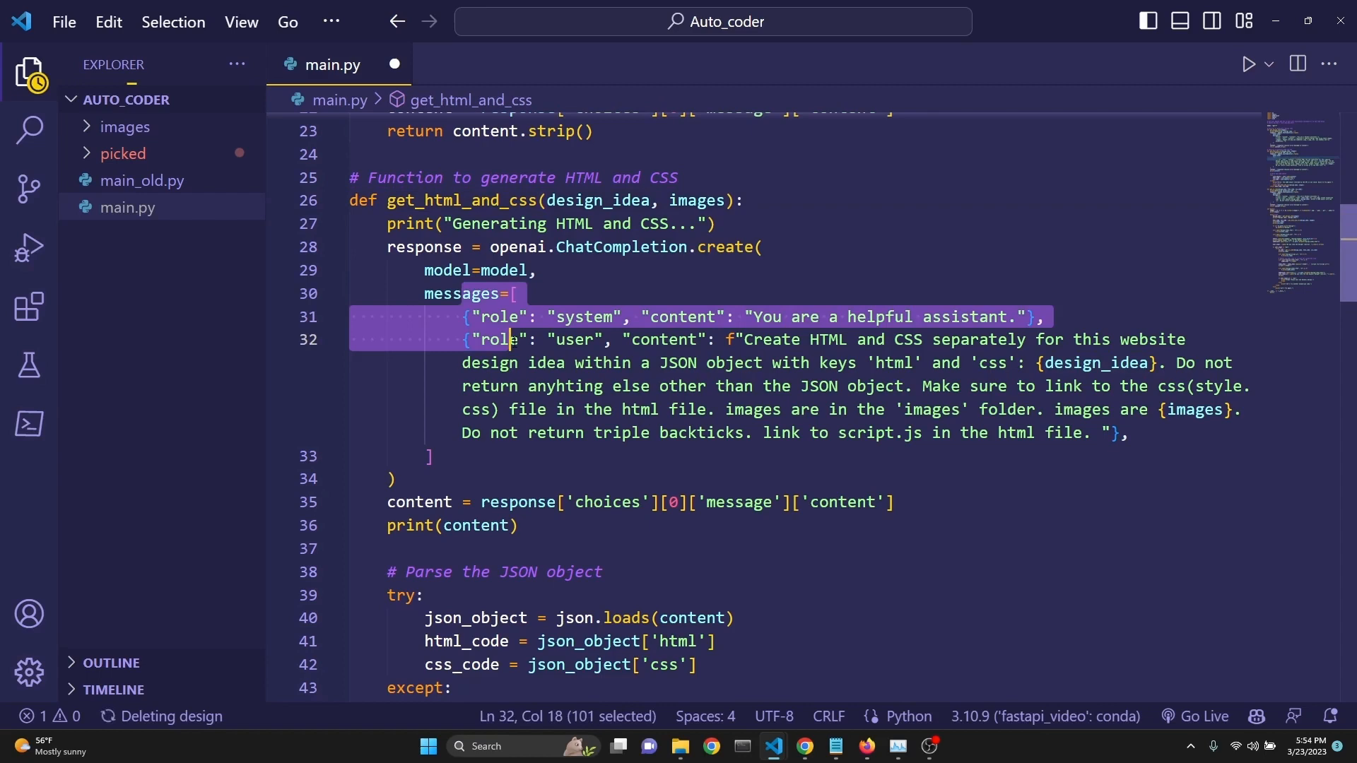
pyautogui.click(1113, 432)
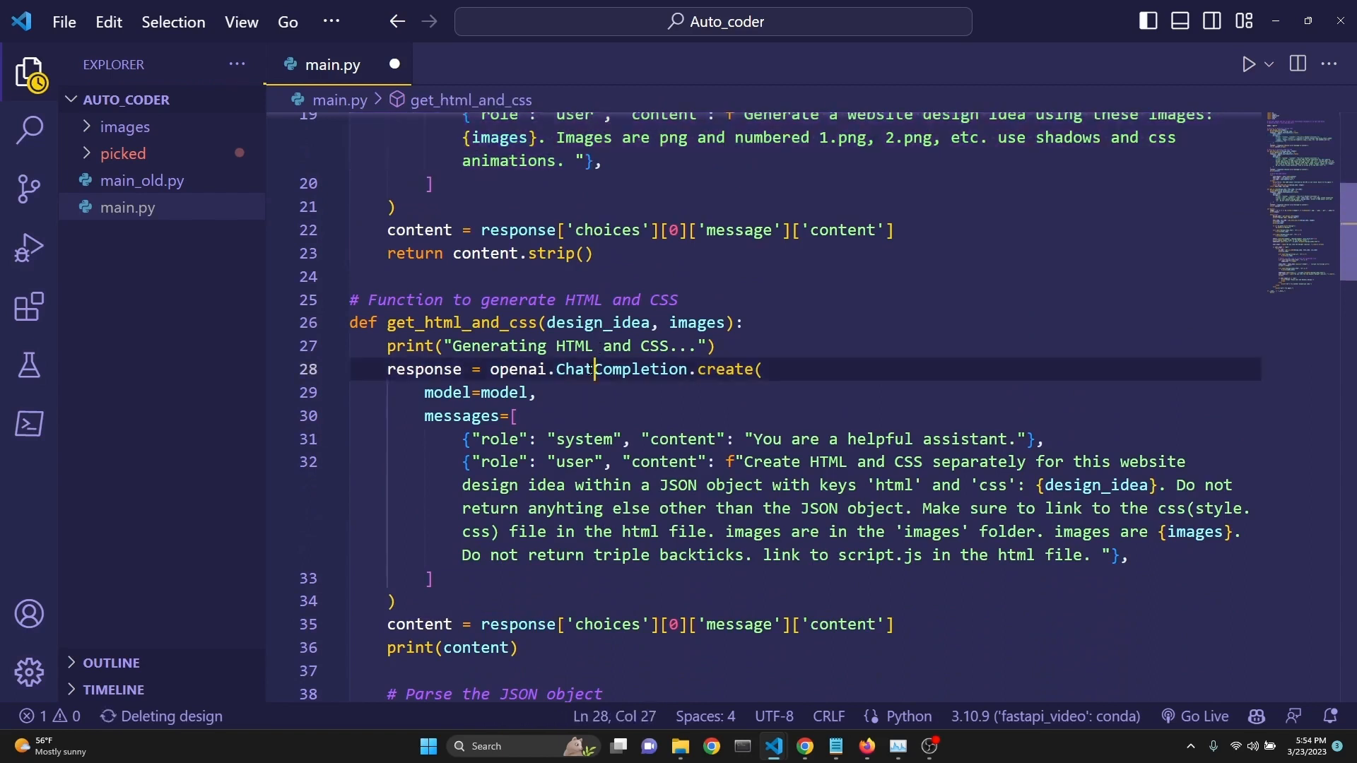
pyautogui.click(407, 229)
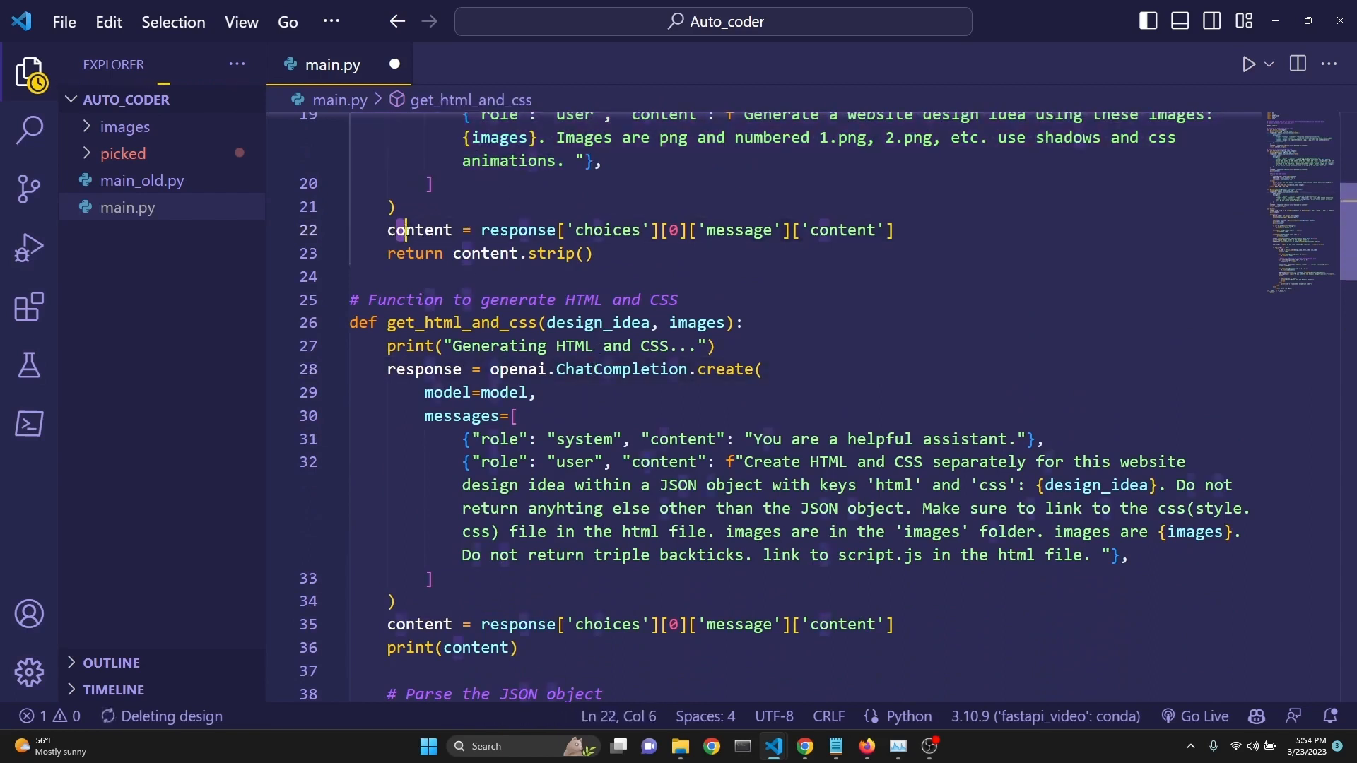
pyautogui.doubleClick(419, 230)
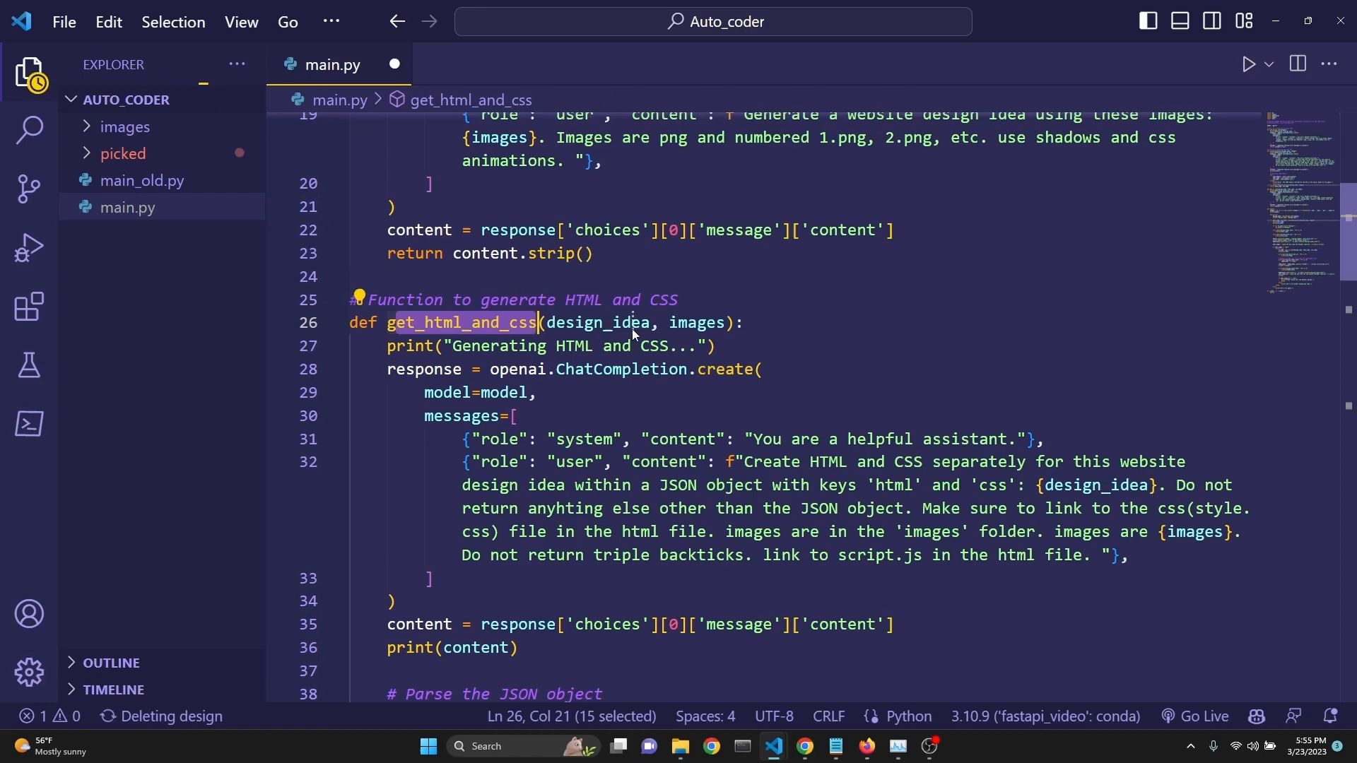
pyautogui.doubleClick(700, 322)
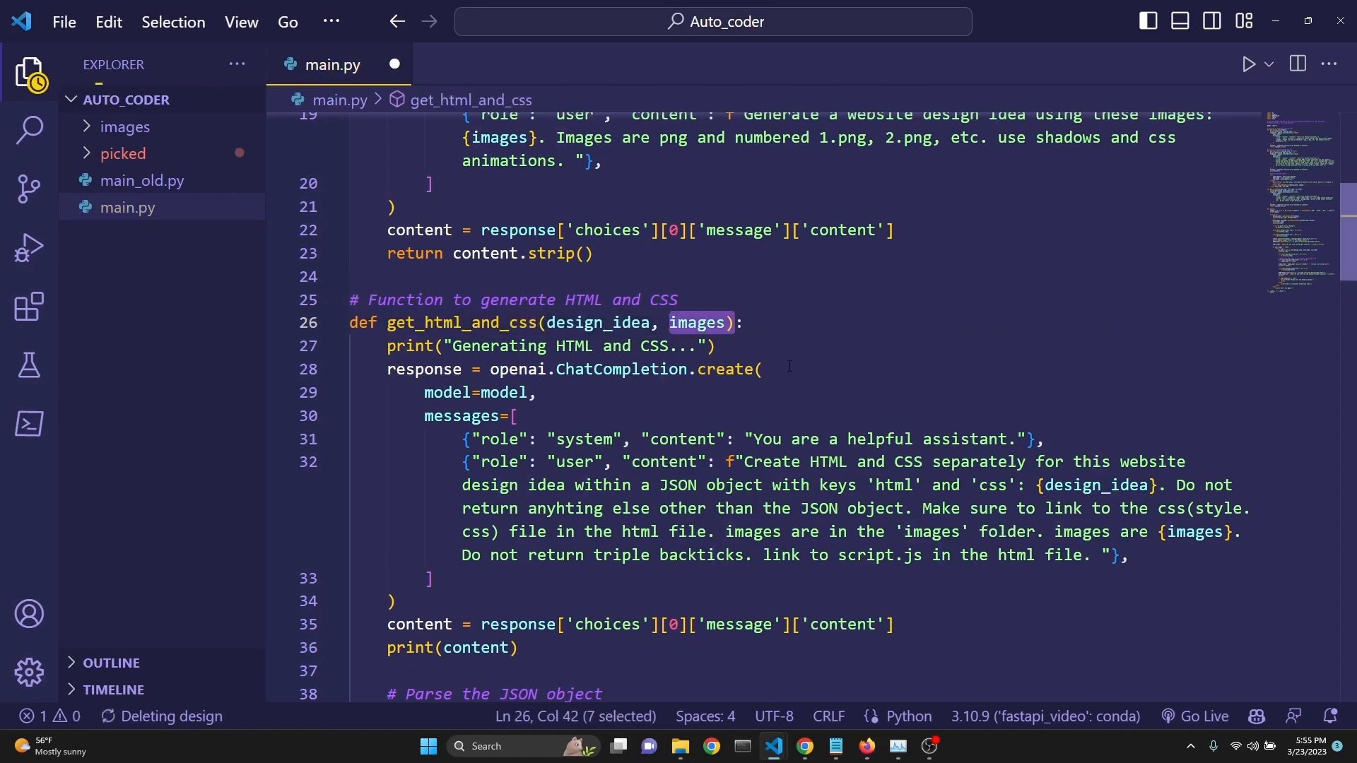
pyautogui.scroll(-3)
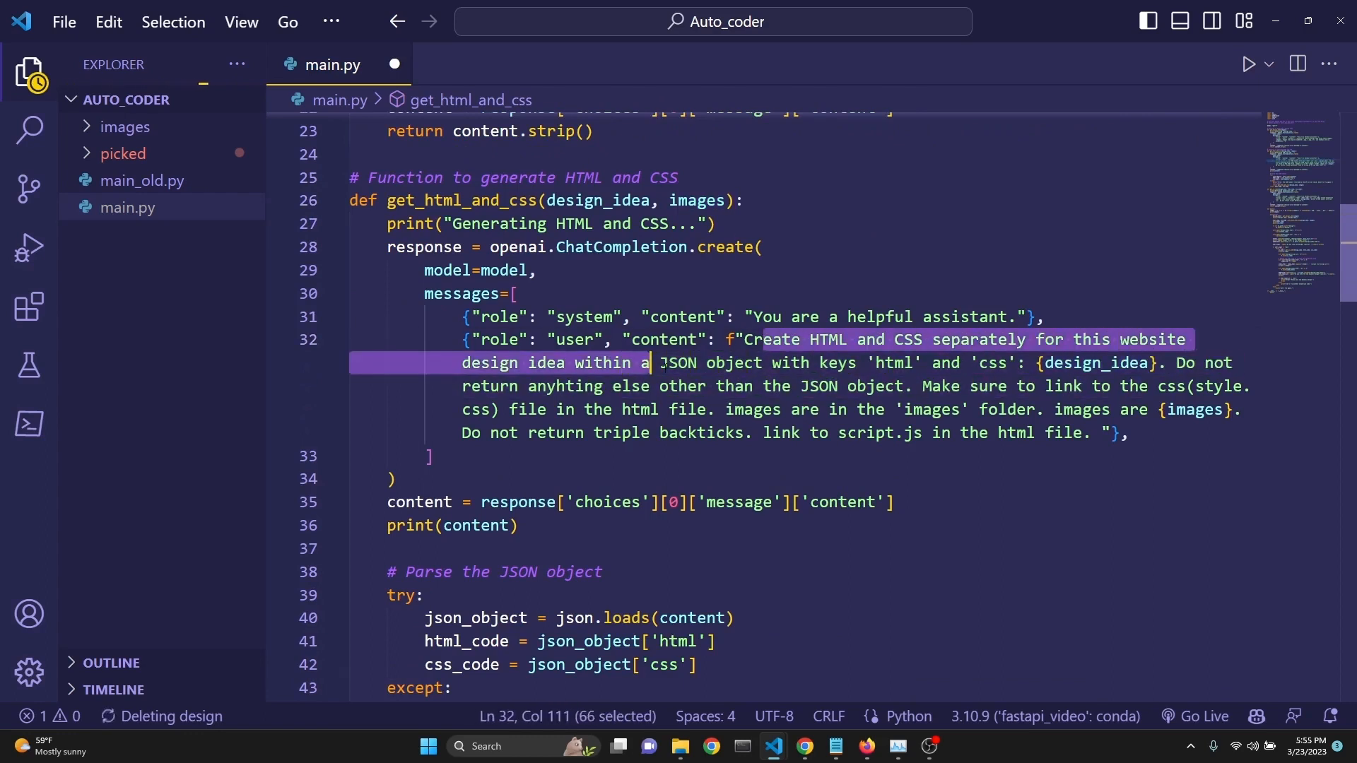
pyautogui.click(904, 363)
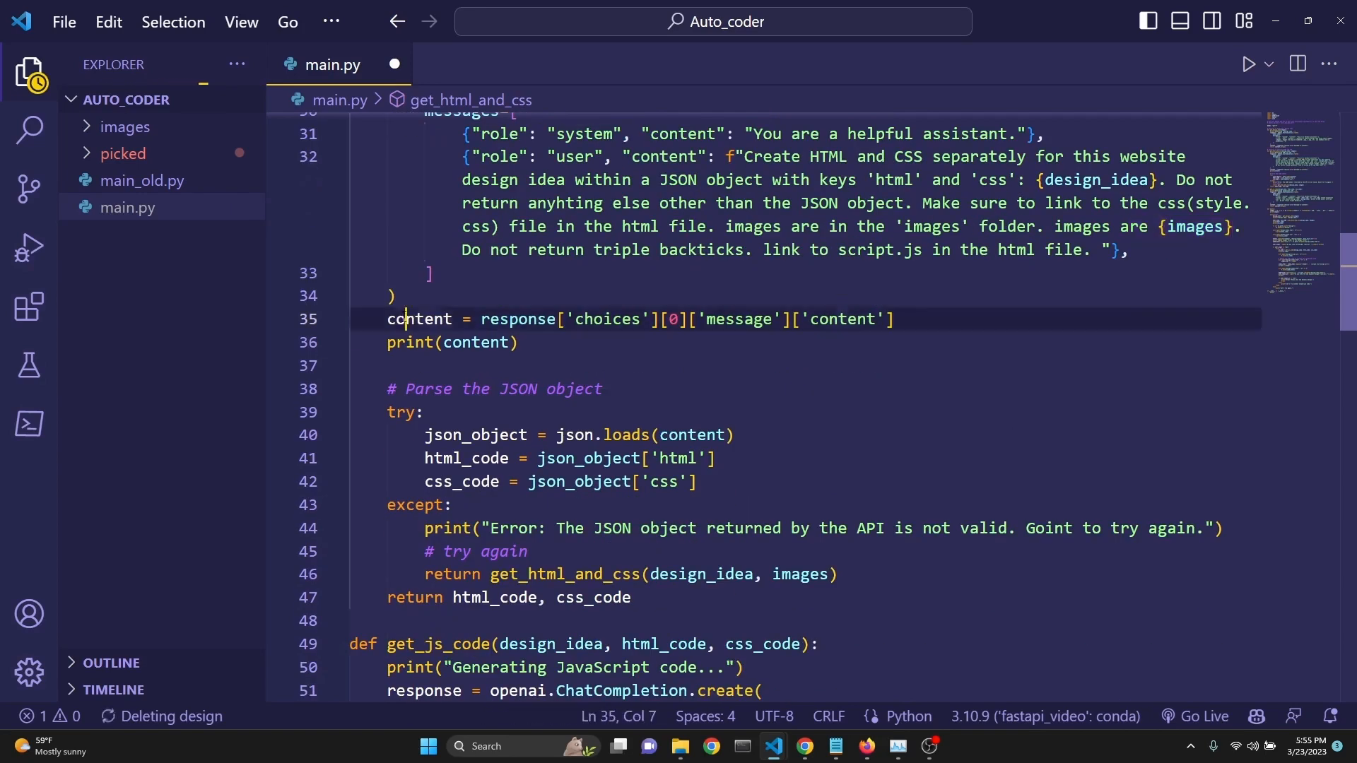
pyautogui.click(658, 361)
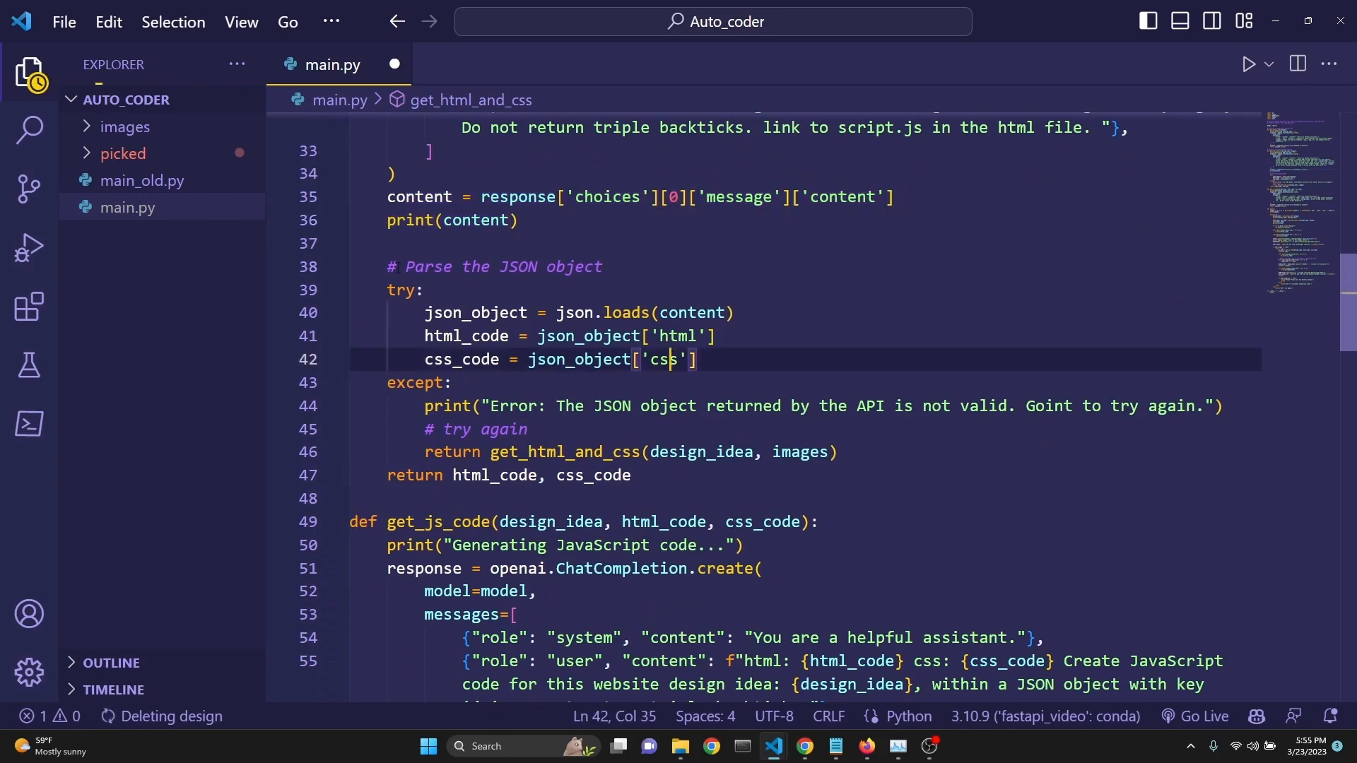
pyautogui.click(485, 268)
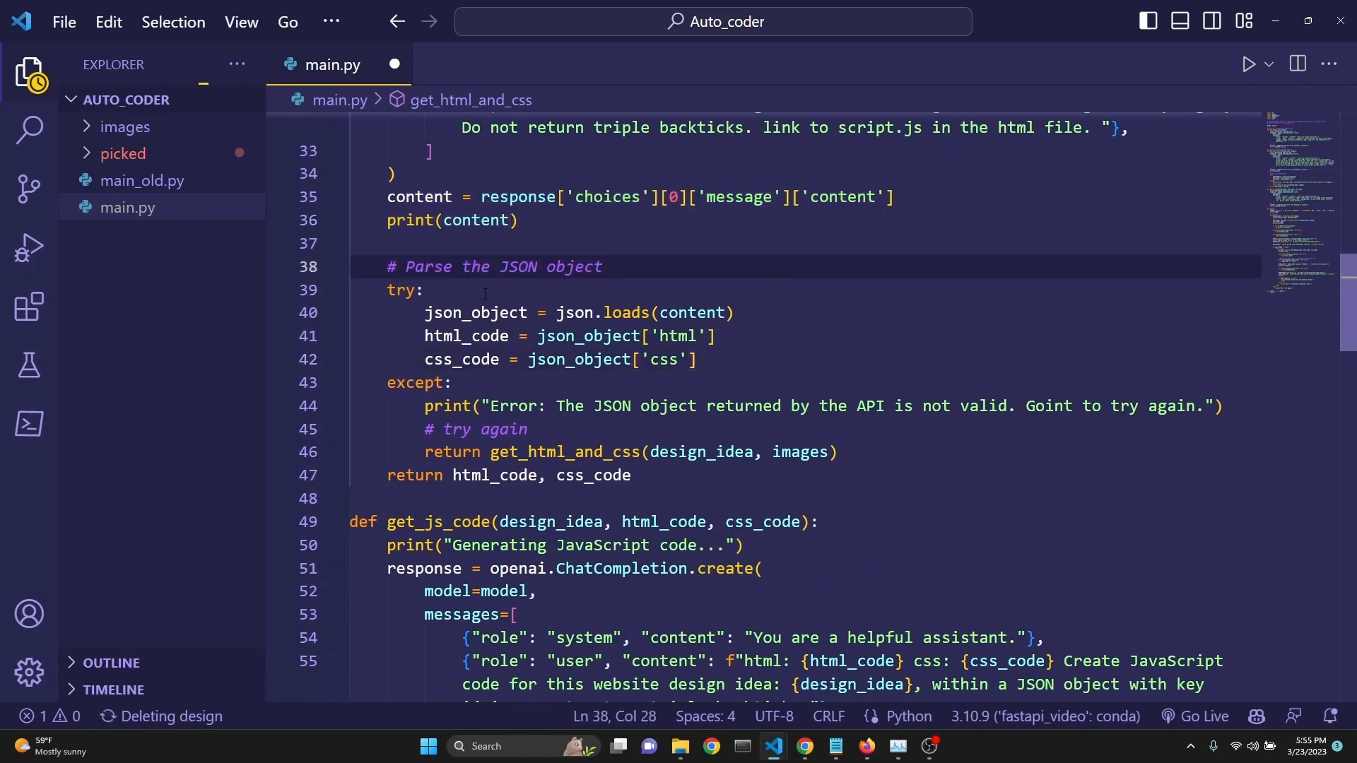
pyautogui.doubleClick(480, 313)
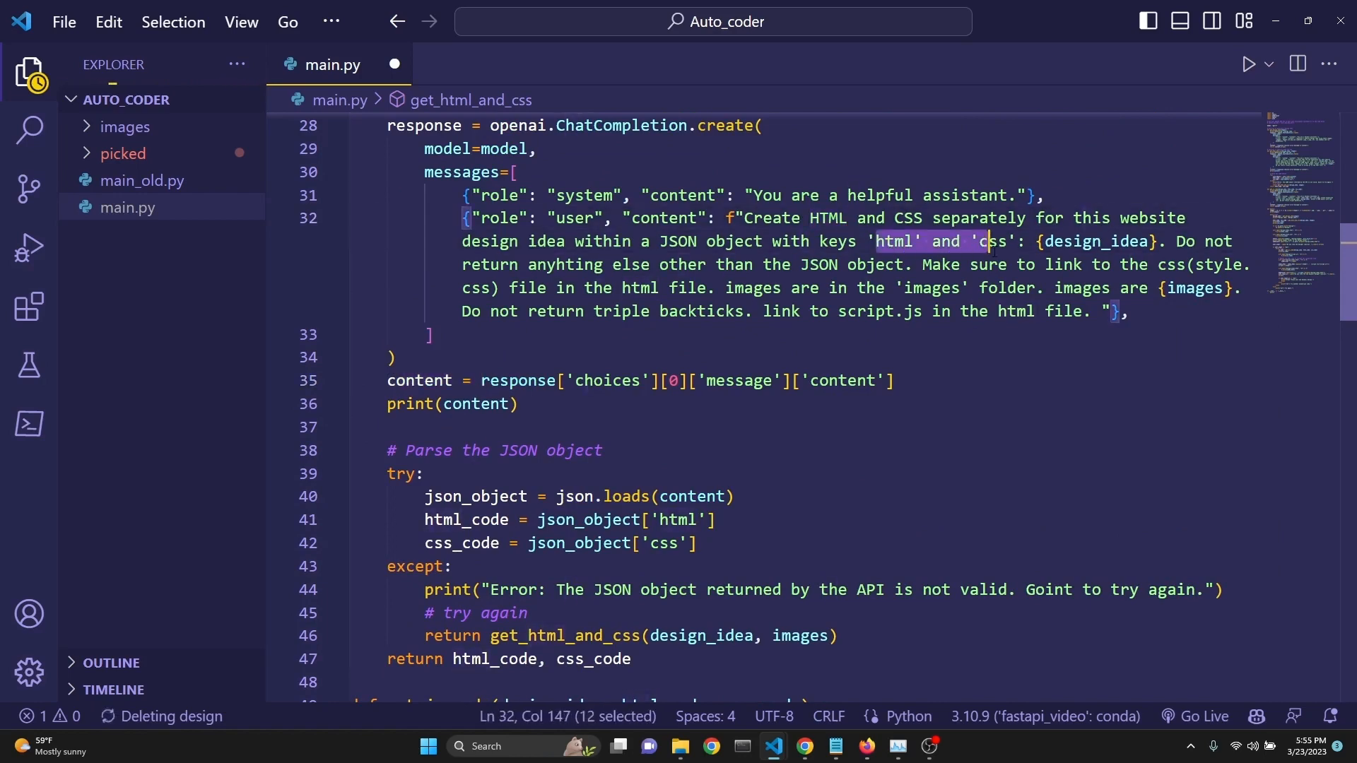
pyautogui.scroll(-3)
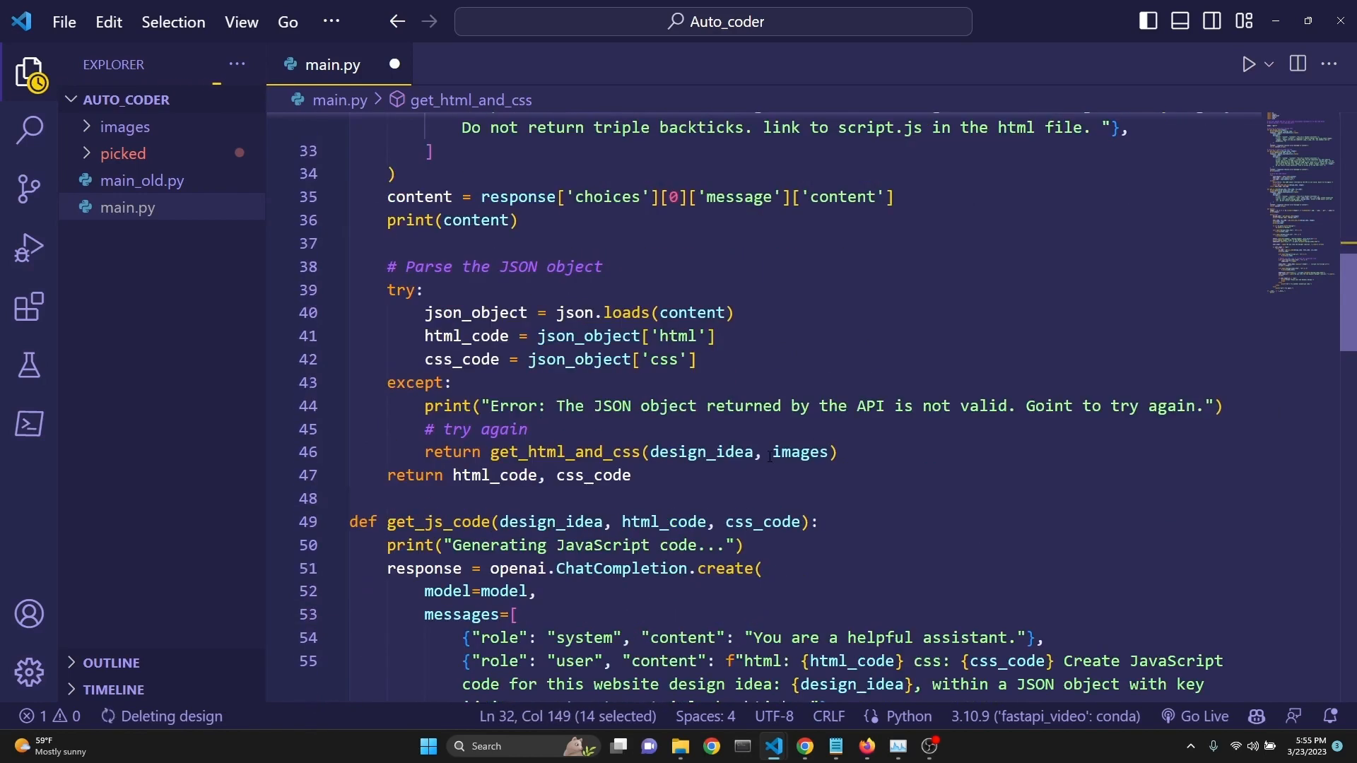
pyautogui.doubleClick(468, 336)
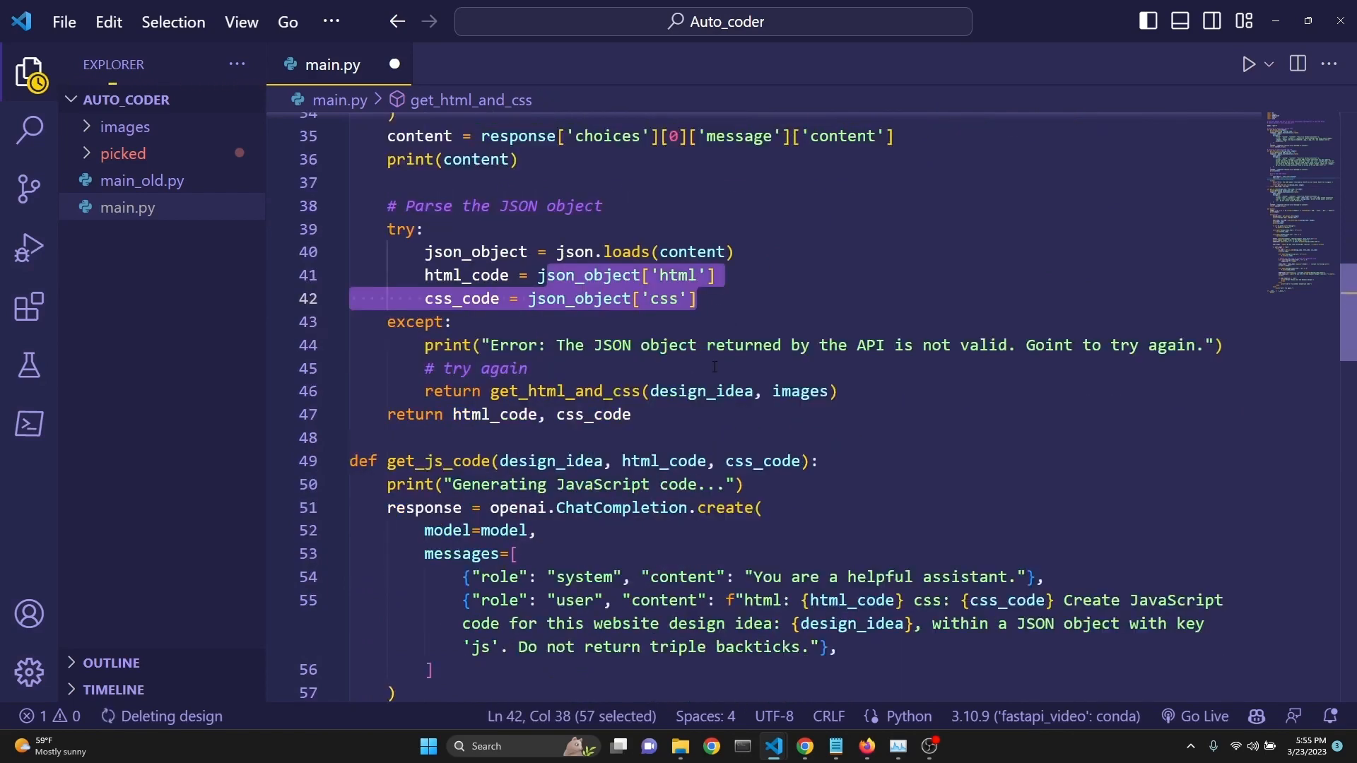
pyautogui.click(420, 261)
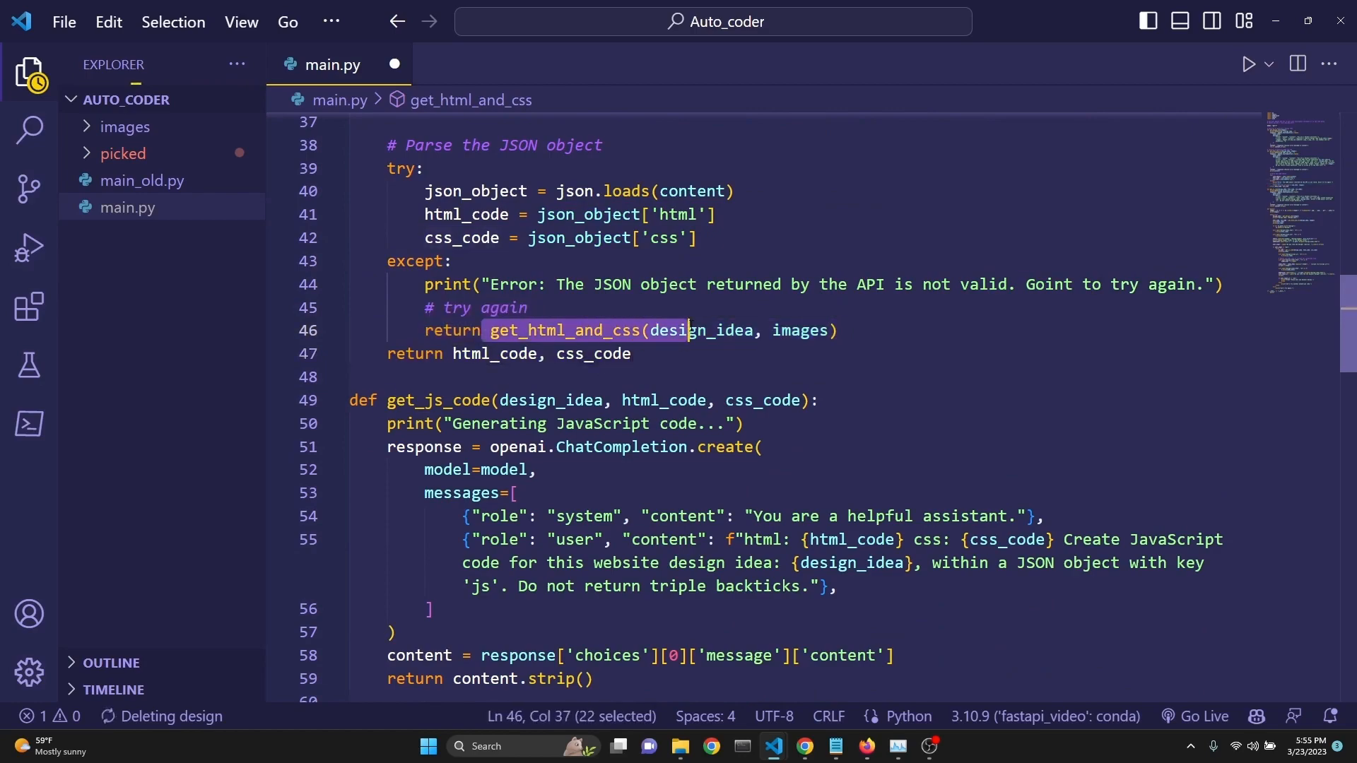
pyautogui.scroll(3)
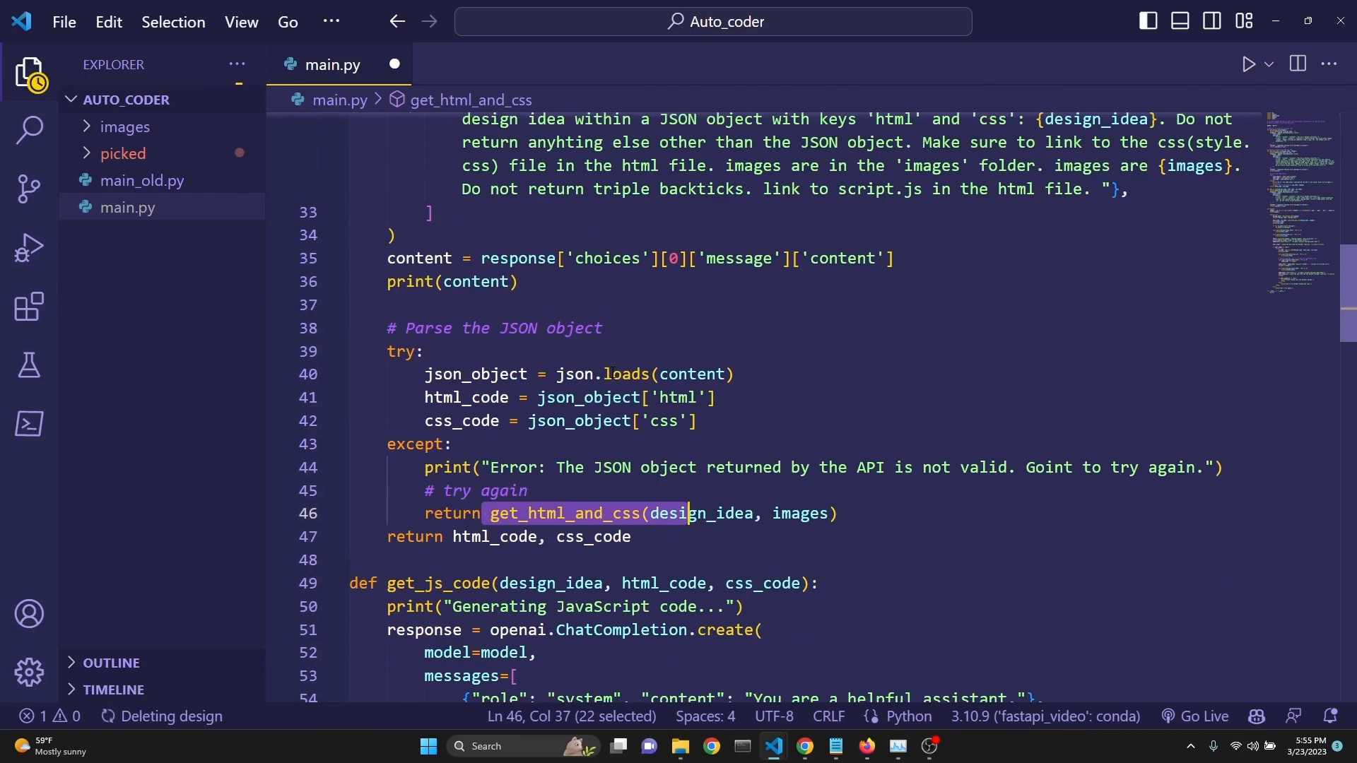
pyautogui.click(528, 491)
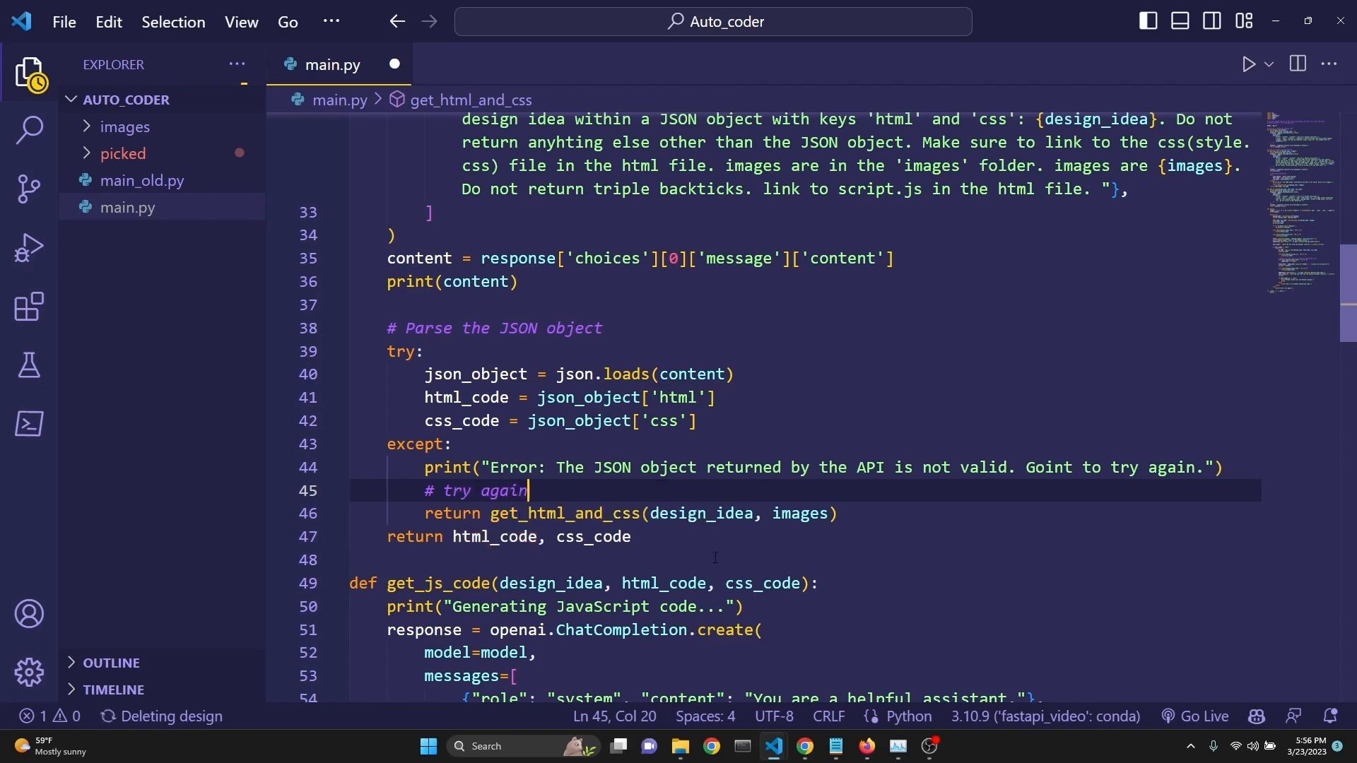
pyautogui.click(693, 559)
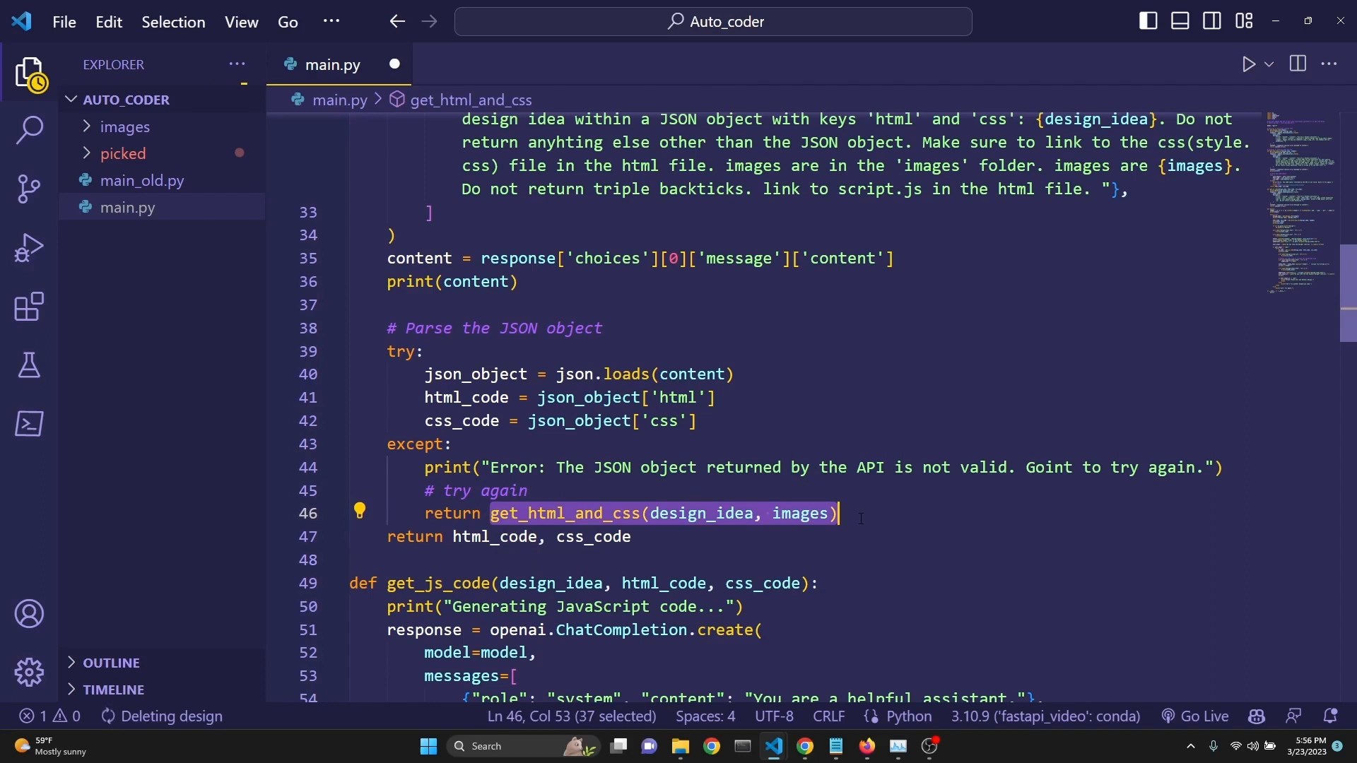
pyautogui.click(852, 513)
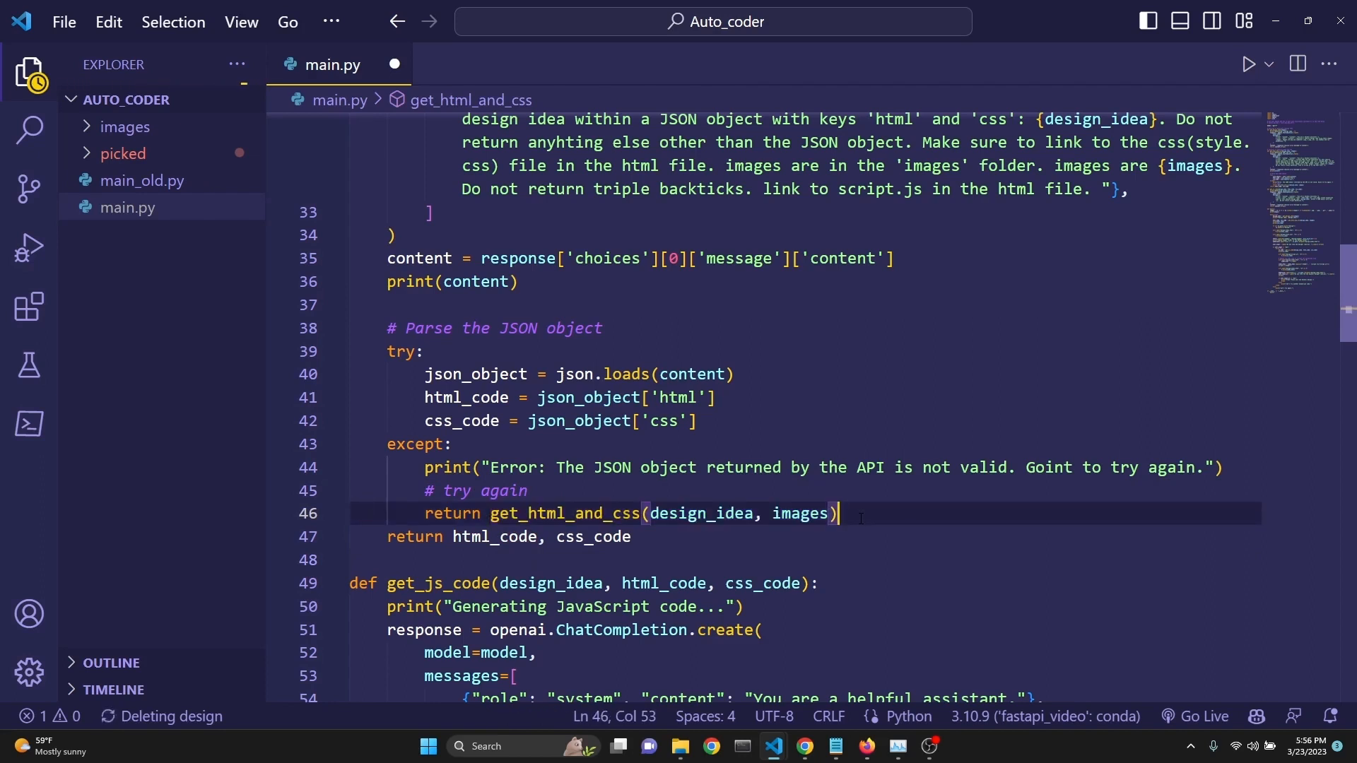
pyautogui.moveTo(803, 513)
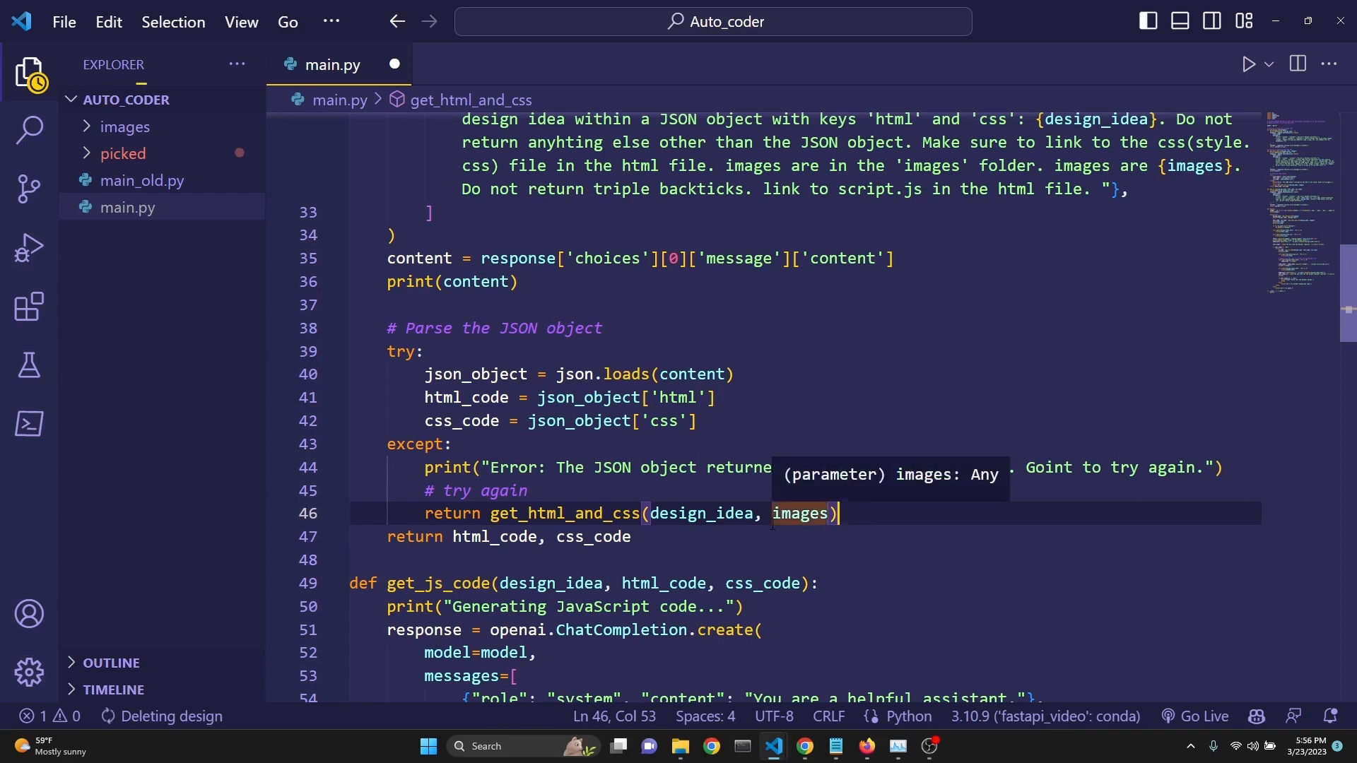
pyautogui.moveTo(606, 537)
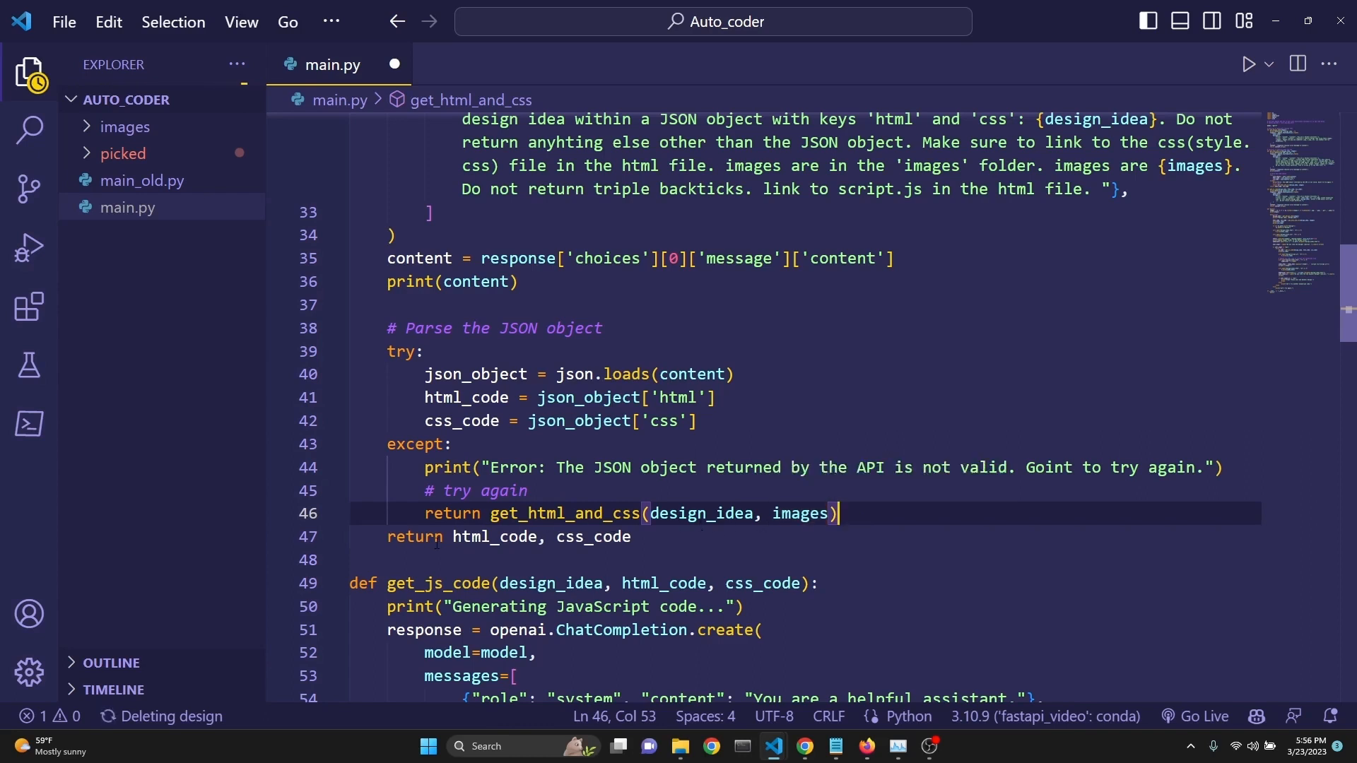
pyautogui.click(428, 513)
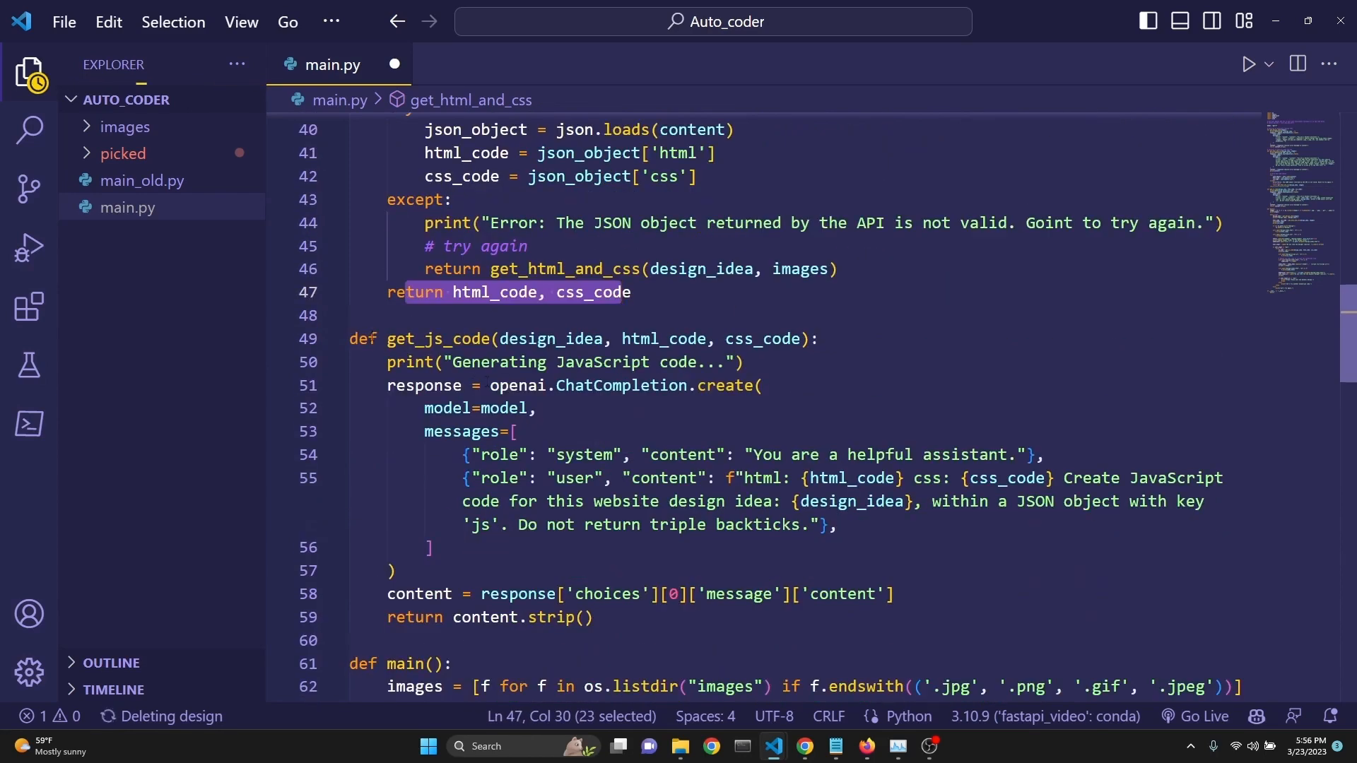
pyautogui.doubleClick(424, 338)
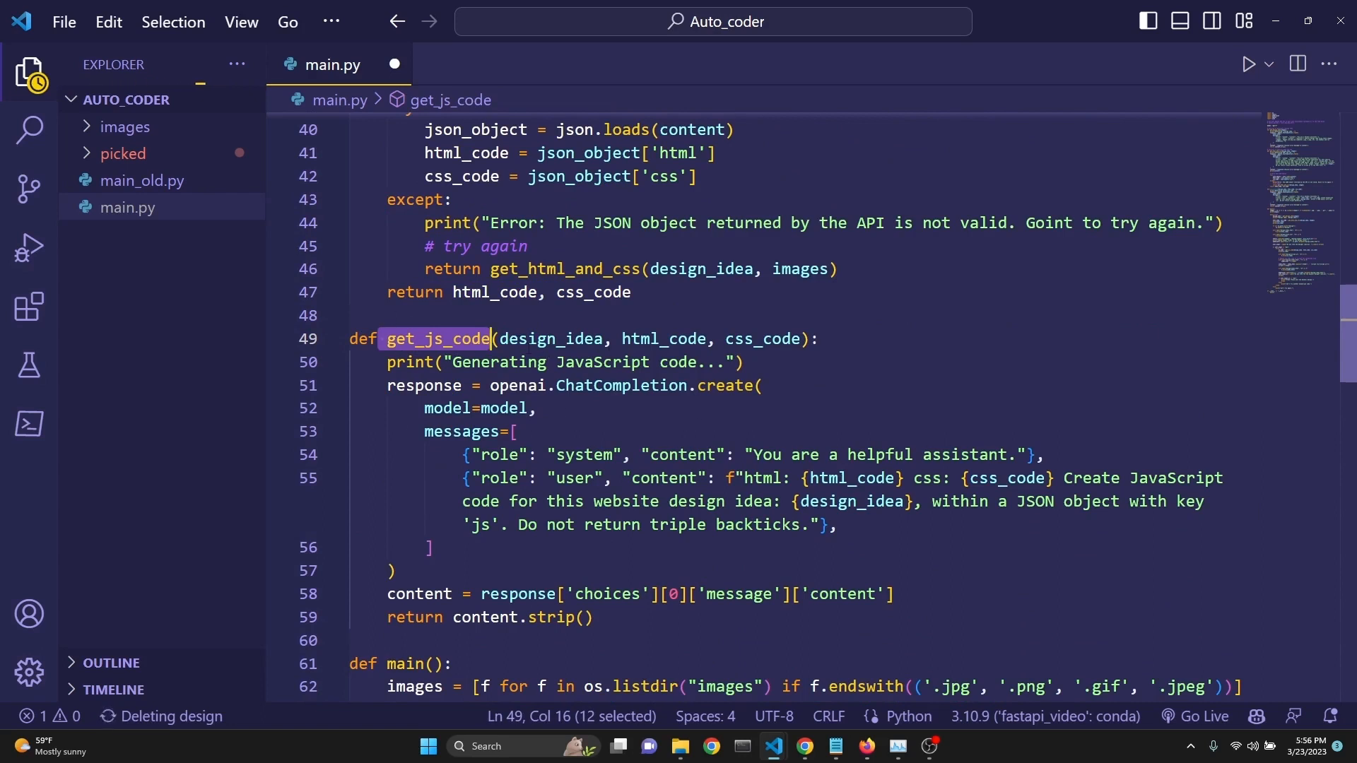
pyautogui.doubleClick(663, 337)
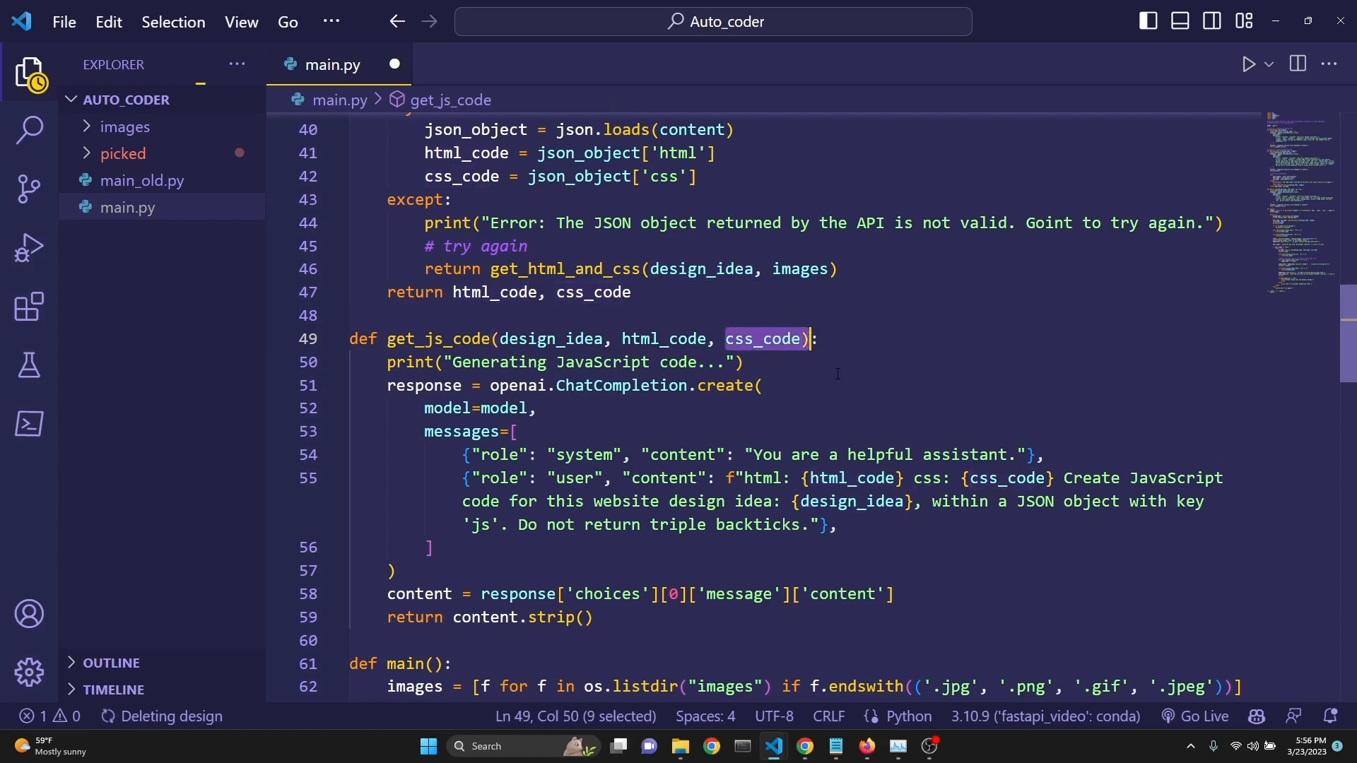
pyautogui.doubleClick(760, 477)
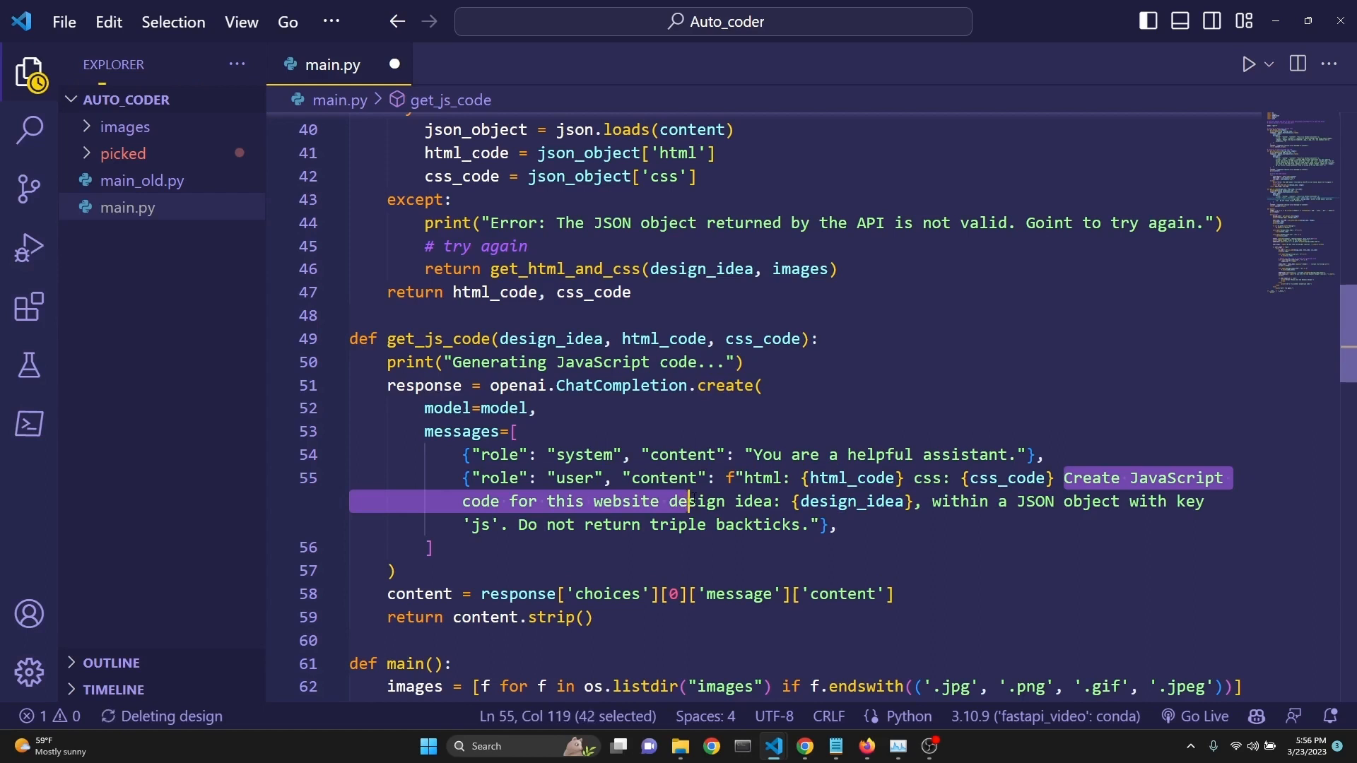
pyautogui.doubleClick(961, 500)
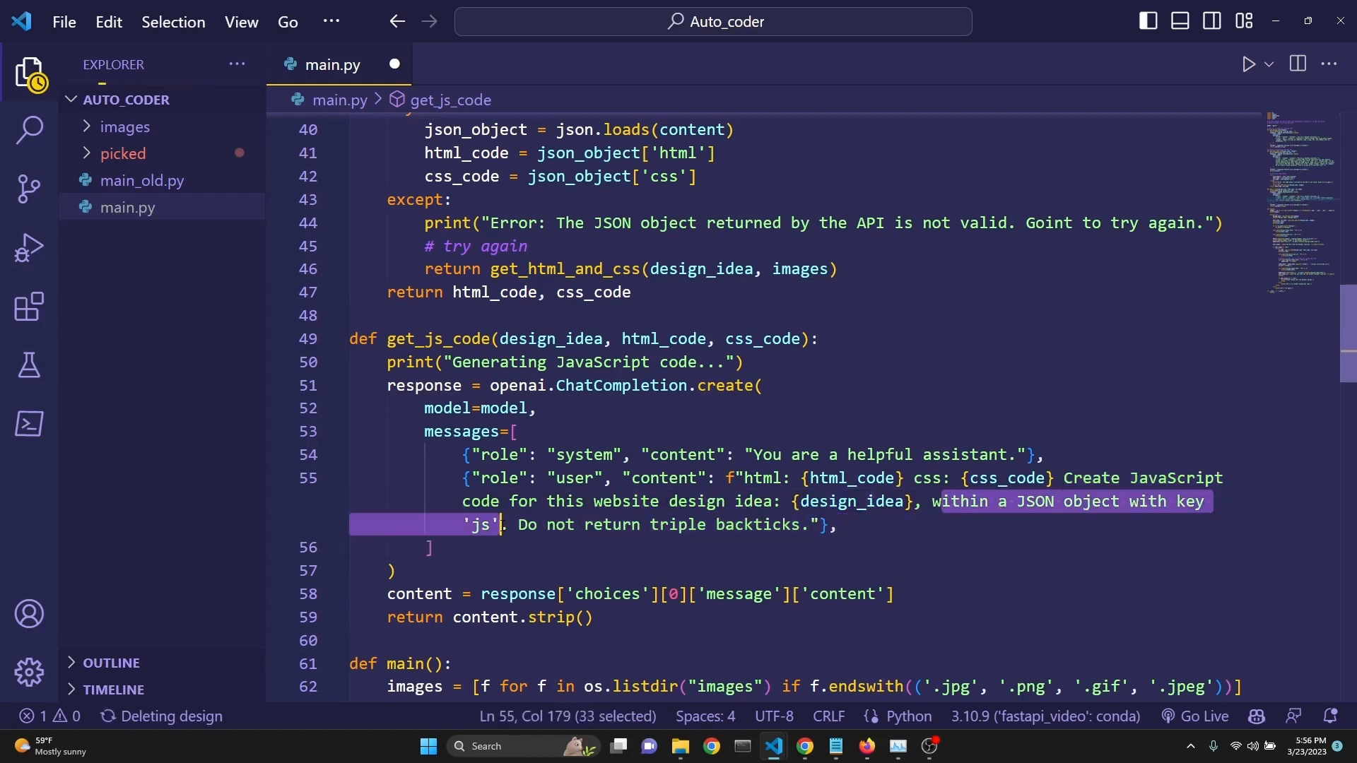
pyautogui.click(871, 524)
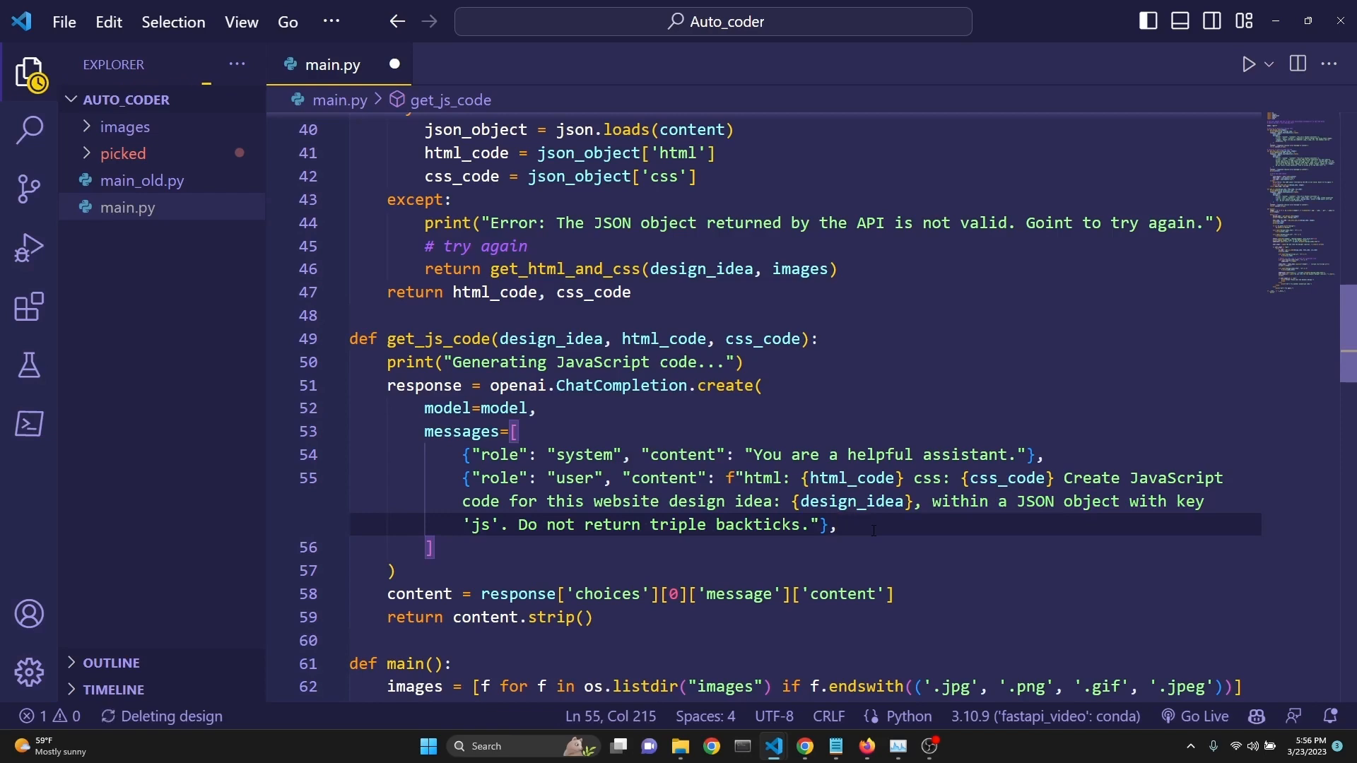
pyautogui.scroll(-3)
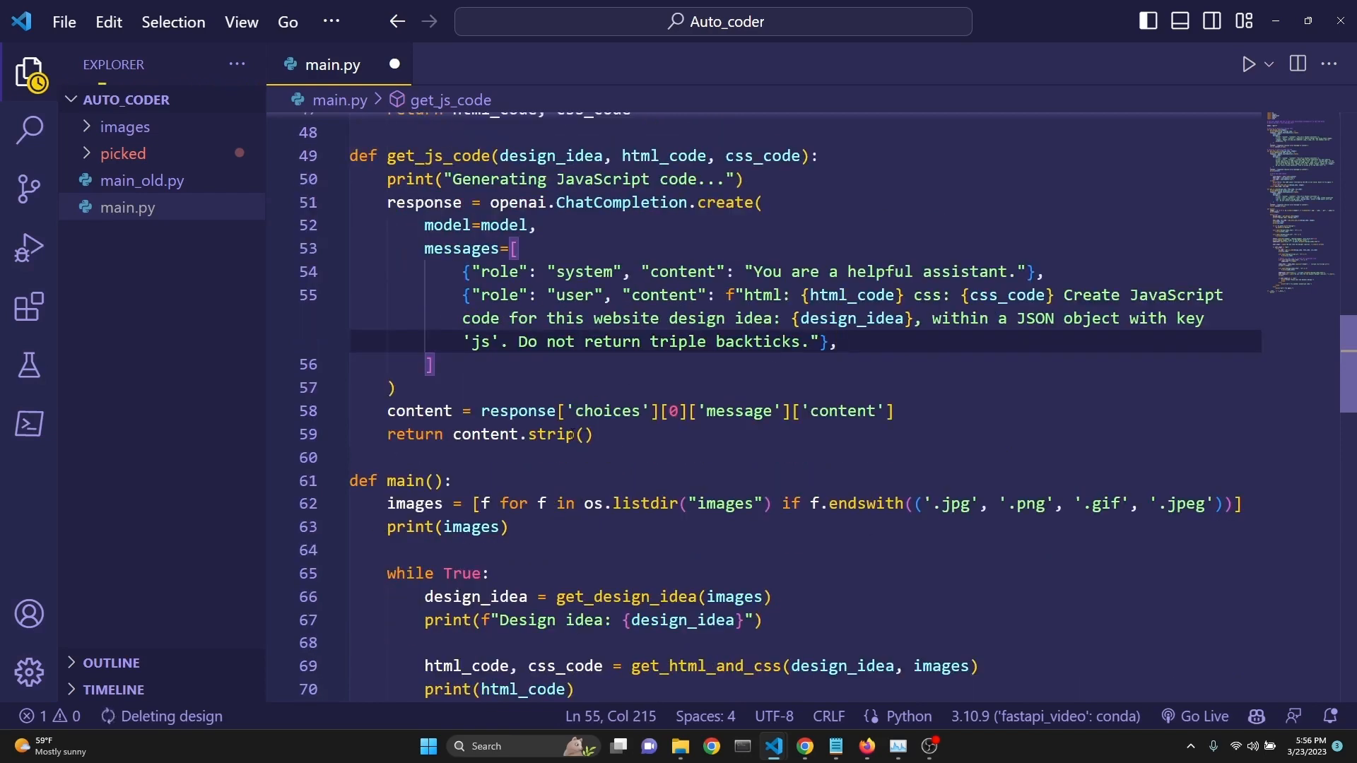
pyautogui.click(595, 434)
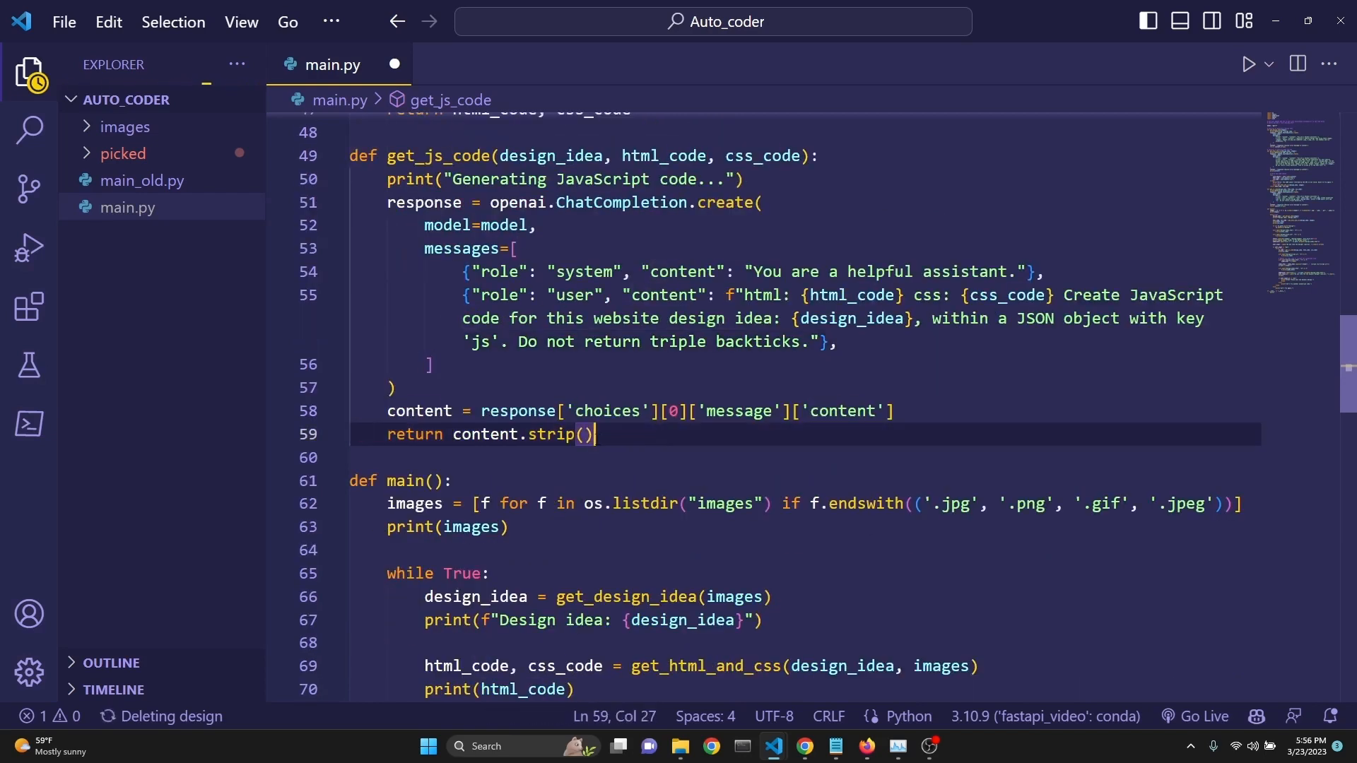
pyautogui.scroll(-3)
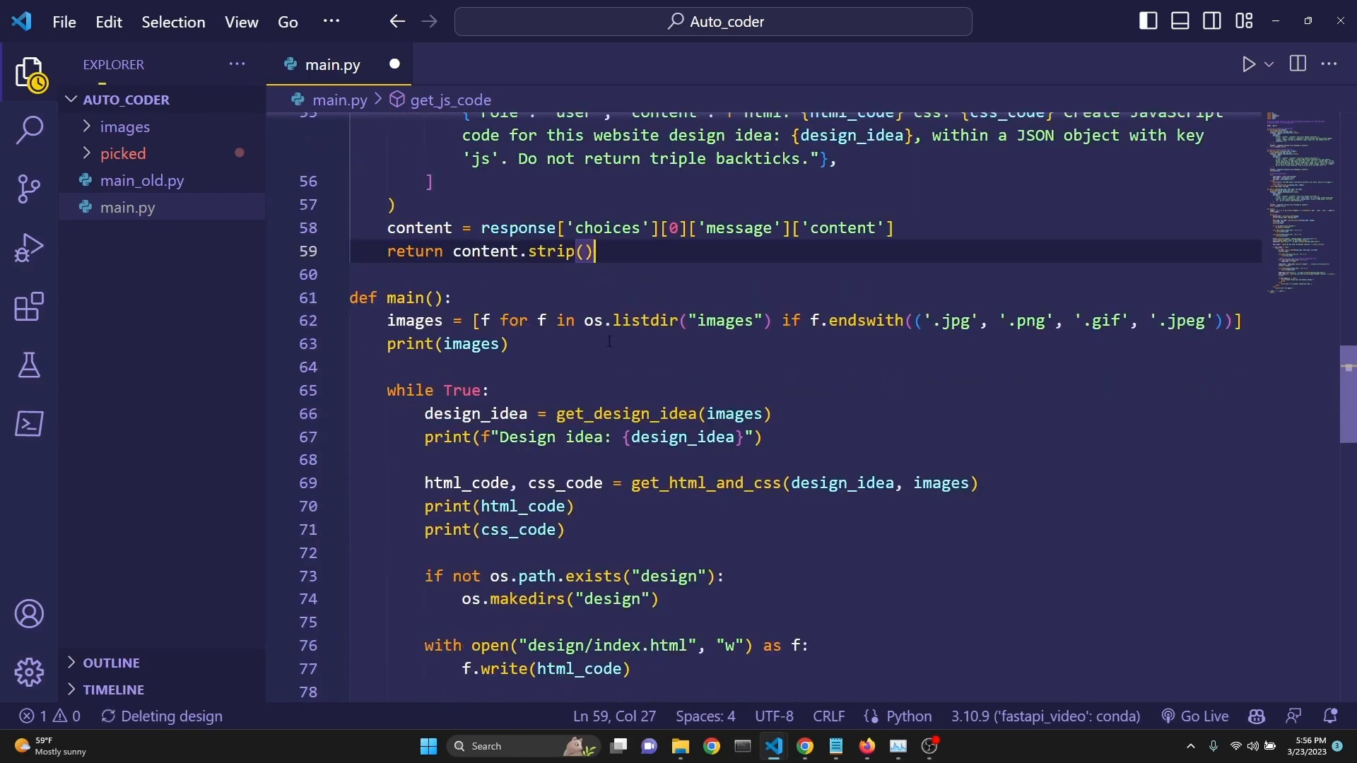
pyautogui.moveTo(625, 414)
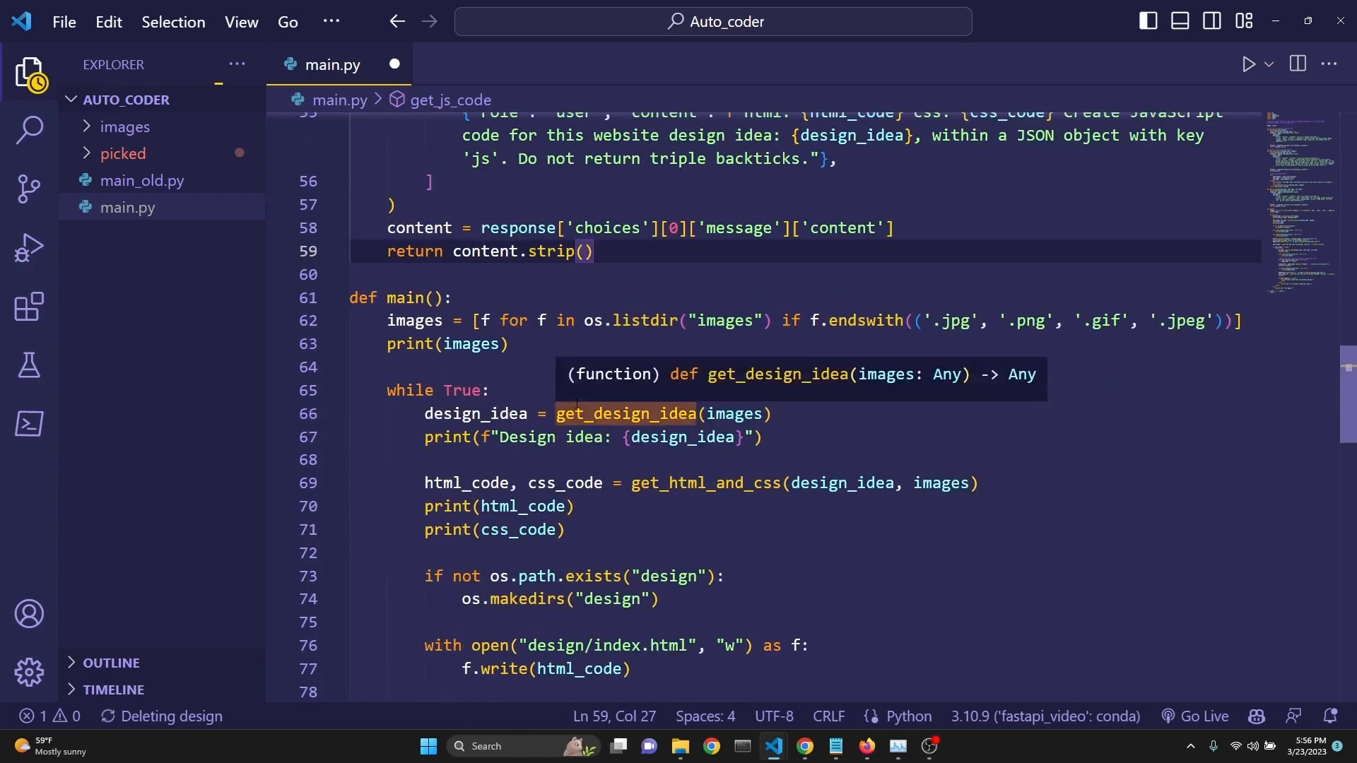
pyautogui.moveTo(512, 383)
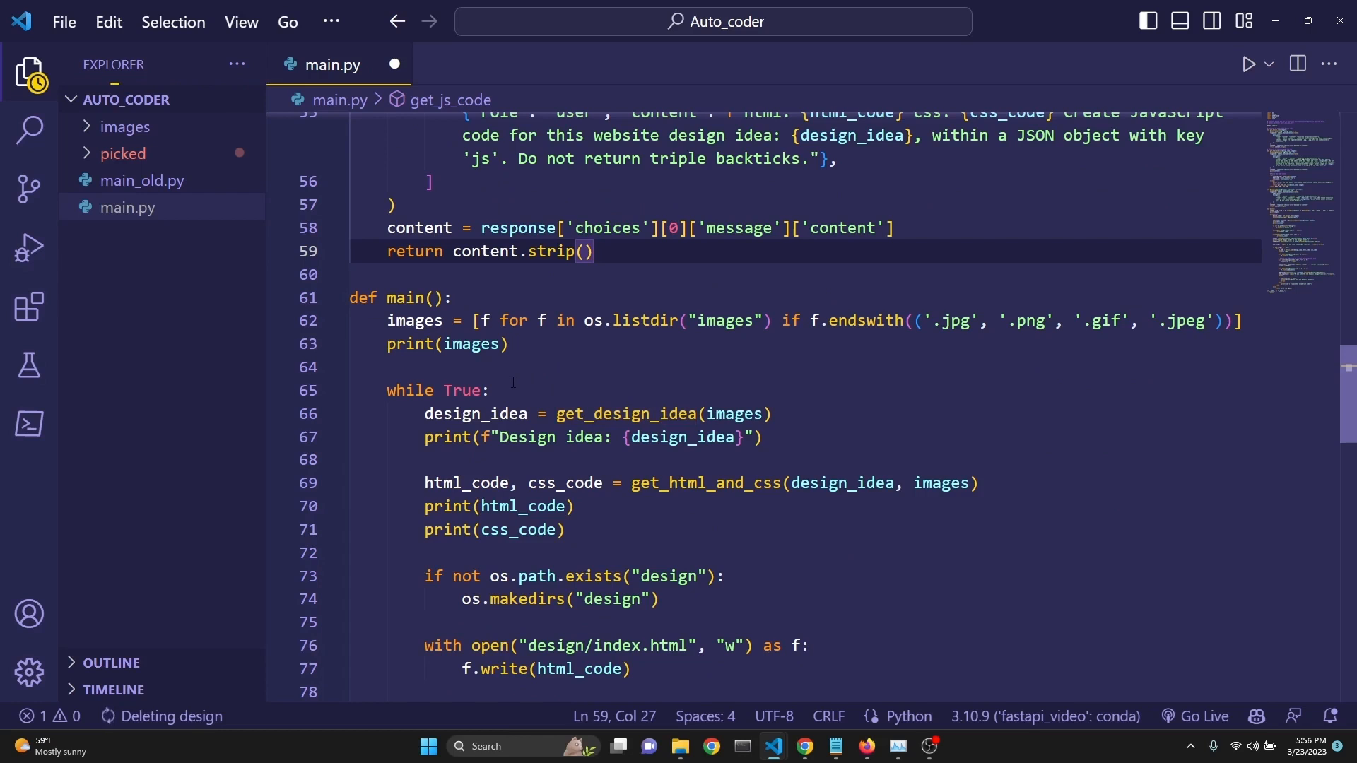
pyautogui.moveTo(529, 378)
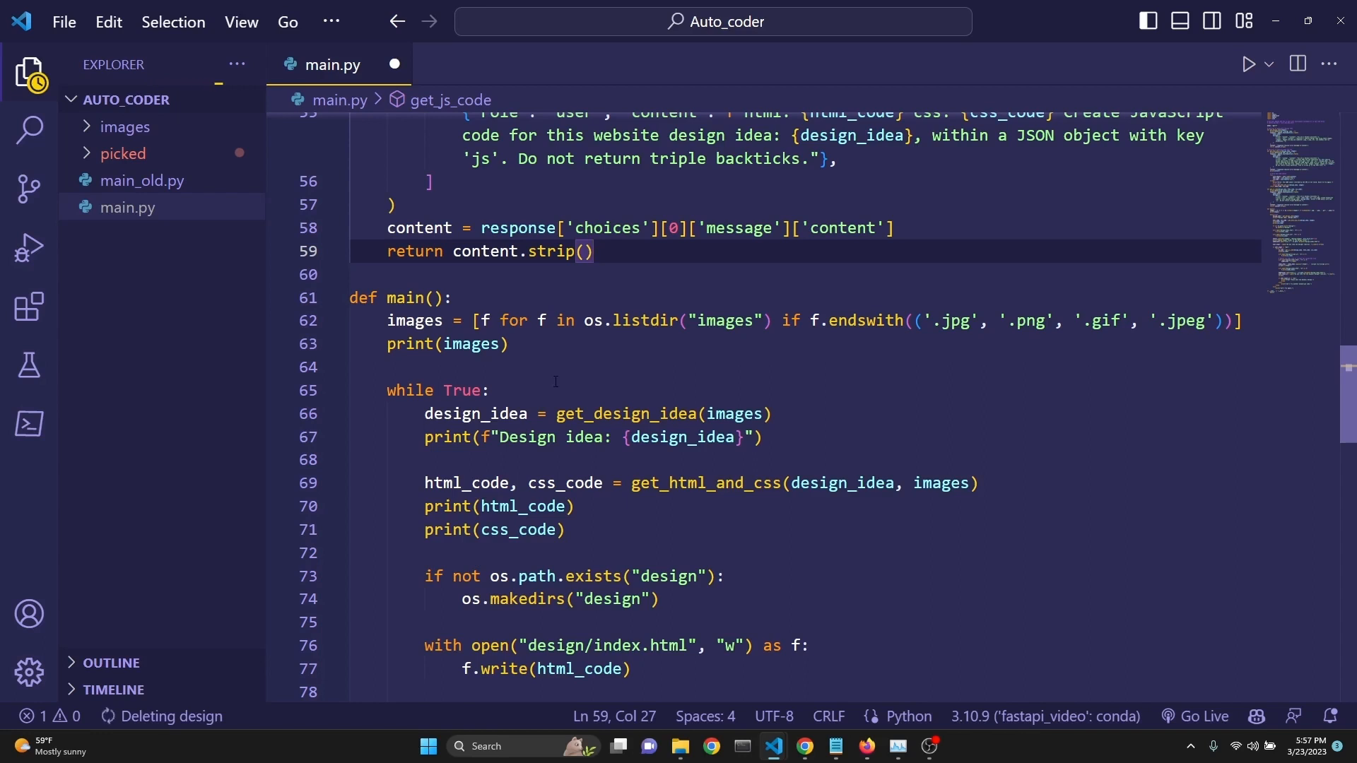
pyautogui.scroll(-3)
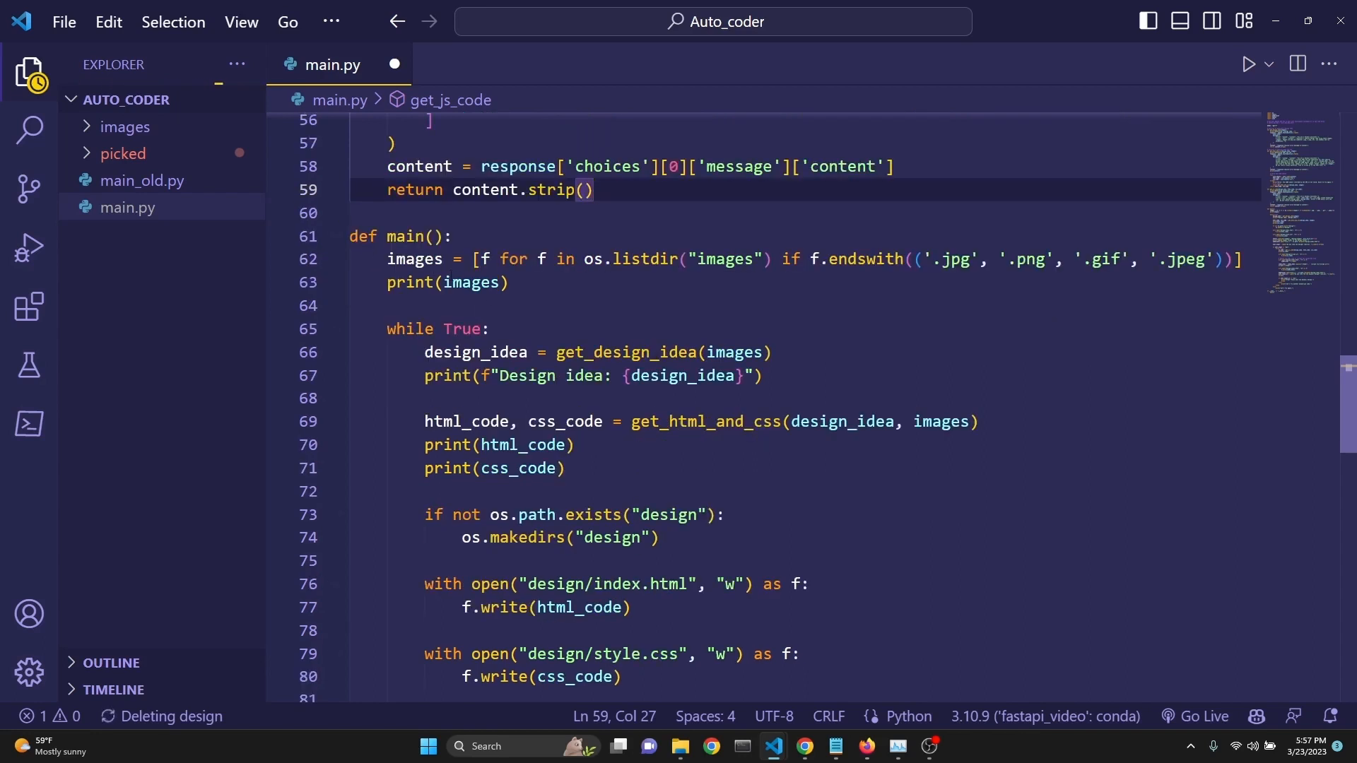
pyautogui.doubleClick(417, 259)
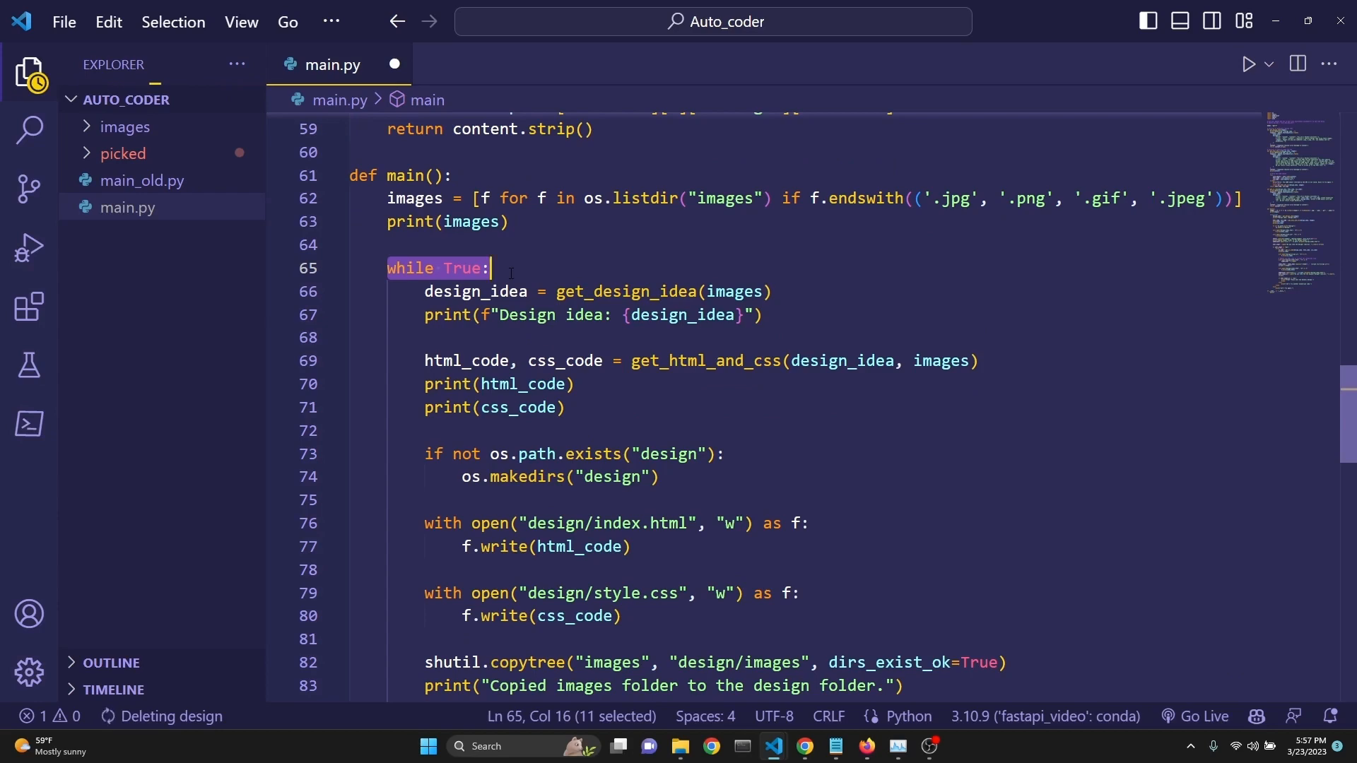
pyautogui.doubleClick(475, 292)
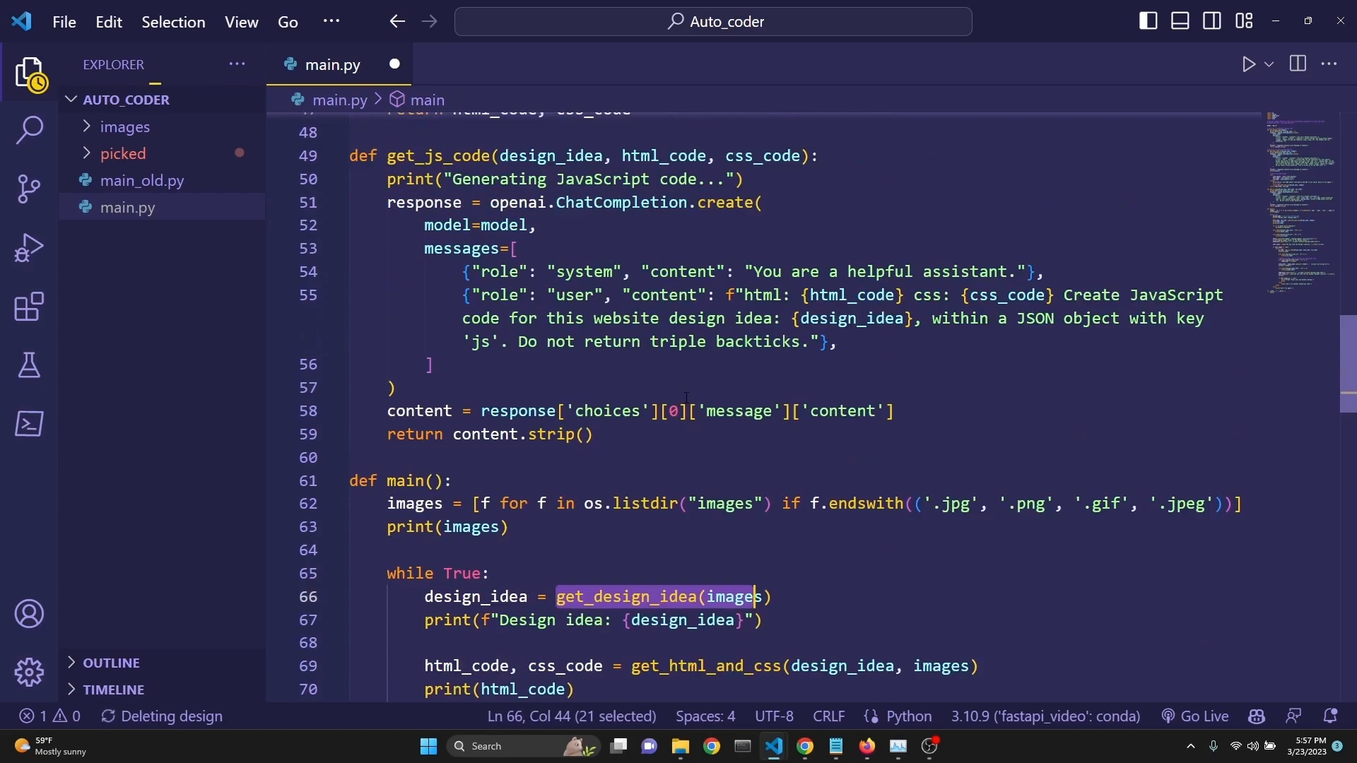
pyautogui.scroll(3)
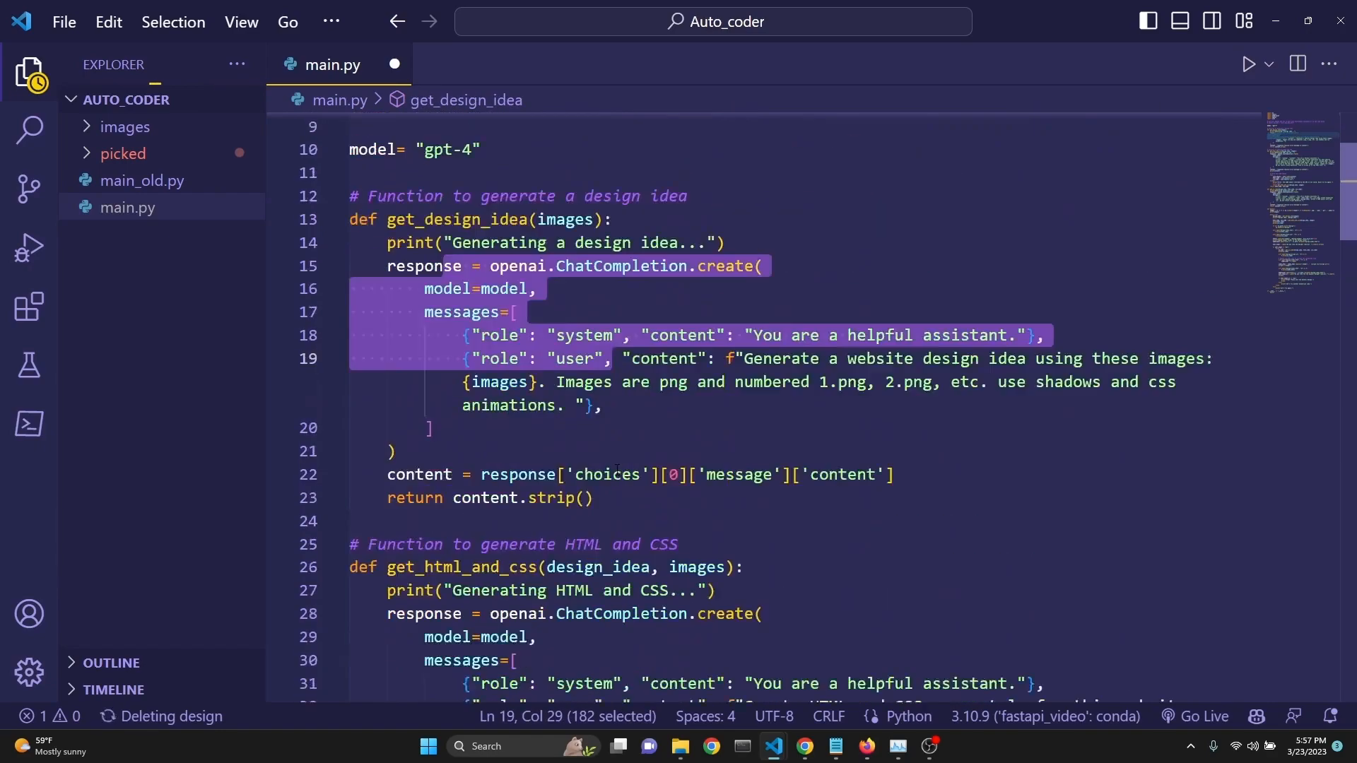
pyautogui.scroll(-3)
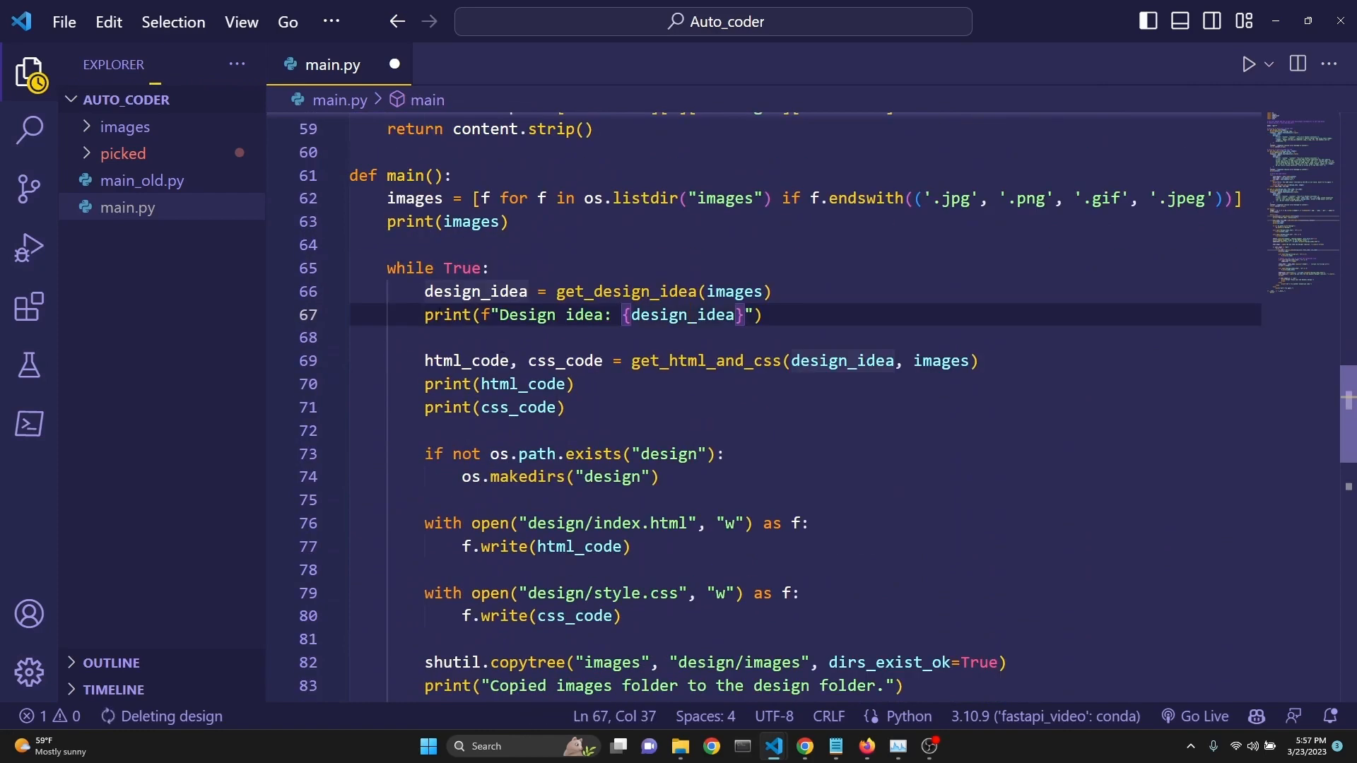
pyautogui.scroll(-3)
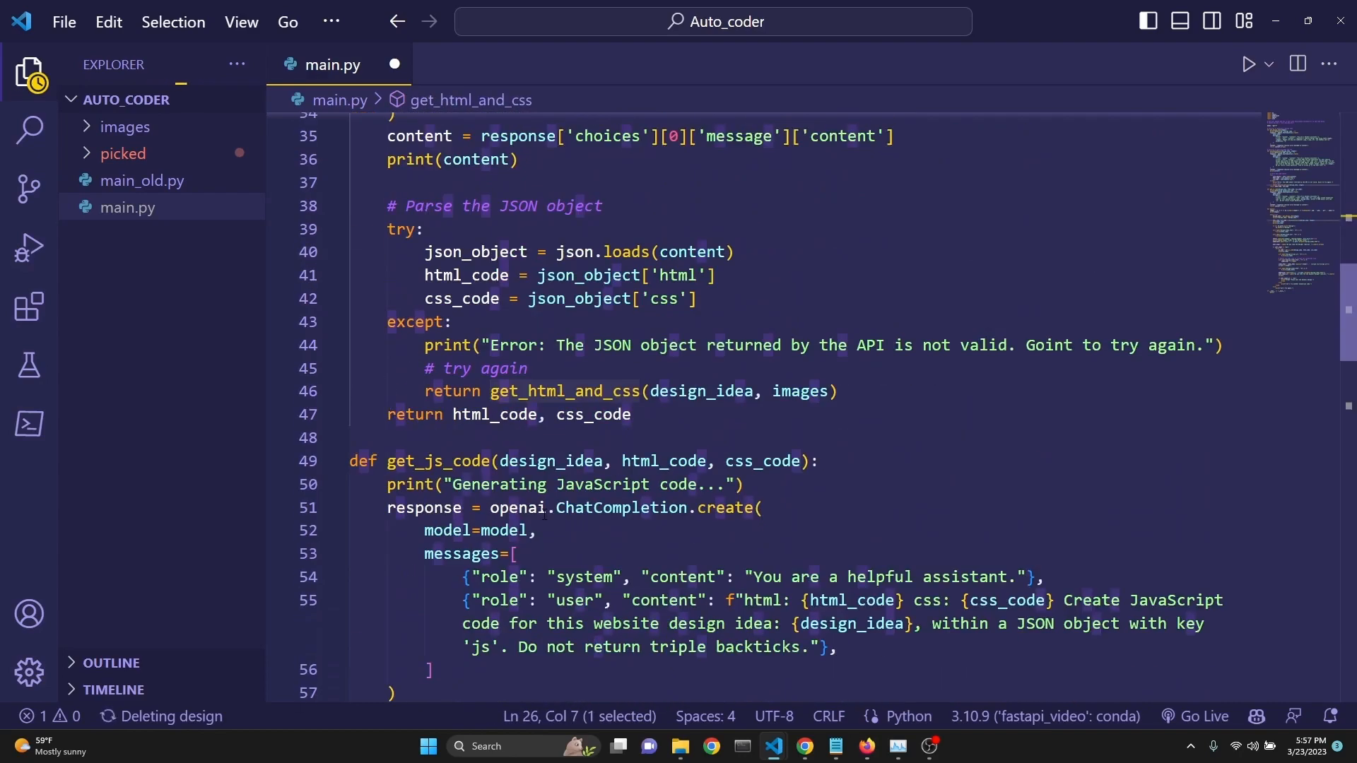
pyautogui.scroll(-3)
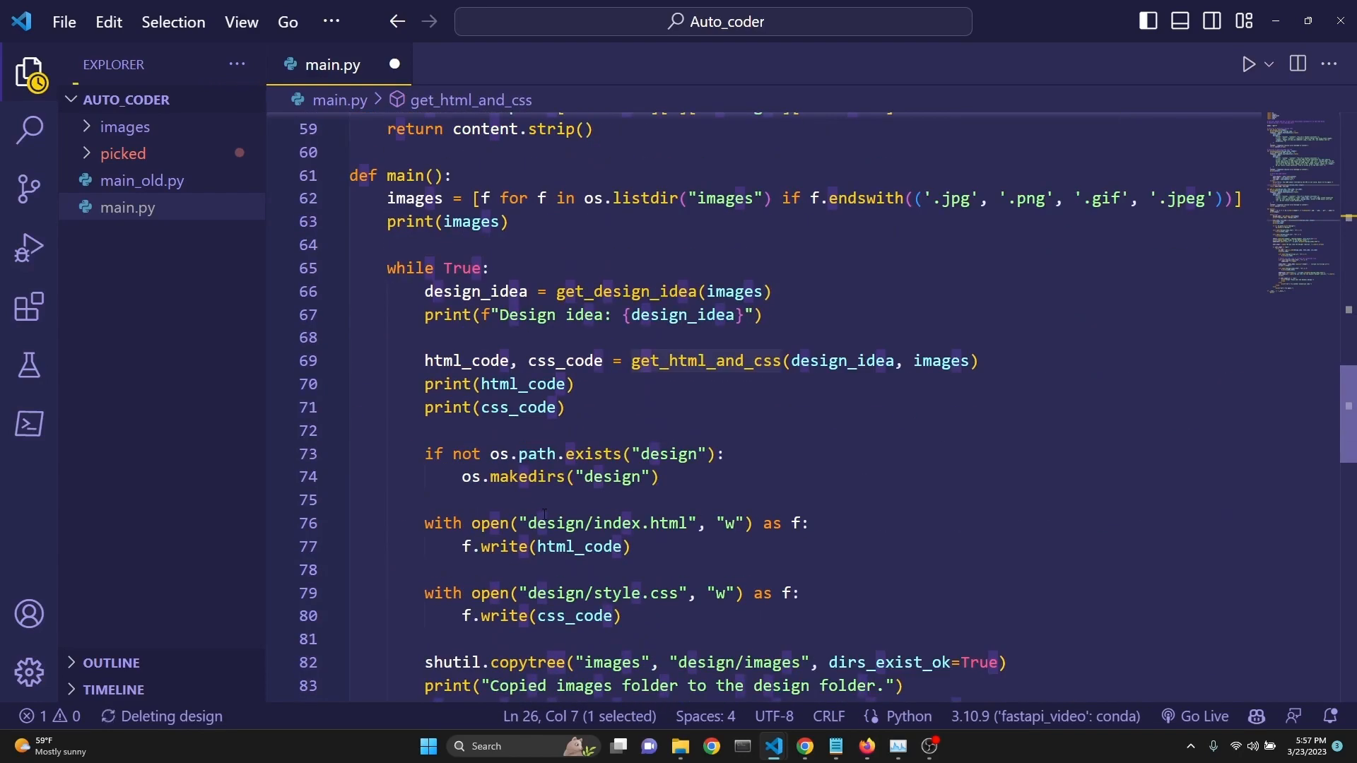
pyautogui.click(639, 238)
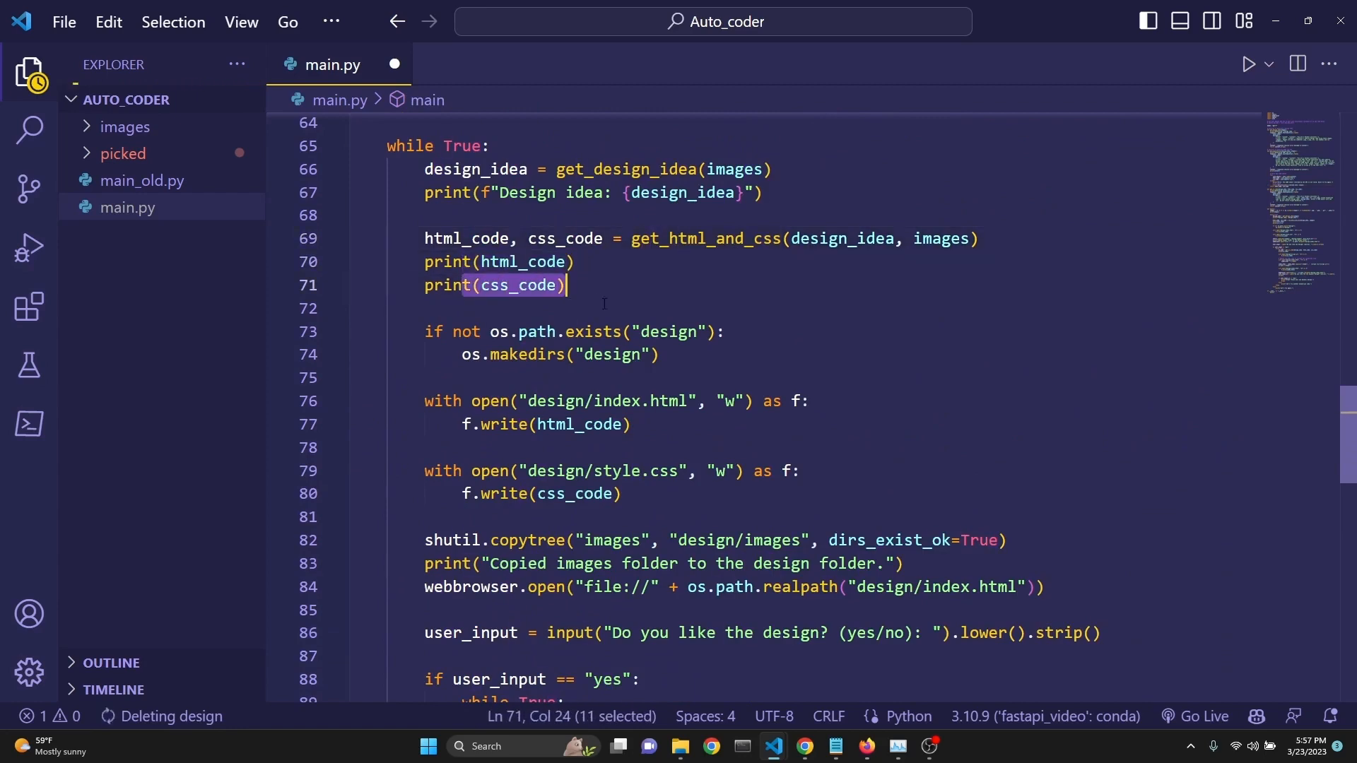
pyautogui.scroll(-3)
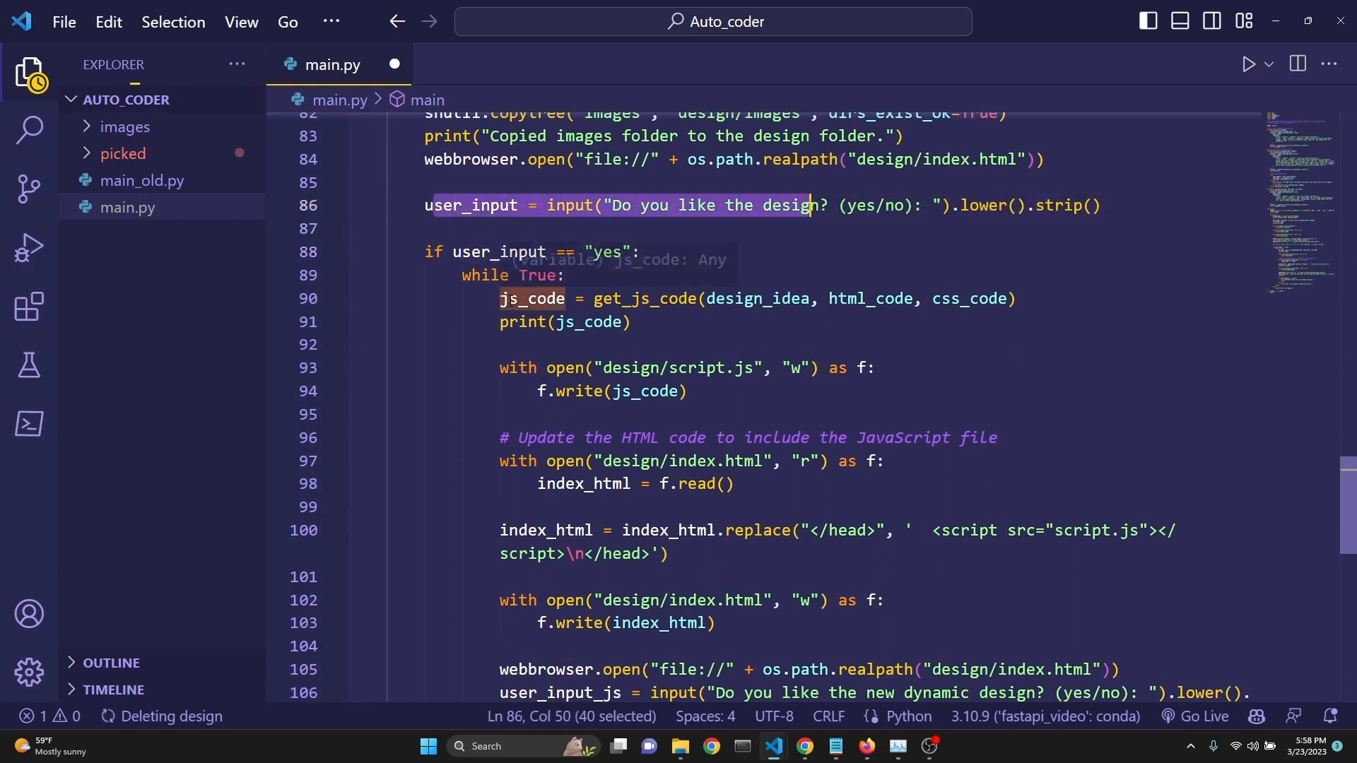
pyautogui.click(561, 322)
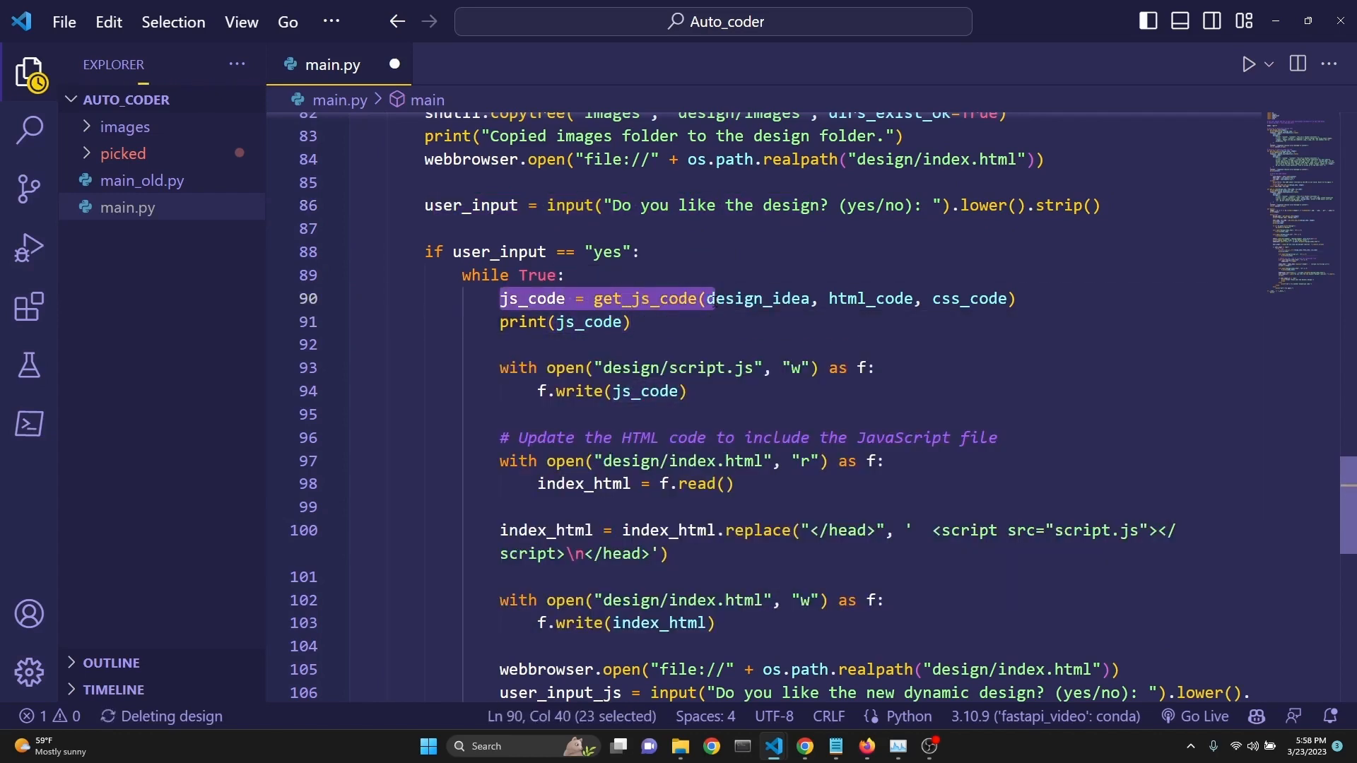
pyautogui.click(734, 298)
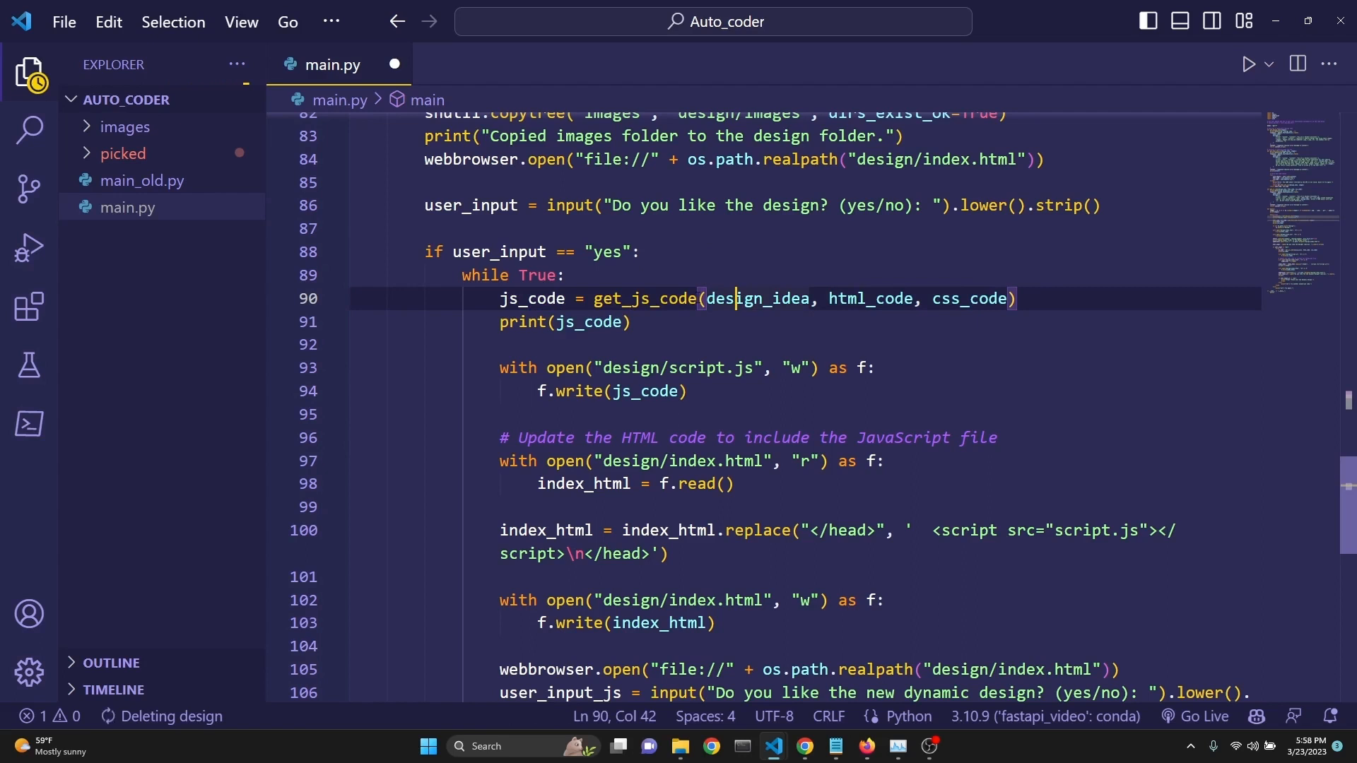
pyautogui.doubleClick(754, 298)
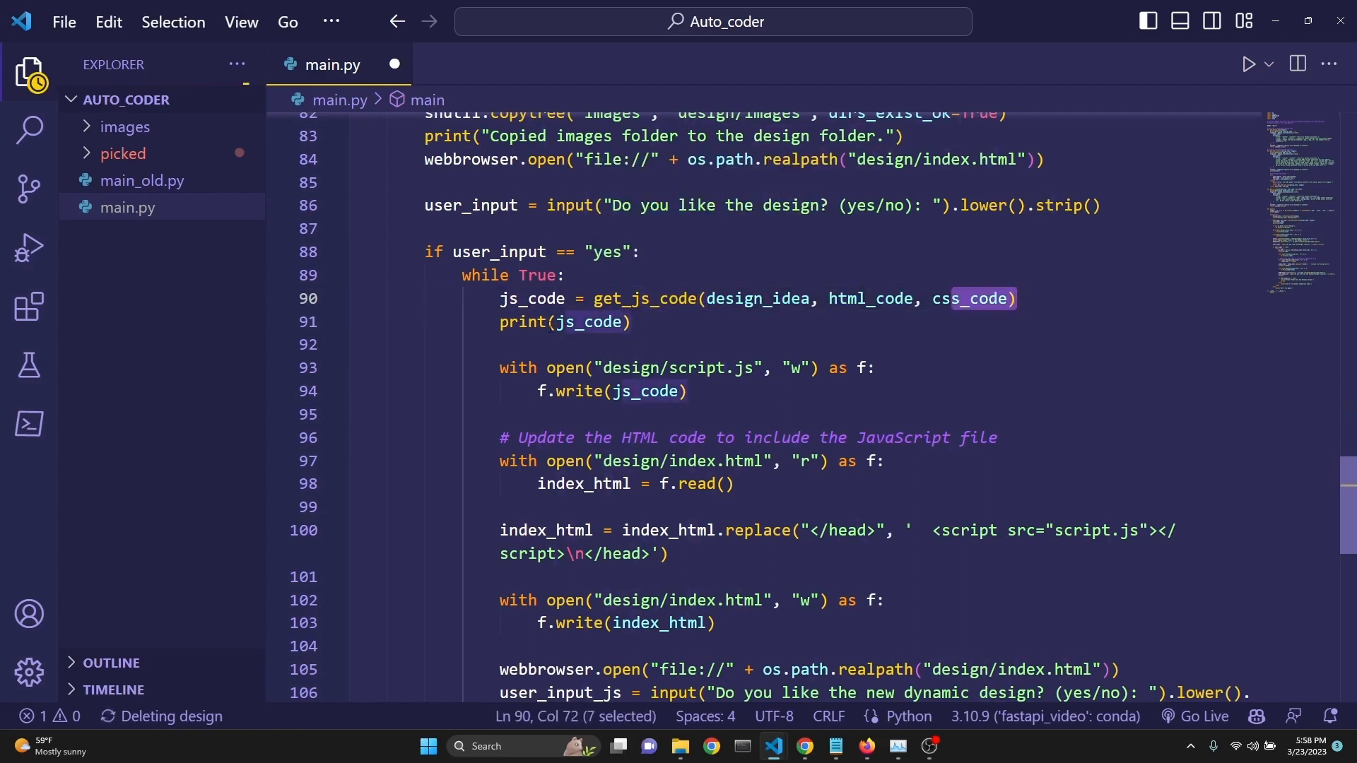
pyautogui.click(632, 322)
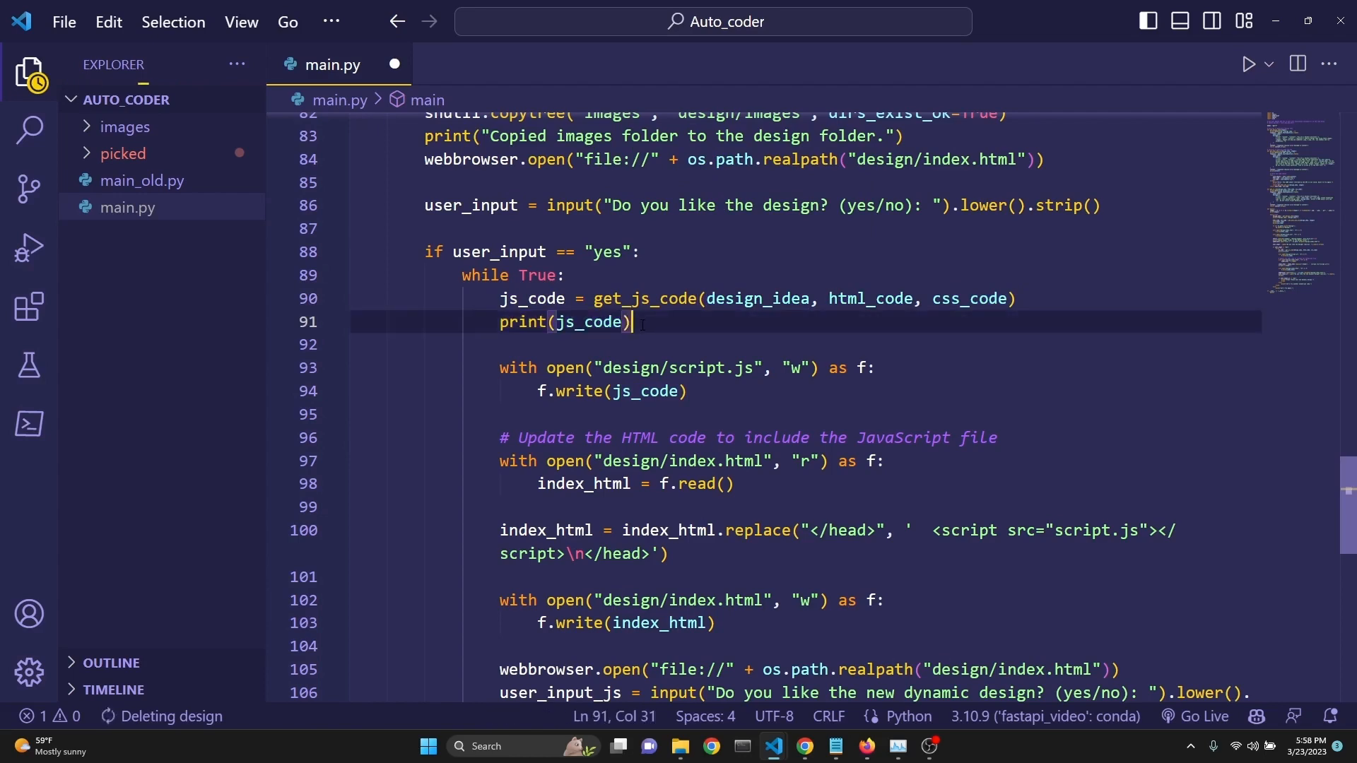
pyautogui.scroll(-3)
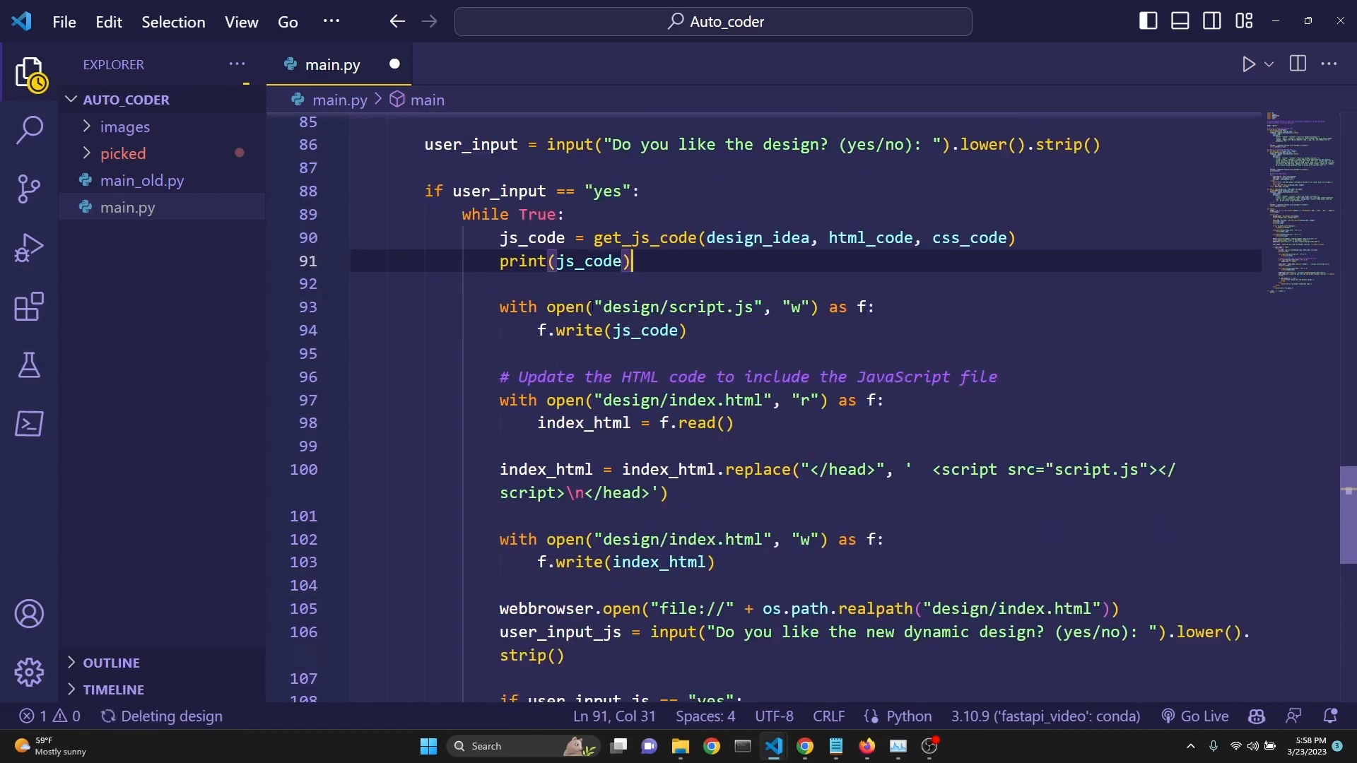
pyautogui.click(813, 307)
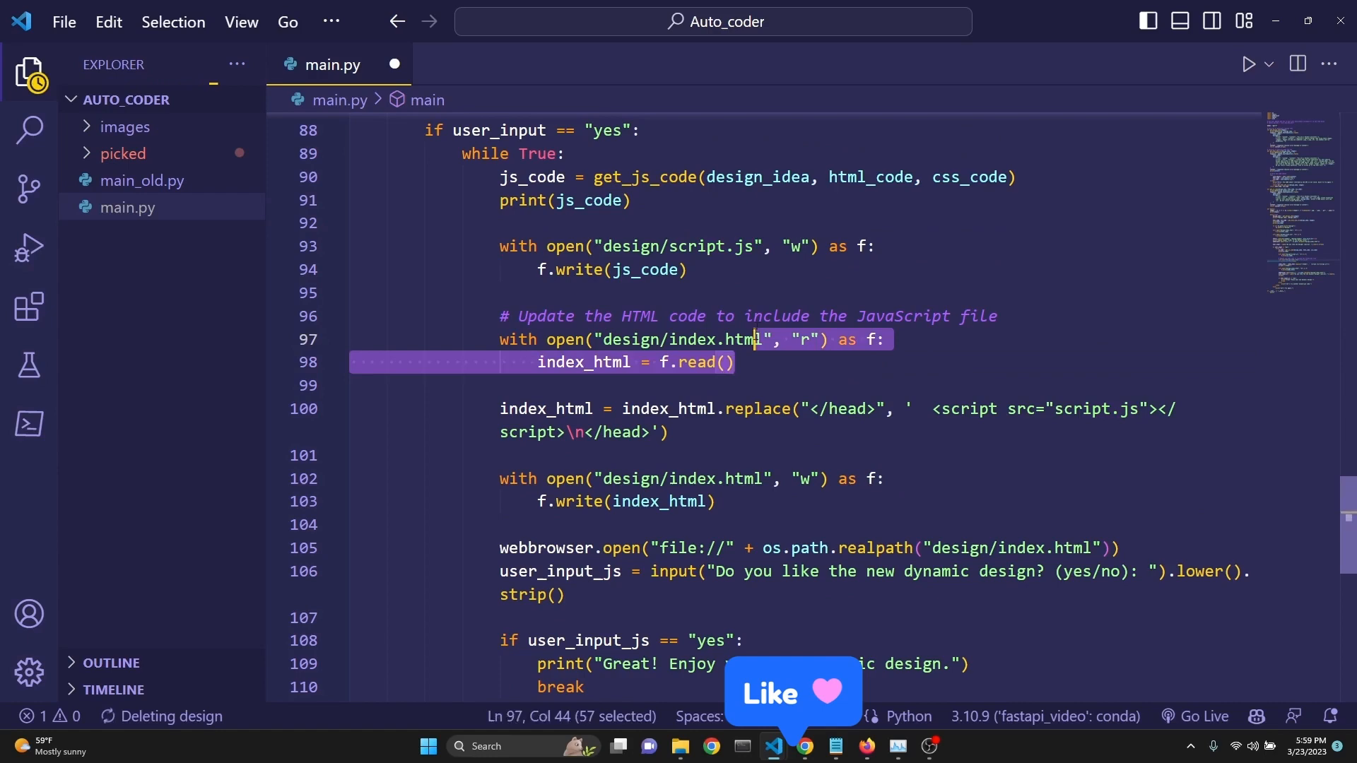
pyautogui.click(733, 362)
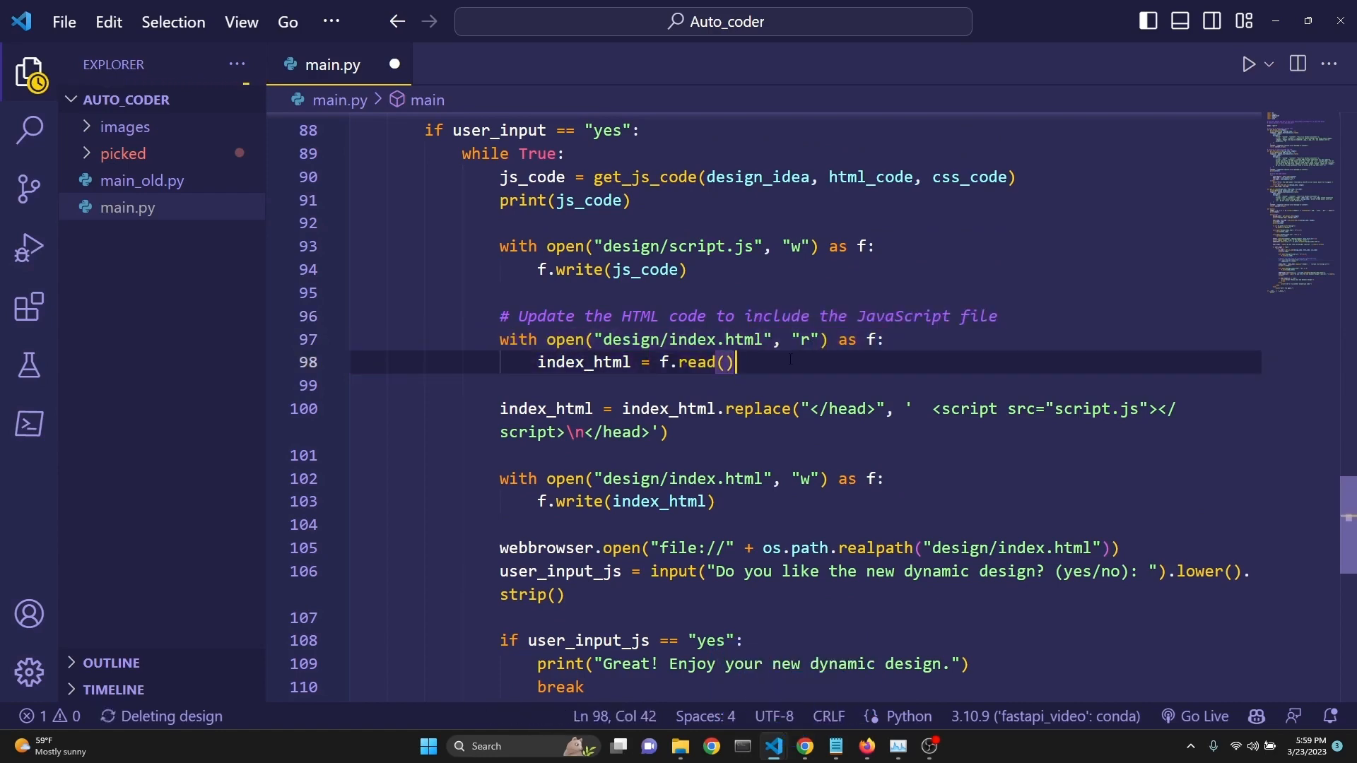
pyautogui.scroll(-3)
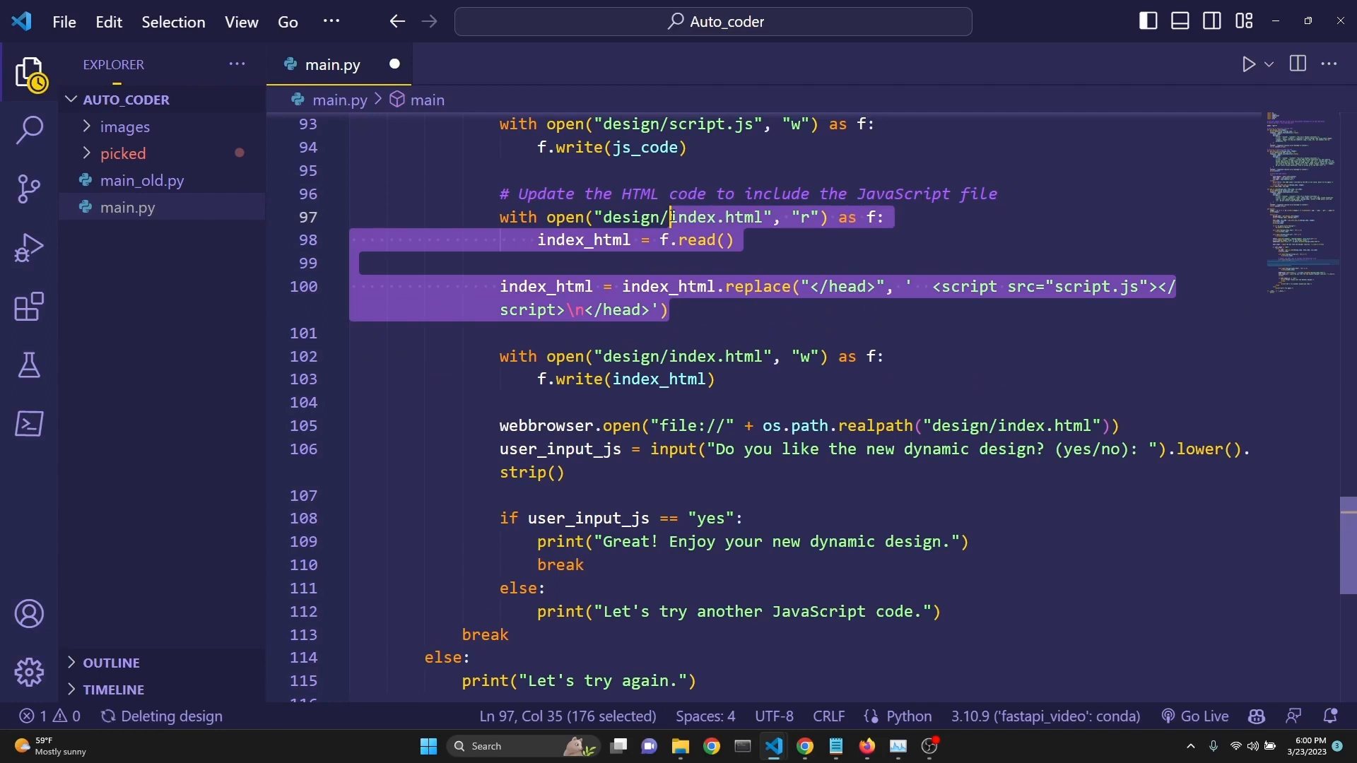
pyautogui.click(673, 309)
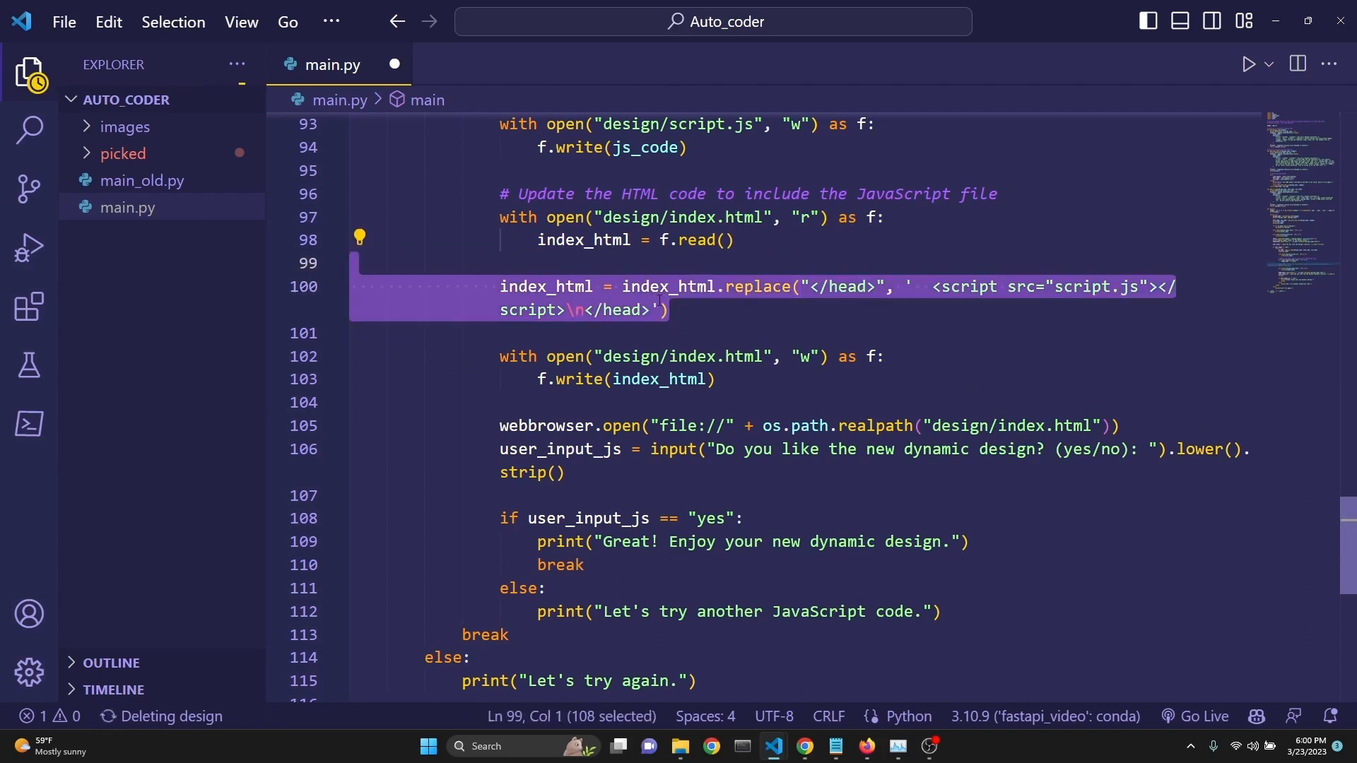
pyautogui.click(670, 310)
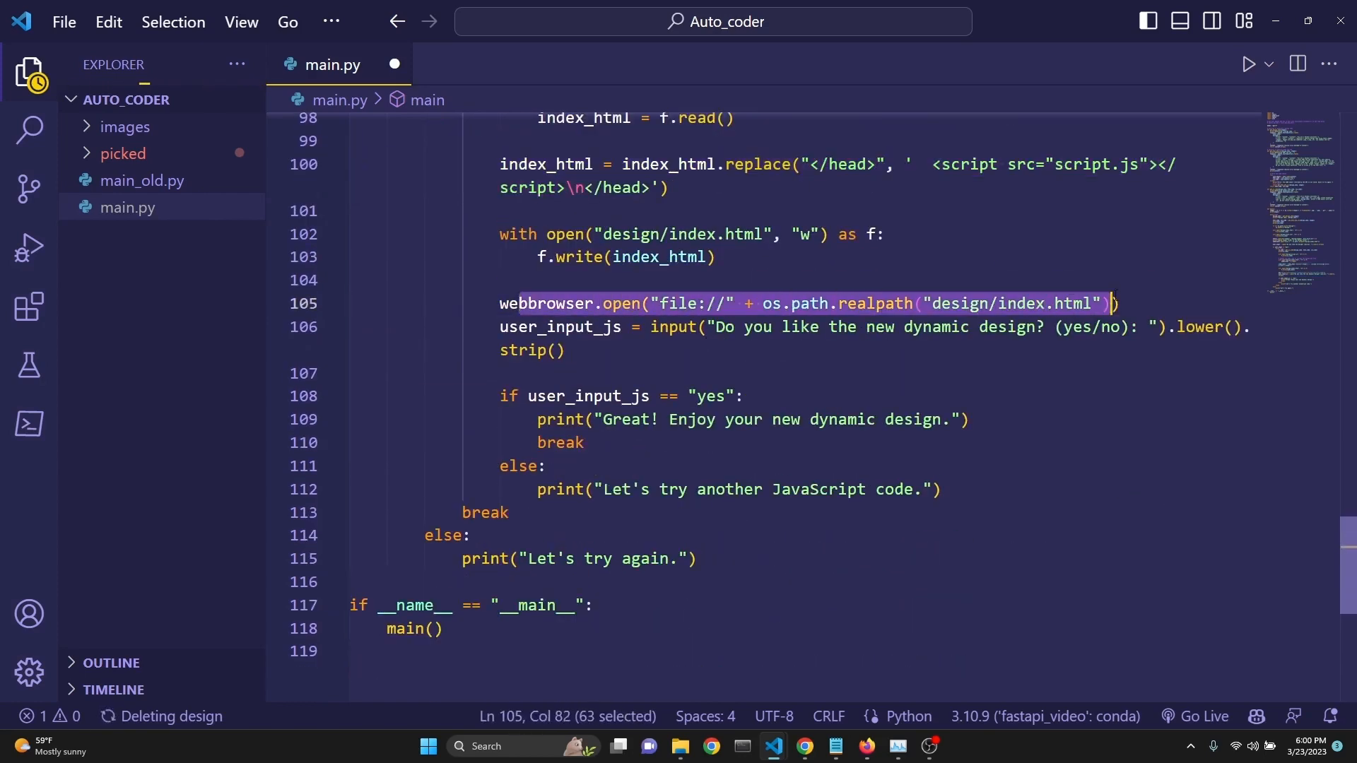
pyautogui.moveTo(537, 302)
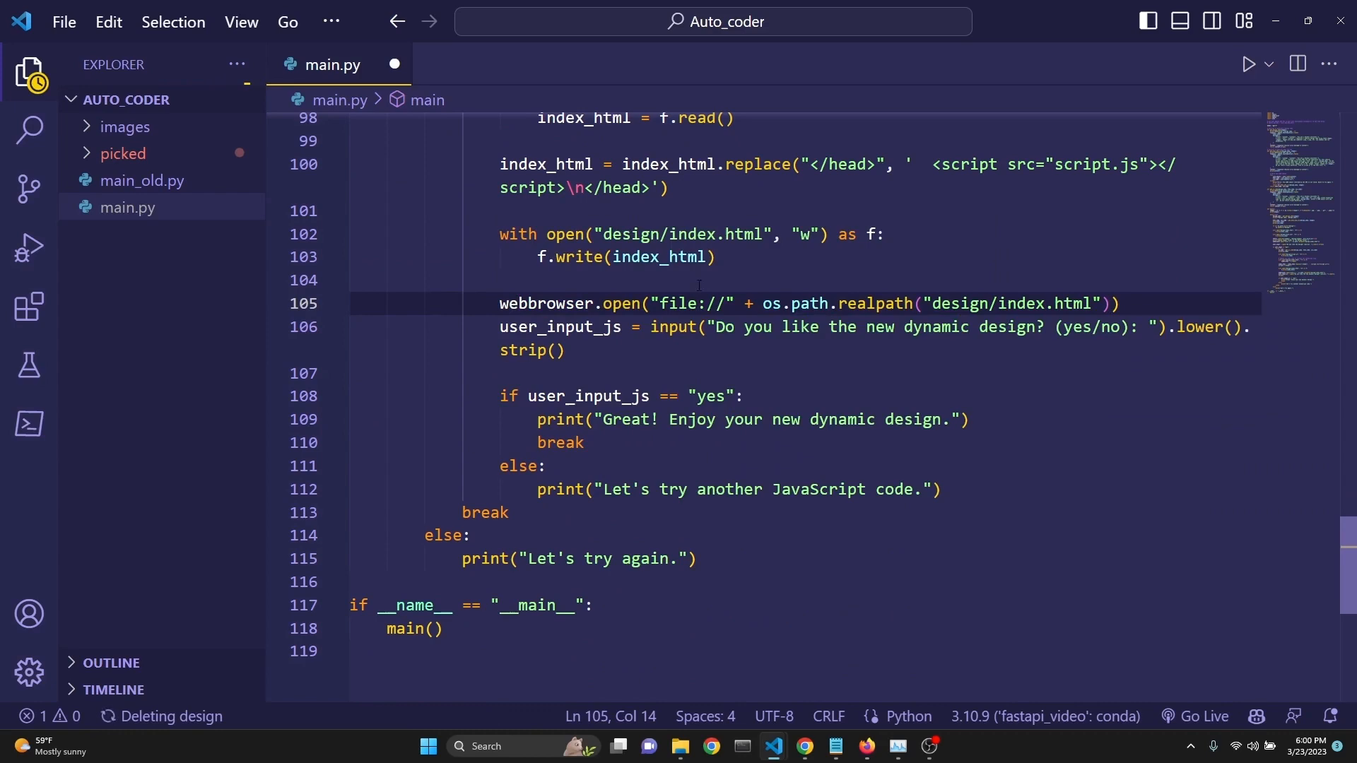
# Run main.py to generate the design folder and review the get_html_and_css call in main
pyautogui.click(363, 373)
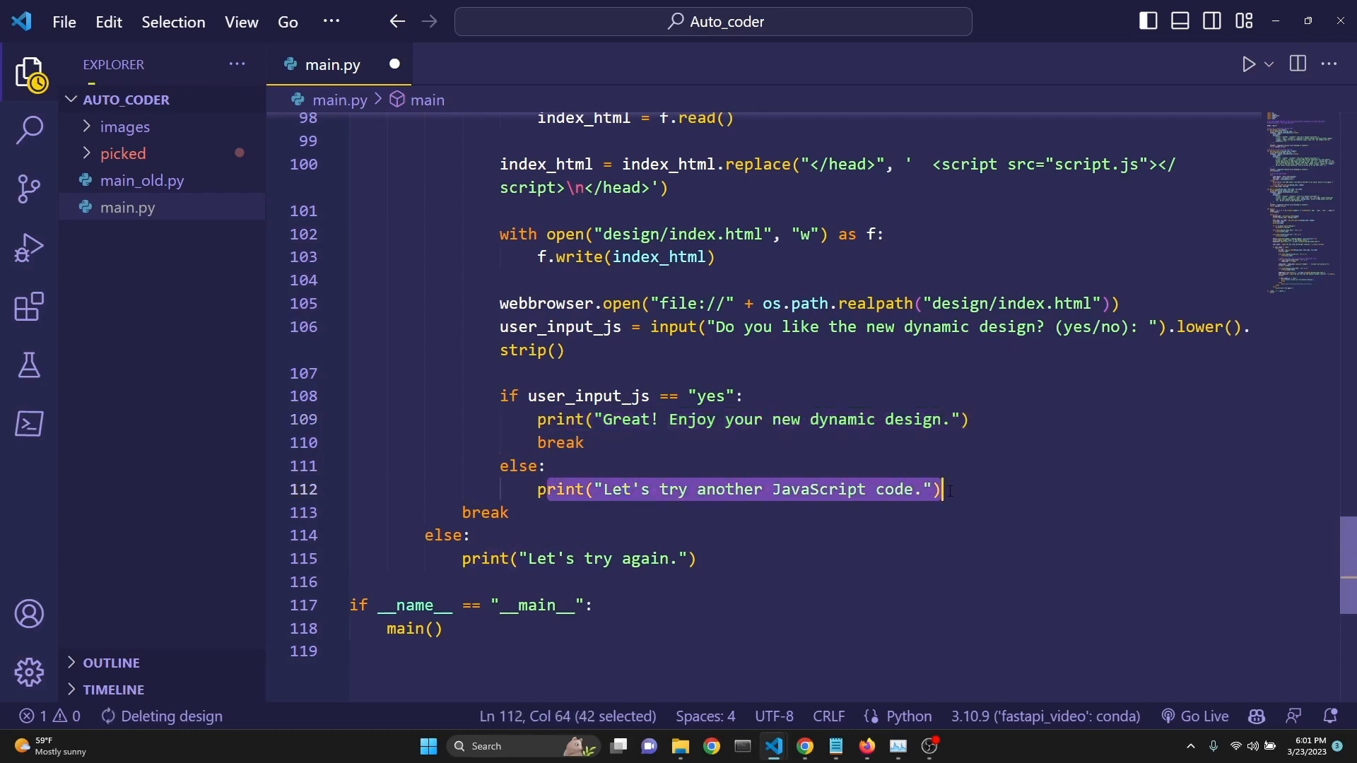
pyautogui.scroll(3)
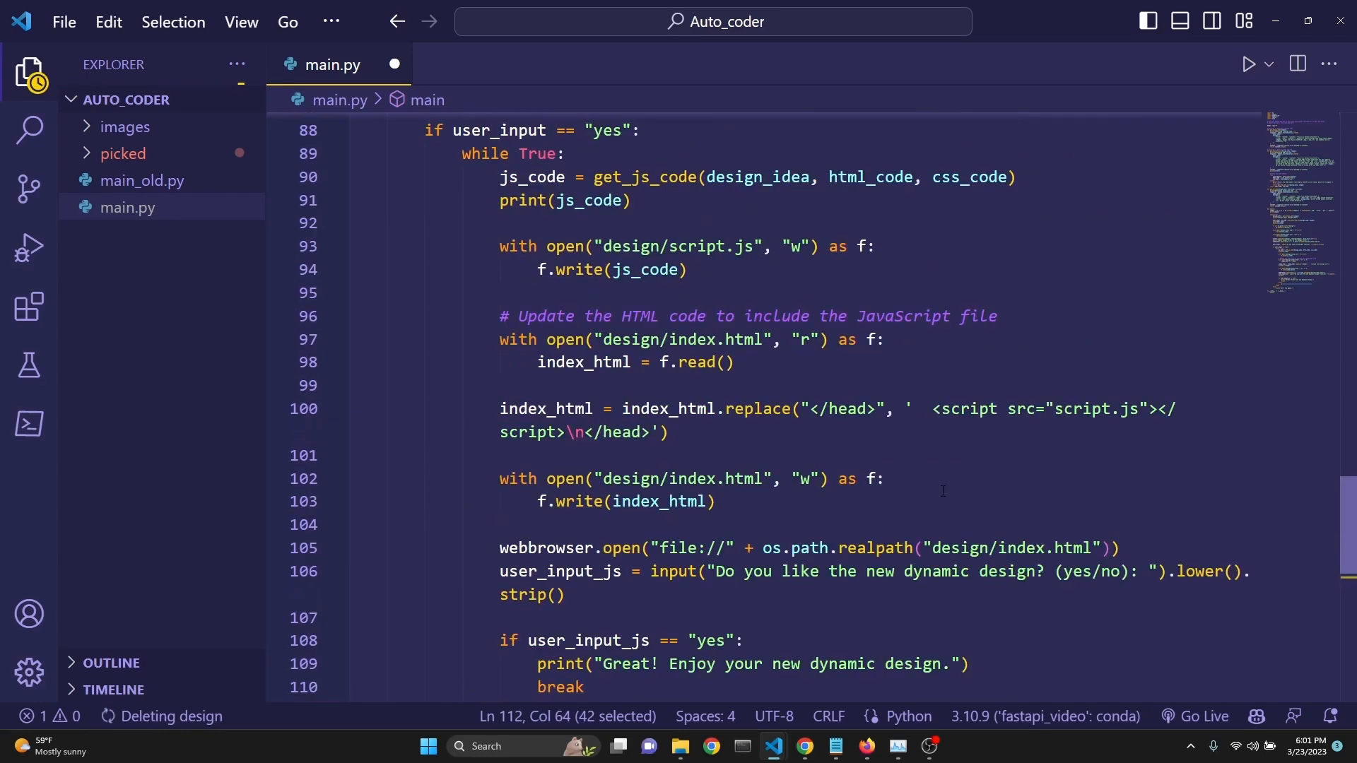
pyautogui.moveTo(846, 504)
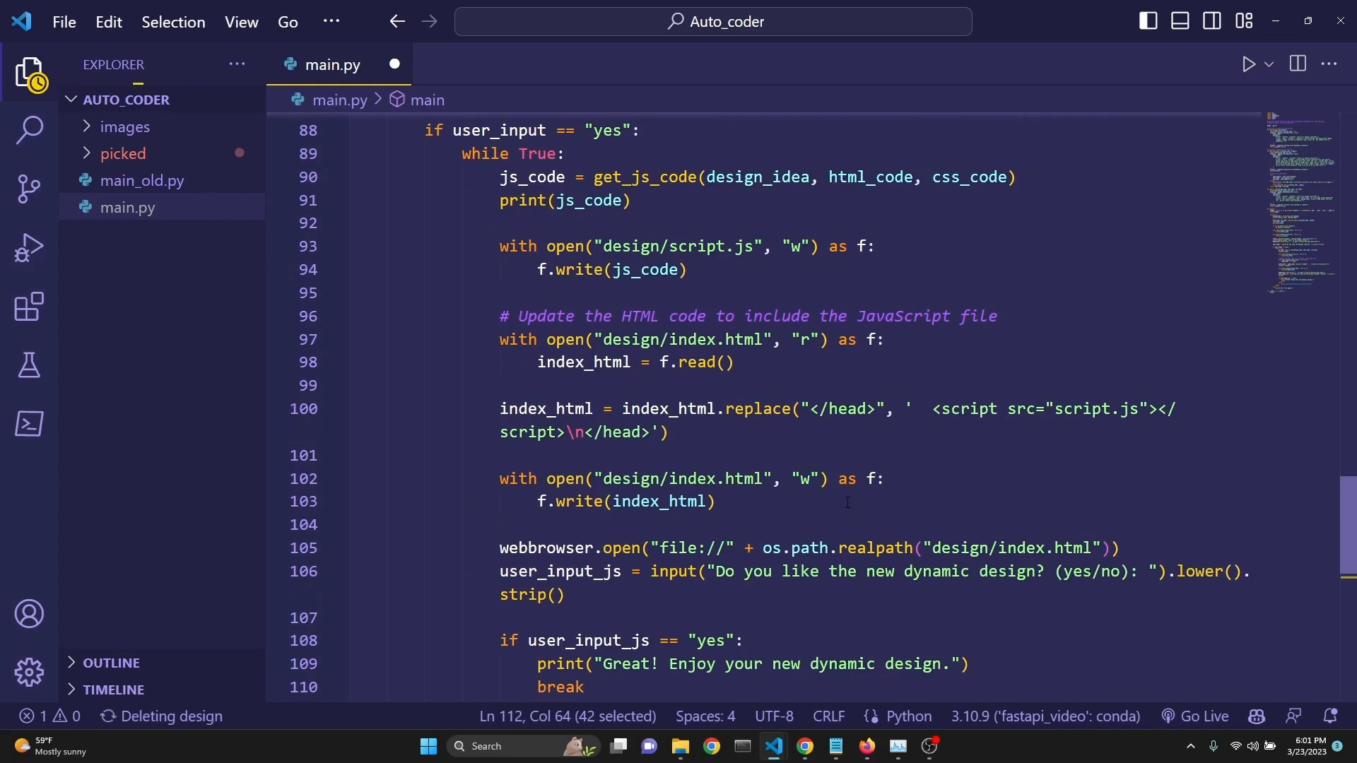
pyautogui.scroll(3)
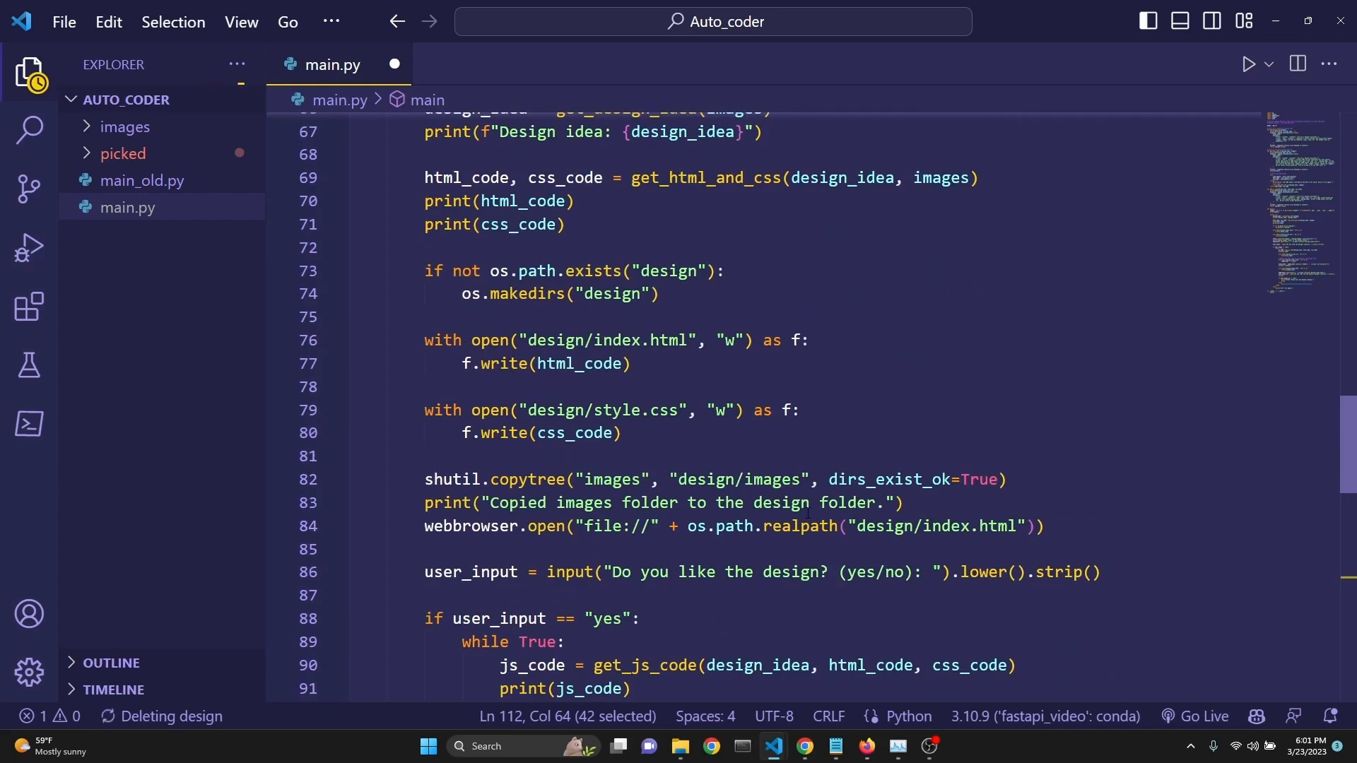
pyautogui.scroll(3)
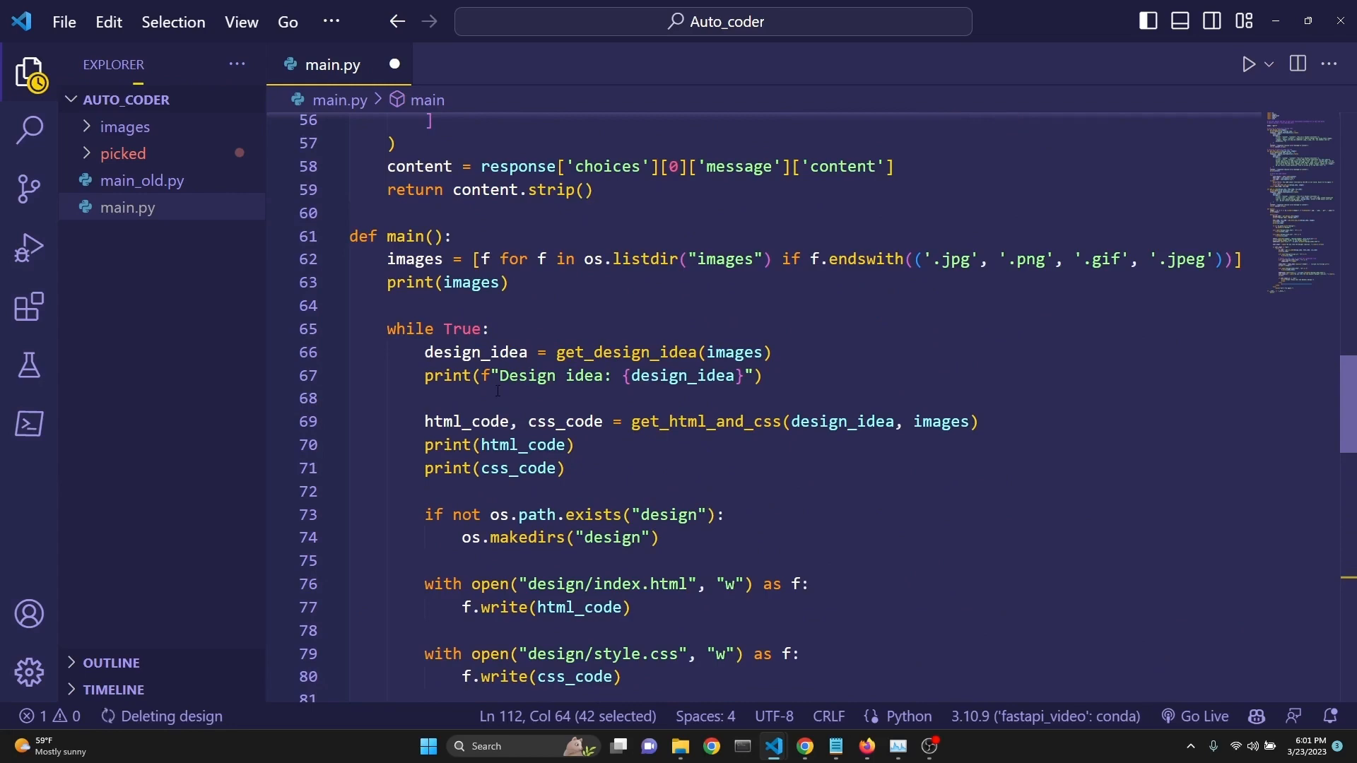
pyautogui.doubleClick(718, 422)
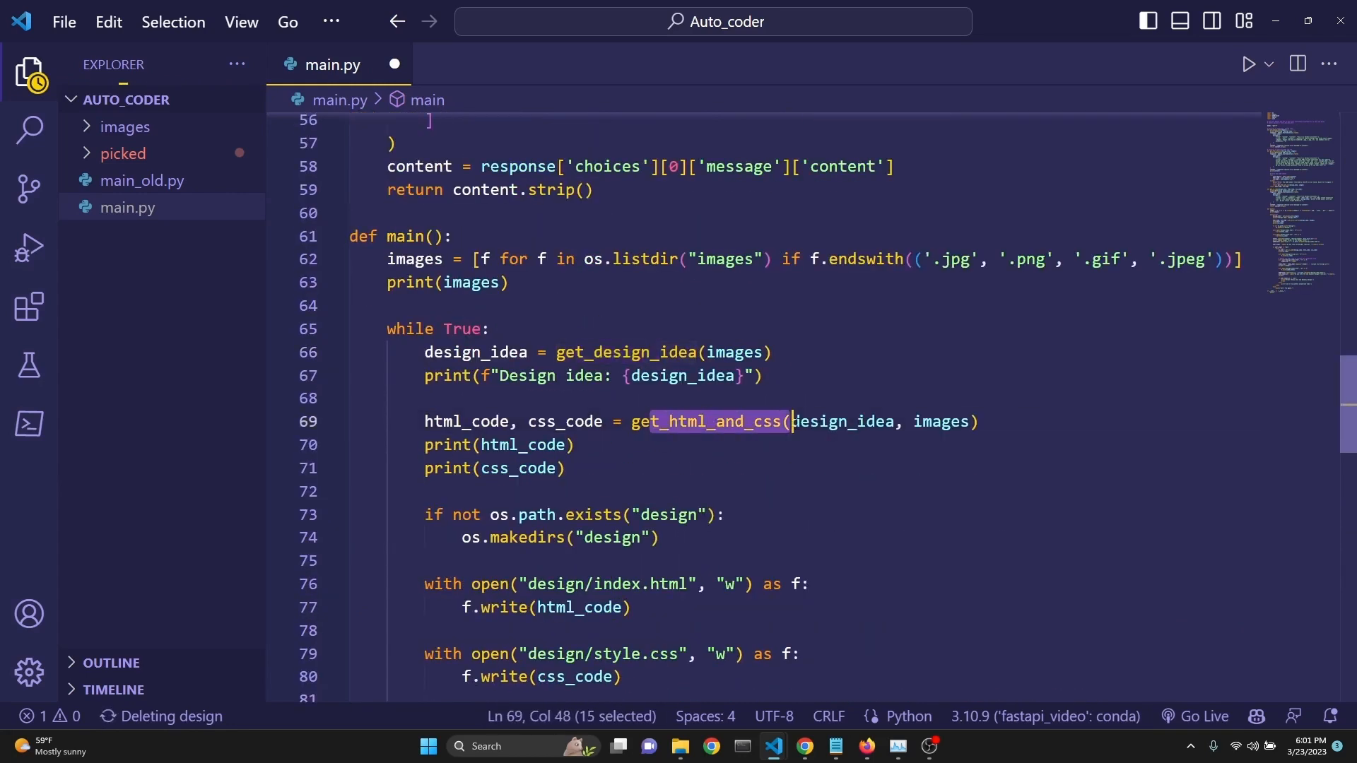
pyautogui.scroll(-3)
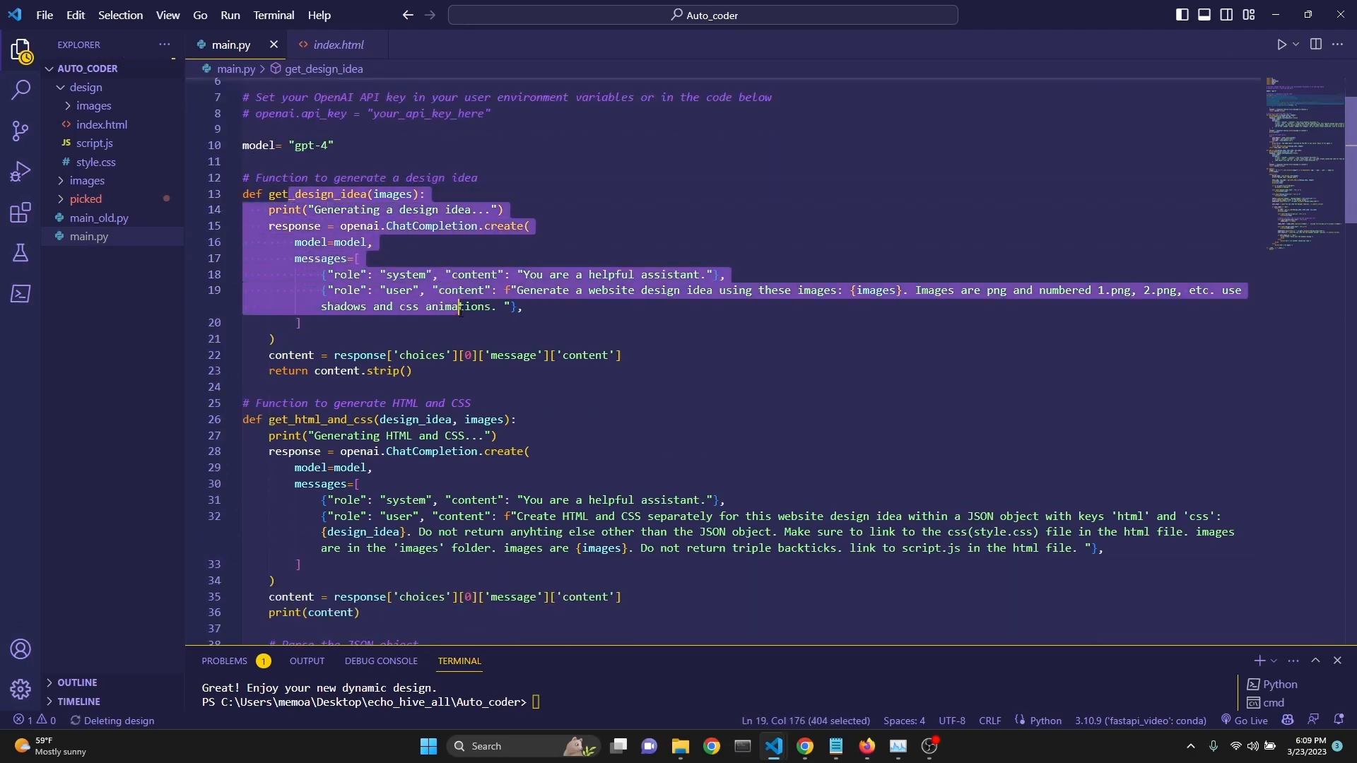
# Review main.py's design-idea prompt and the get_html_and_css function
pyautogui.click(522, 305)
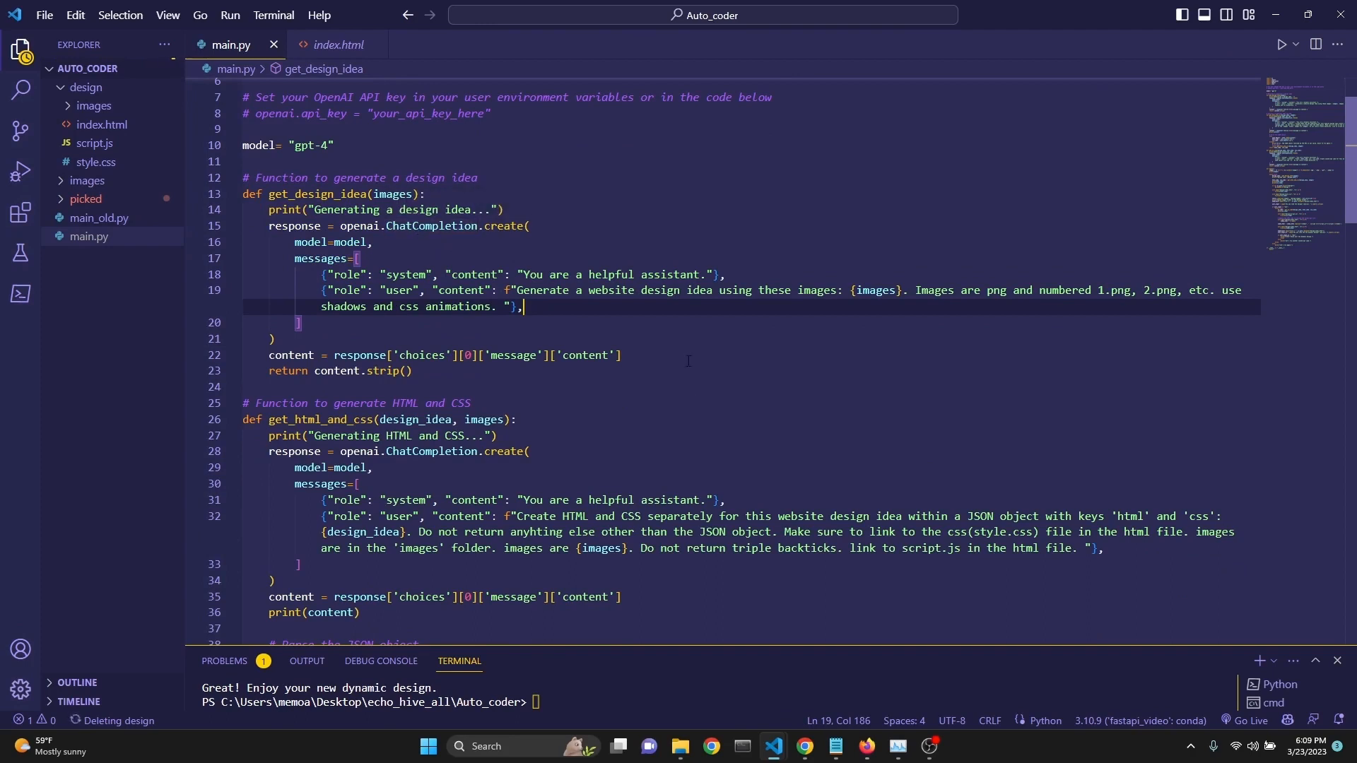
pyautogui.scroll(-3)
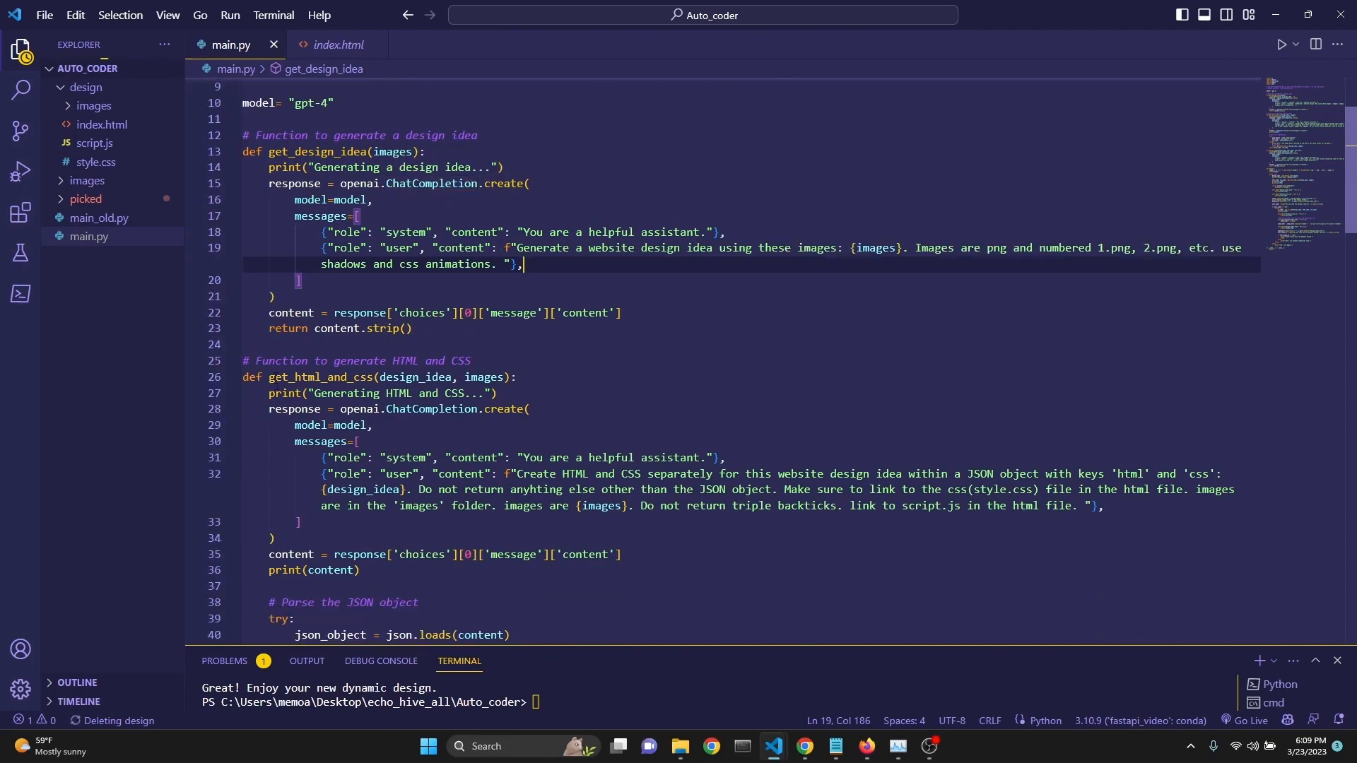
pyautogui.doubleClick(318, 377)
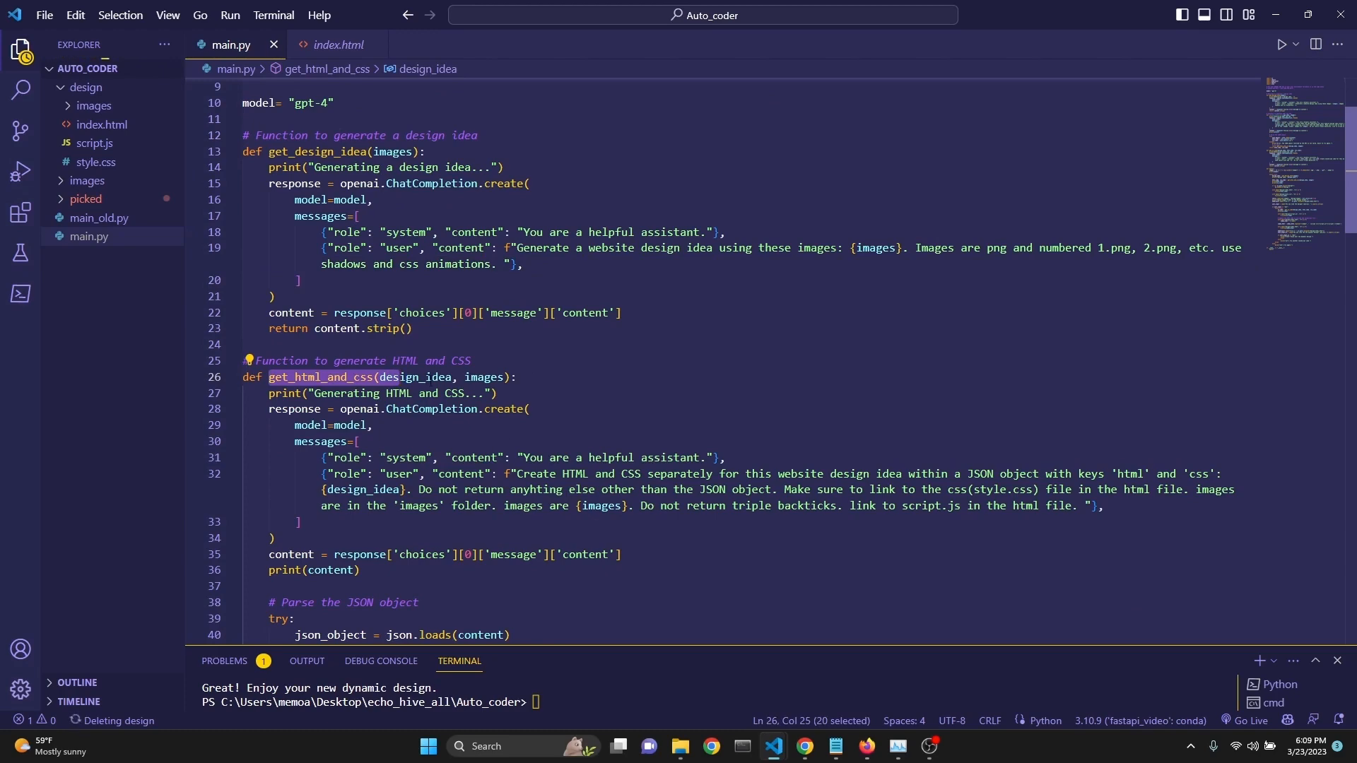
pyautogui.scroll(-3)
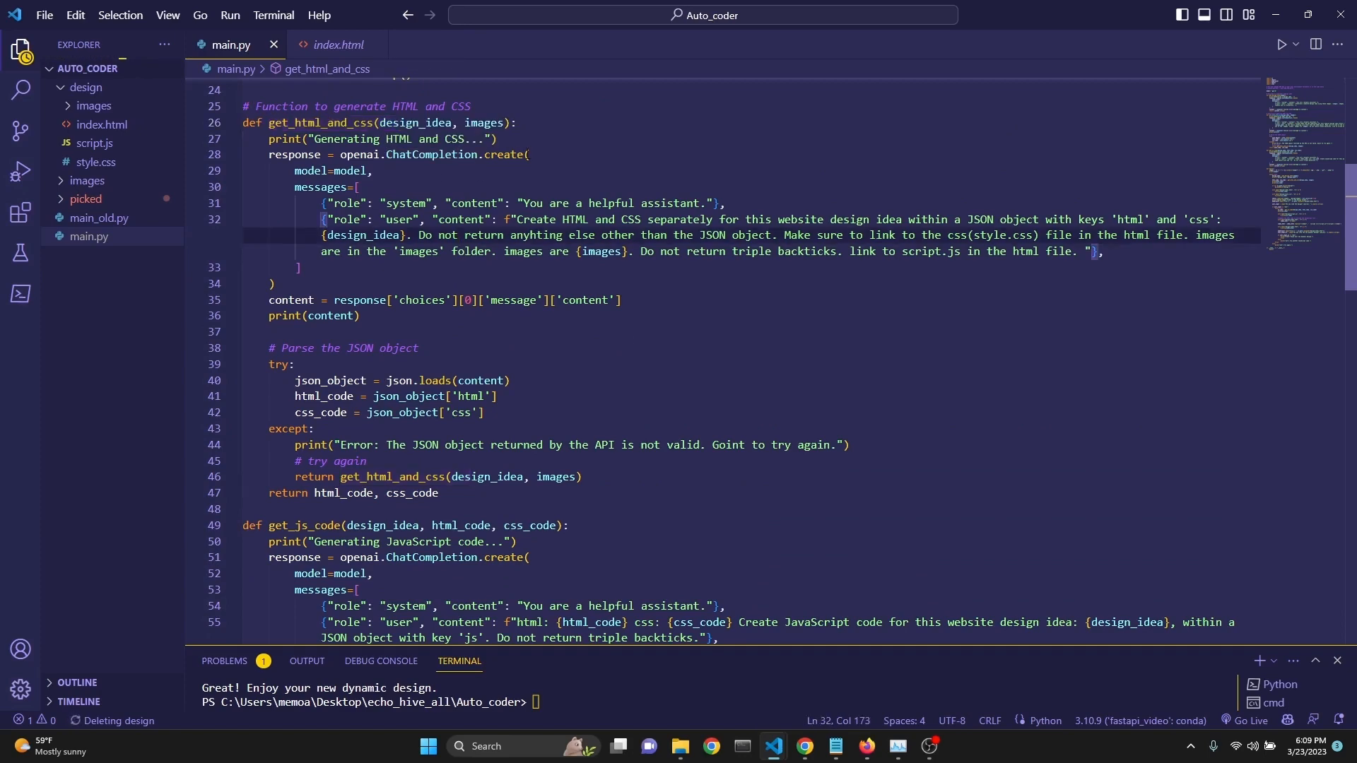
pyautogui.scroll(-3)
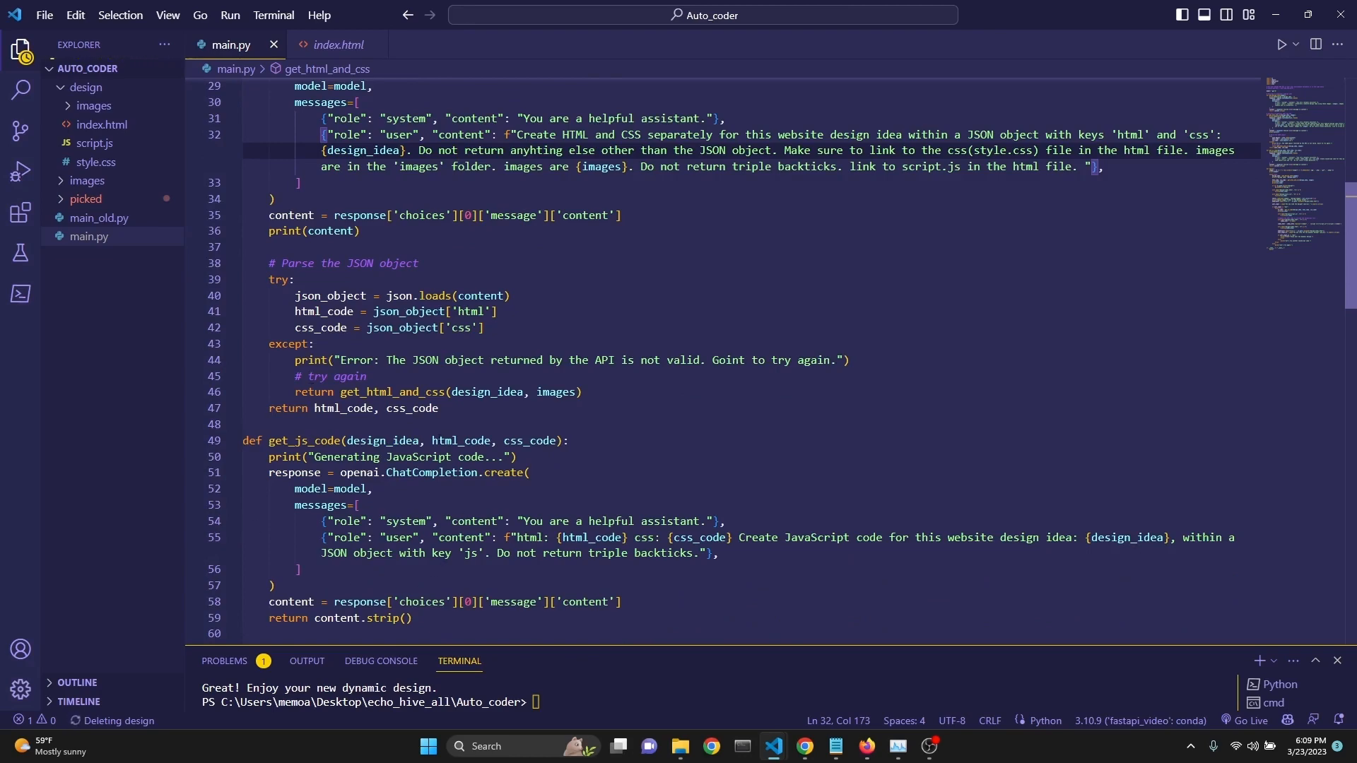
pyautogui.scroll(-3)
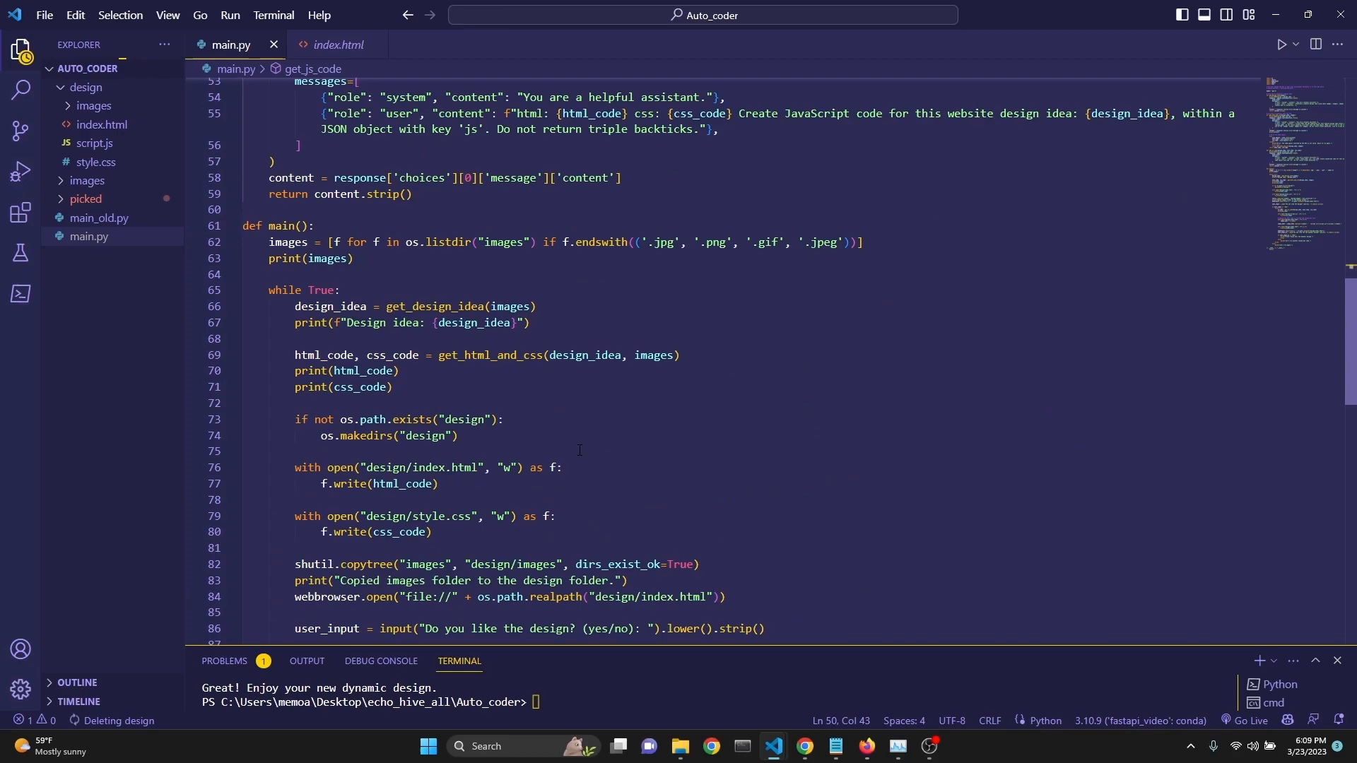
pyautogui.scroll(-3)
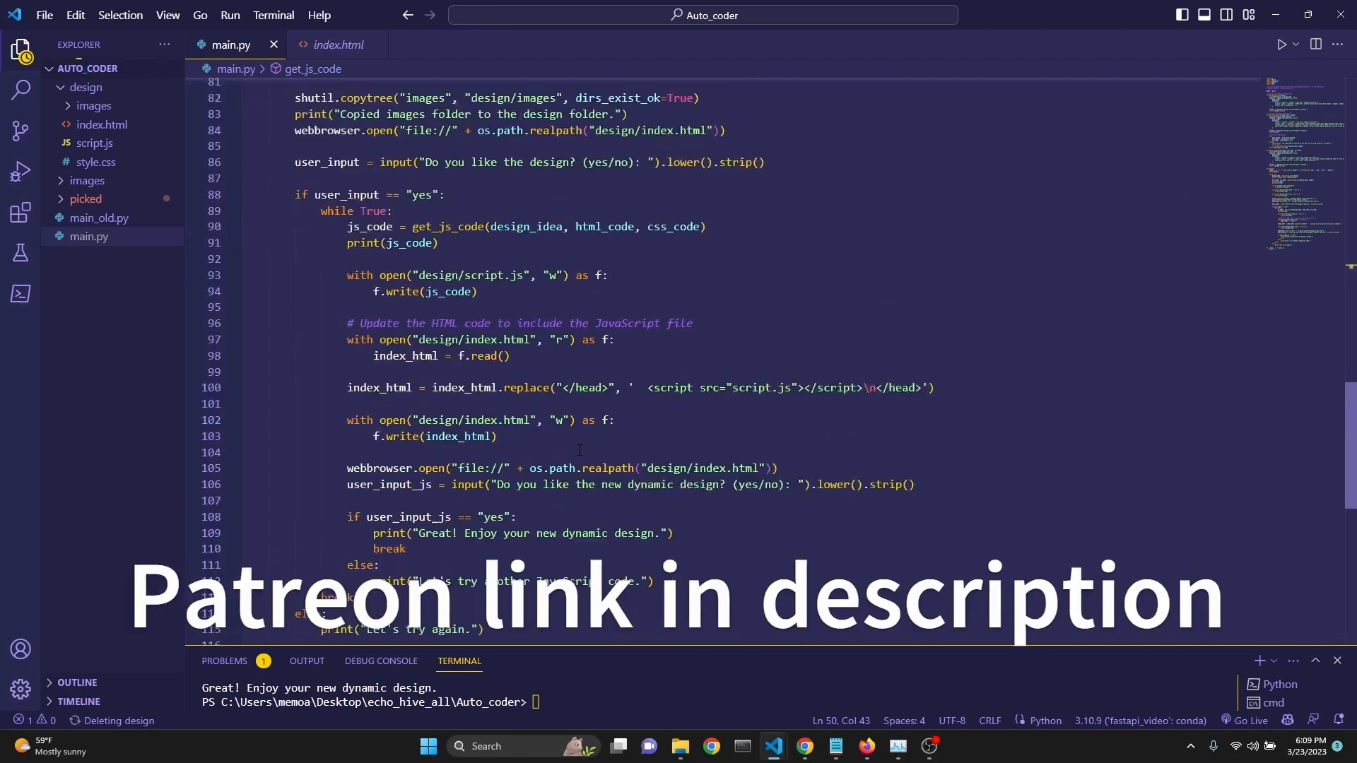
# Expand the picked folder to list saved designs design_1 through design_5
pyautogui.scroll(3)
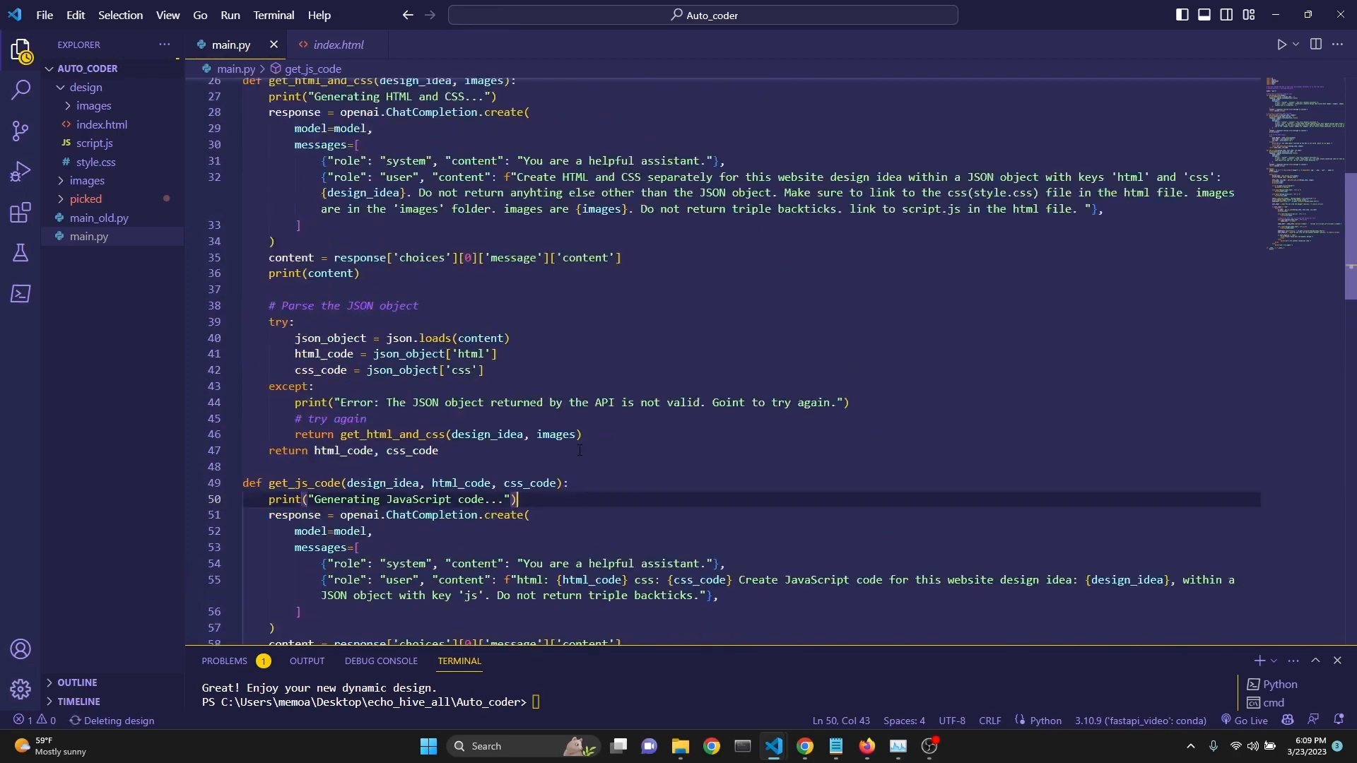
pyautogui.scroll(3)
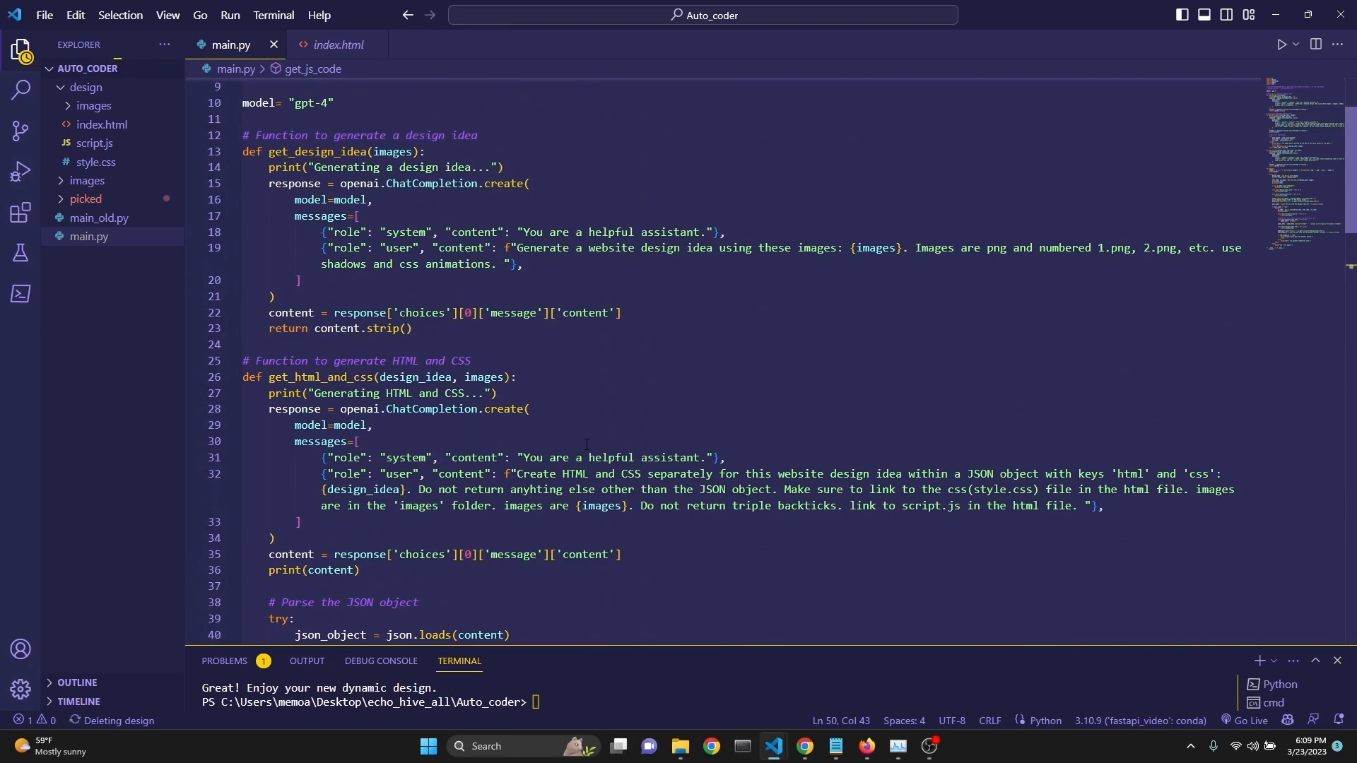
pyautogui.scroll(3)
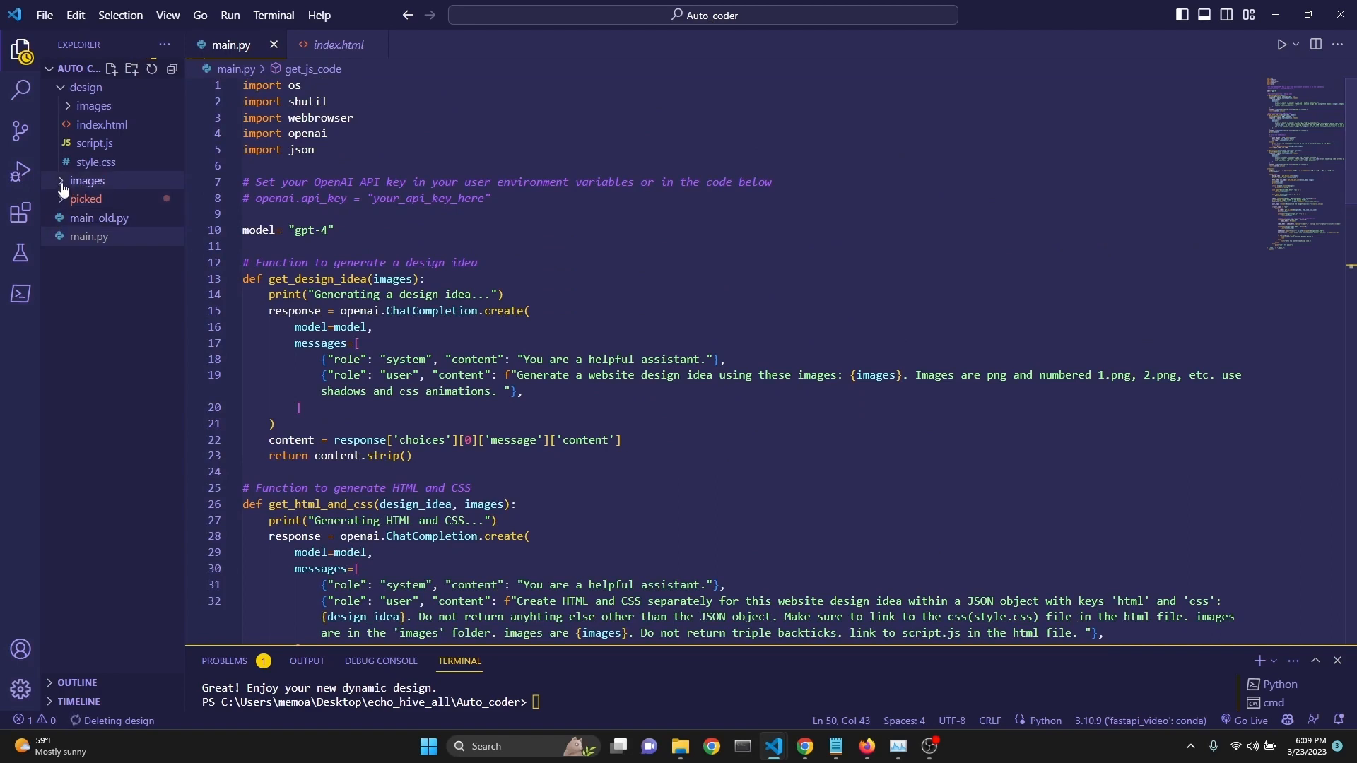
pyautogui.click(85, 198)
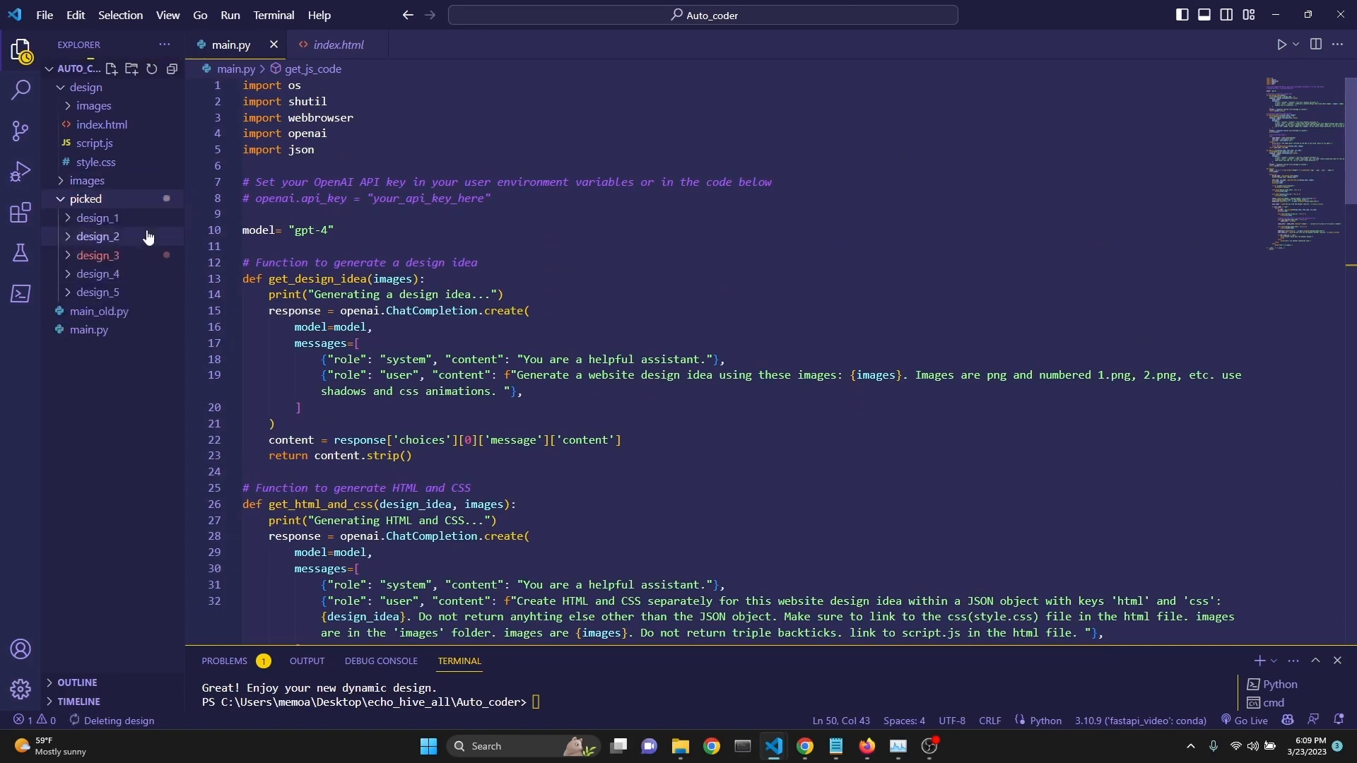